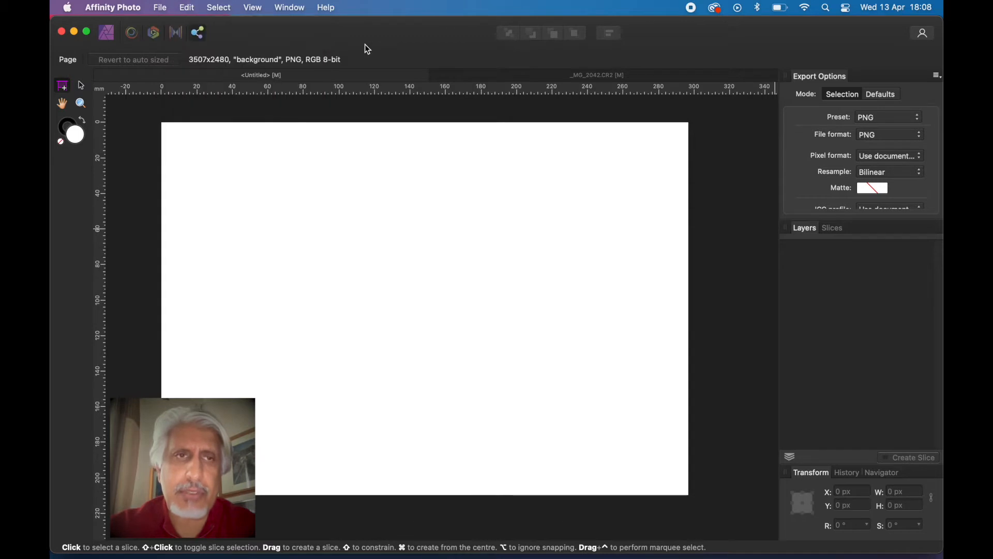
Return to the Photo Persona, bring up the Export dialog and cancel it without exporting
left_click(106, 33)
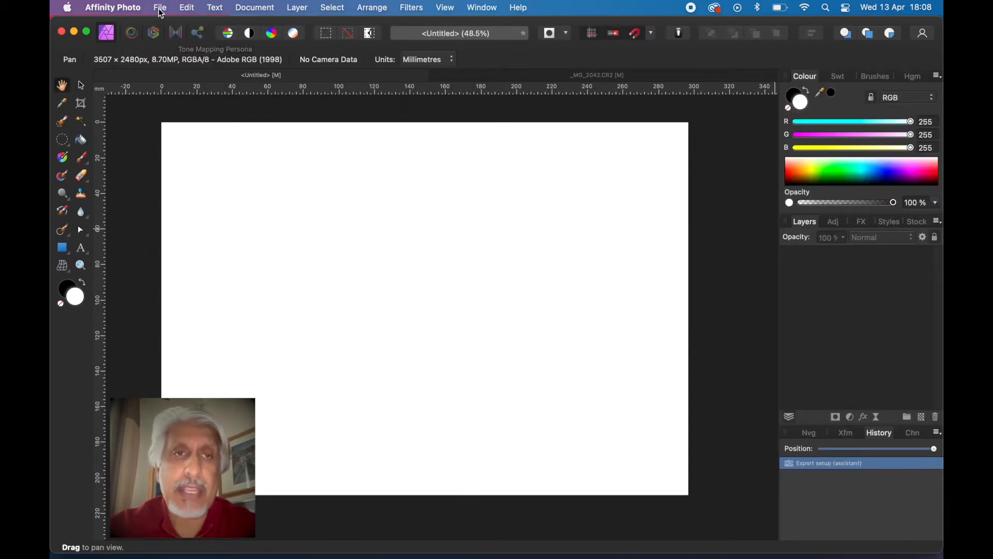
left_click(159, 7)
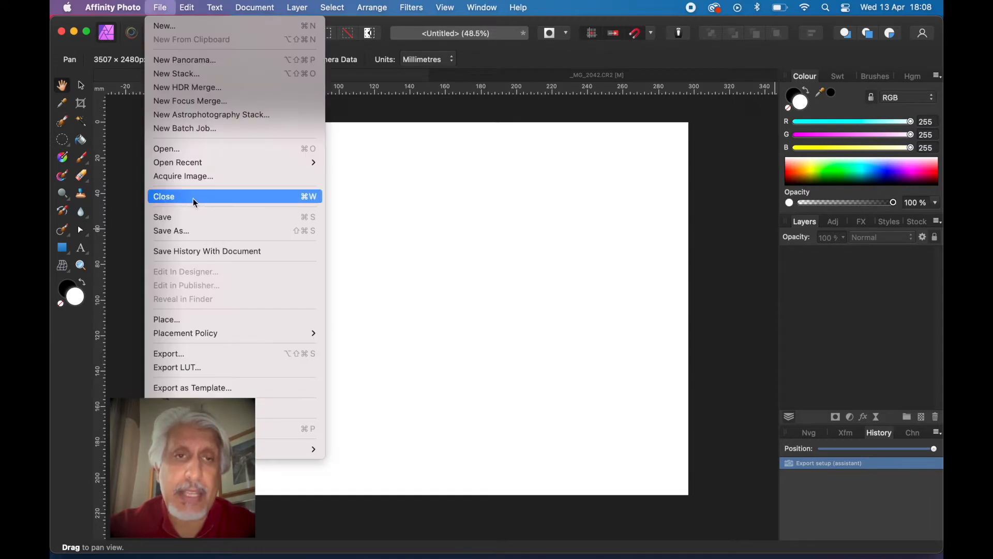
mouse_move(195, 354)
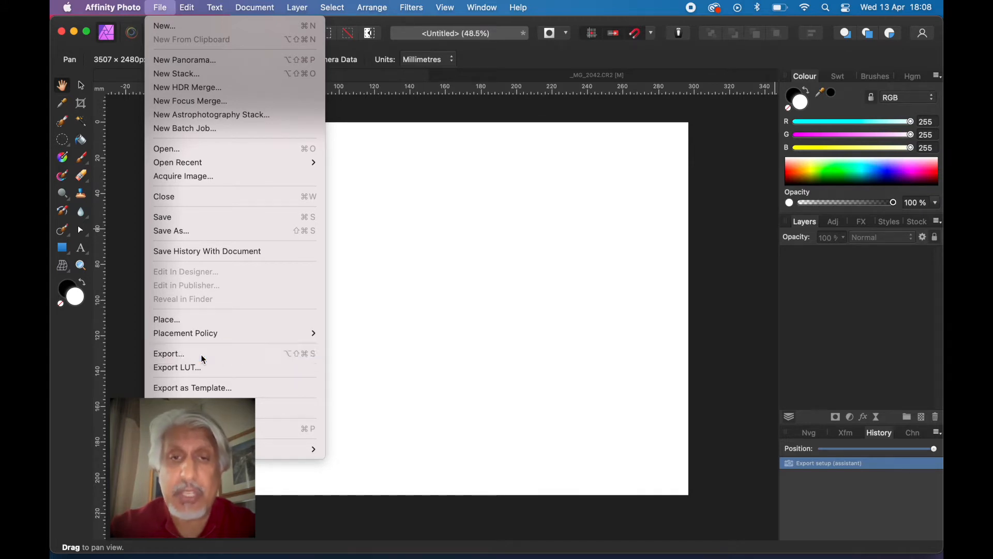
left_click(168, 354)
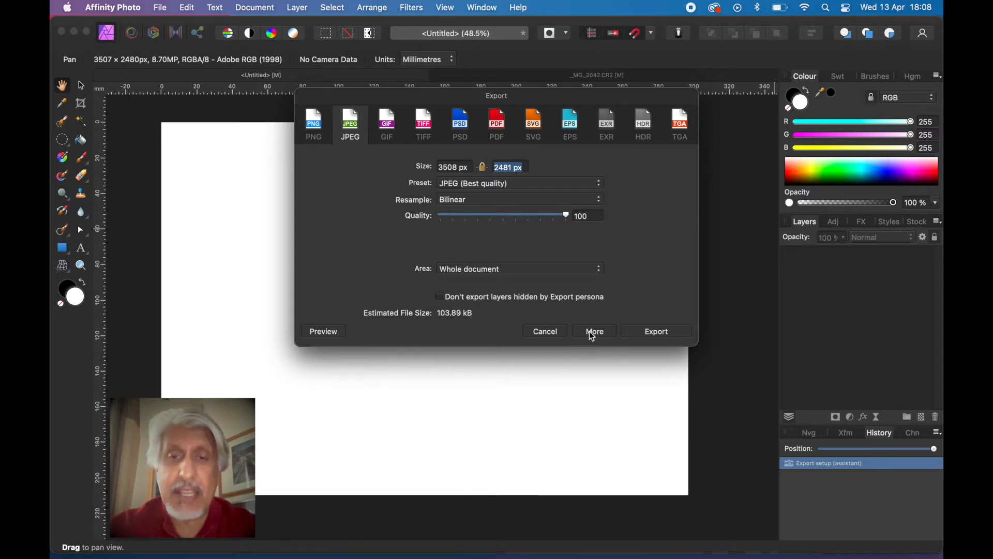
mouse_move(507, 296)
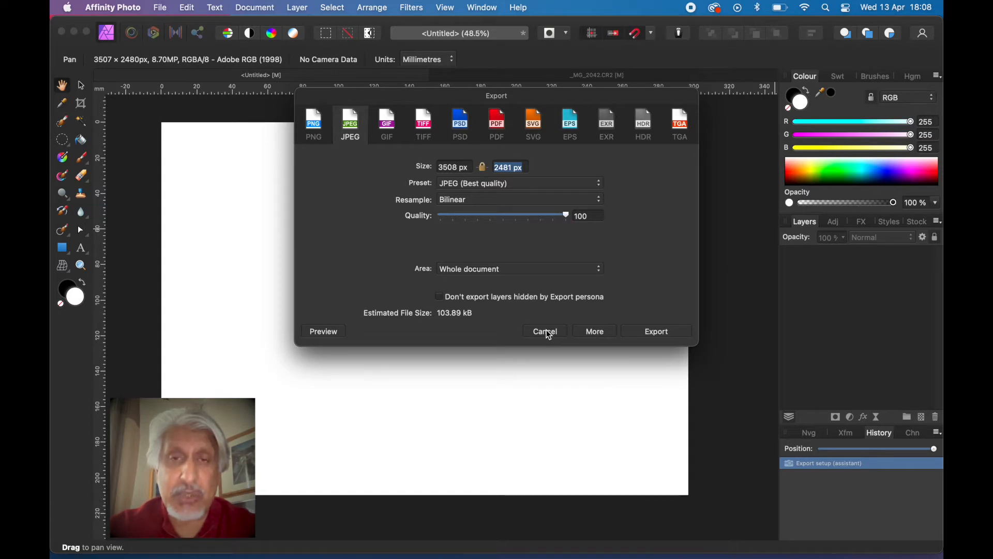
left_click(543, 331)
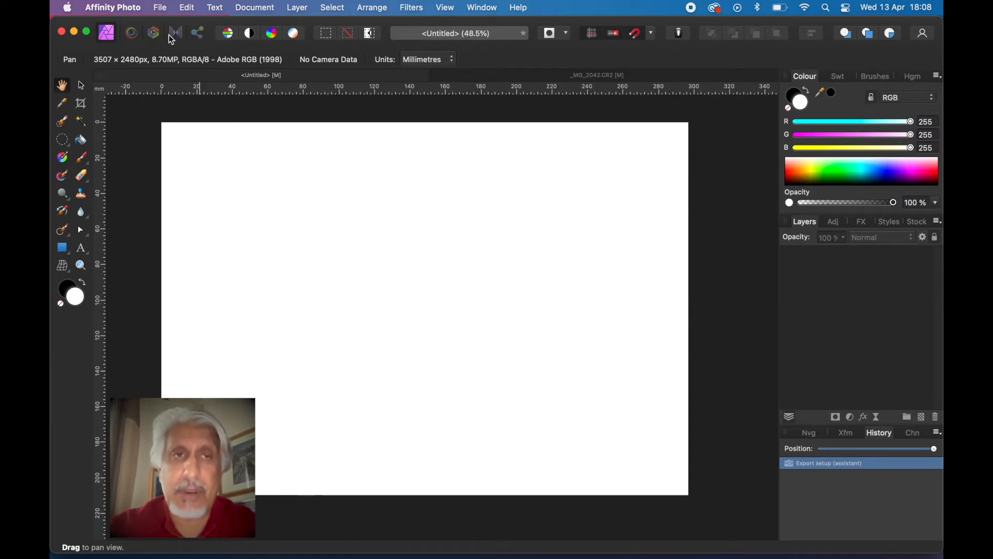
Reopen the File menu to review the Save, Save As and Save History With Document commands
left_click(159, 7)
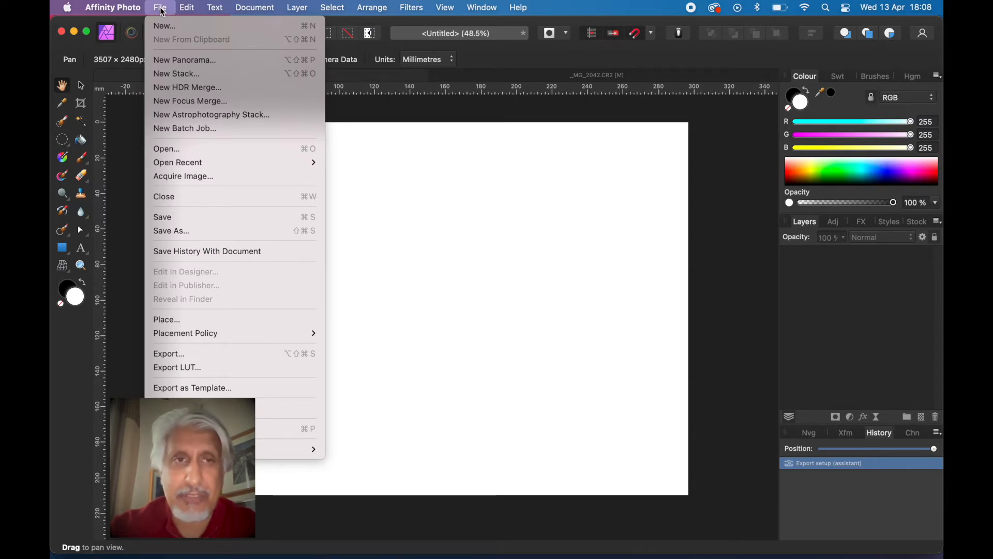
mouse_move(177, 148)
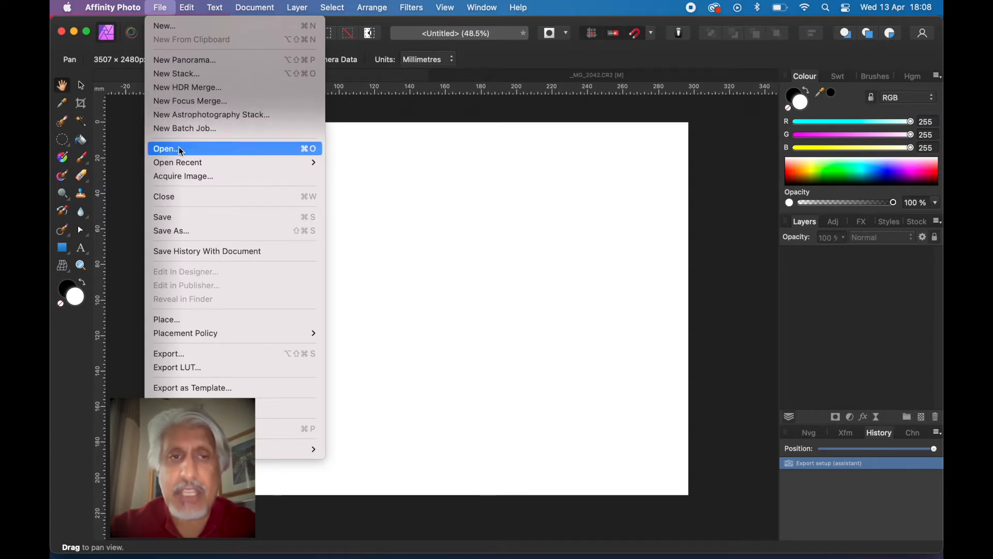
mouse_move(190, 354)
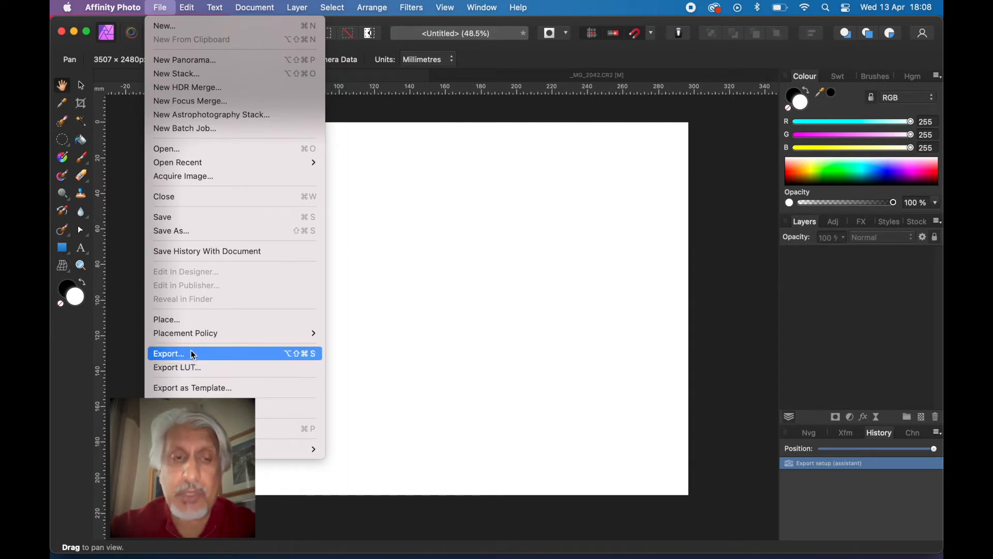
mouse_move(199, 229)
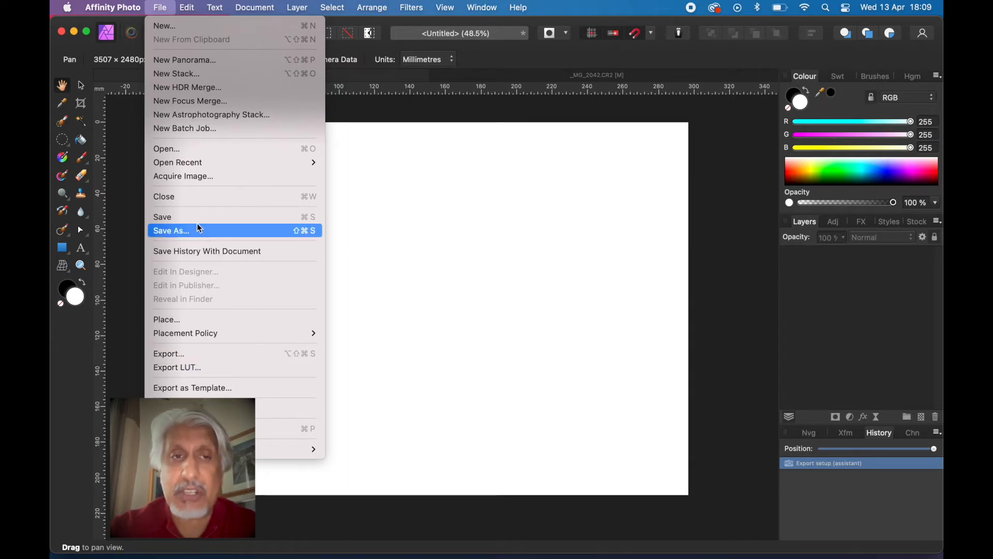
mouse_move(177, 220)
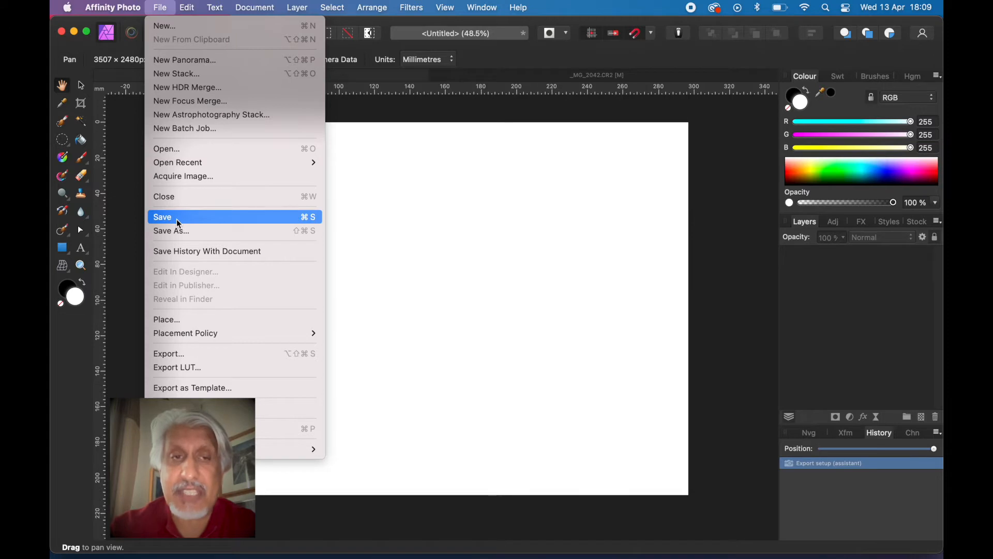
mouse_move(188, 219)
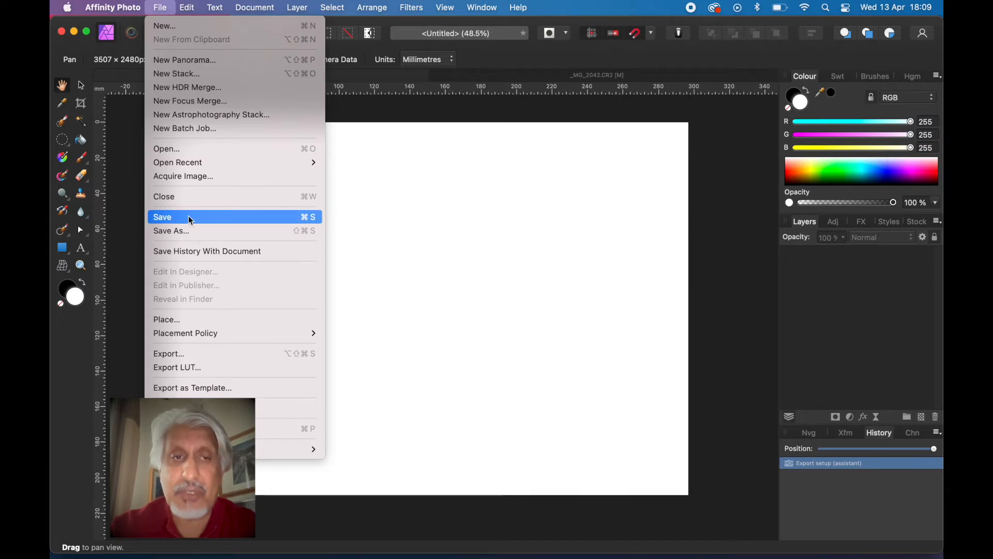
mouse_move(196, 230)
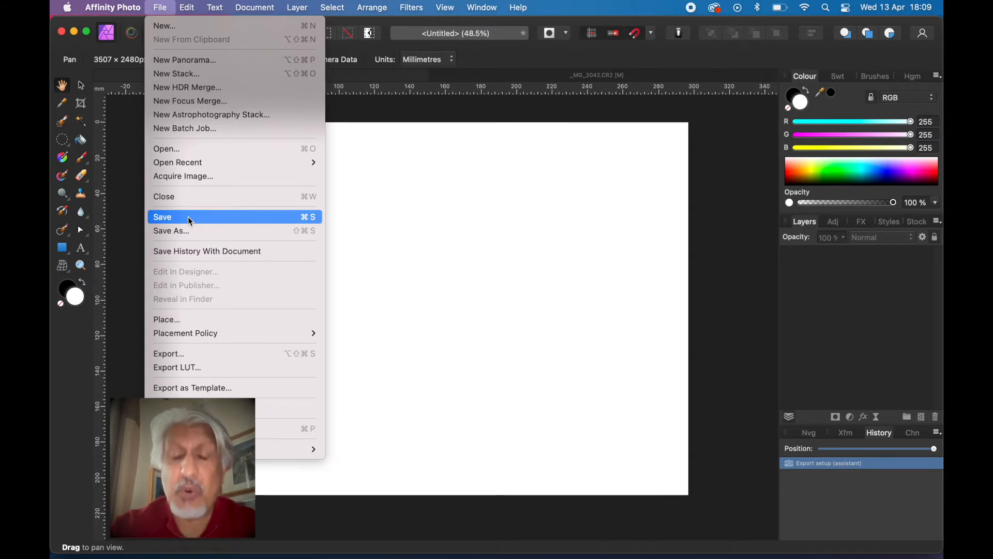
mouse_move(199, 235)
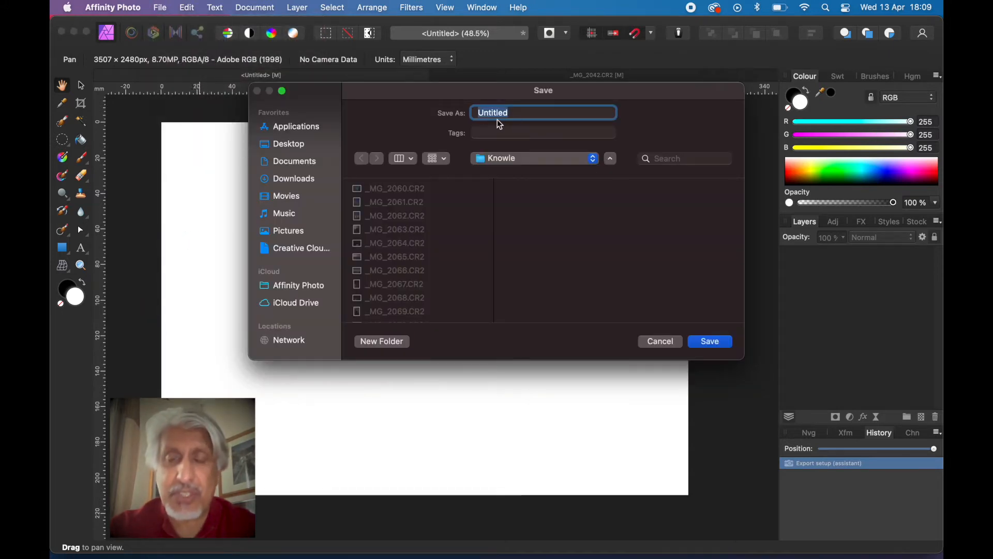
mouse_move(501, 246)
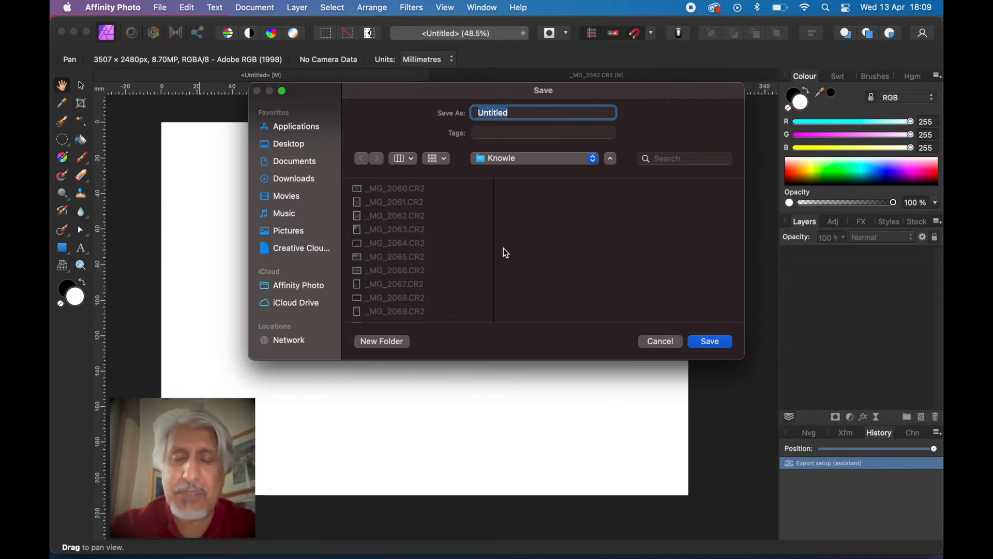
mouse_move(541, 269)
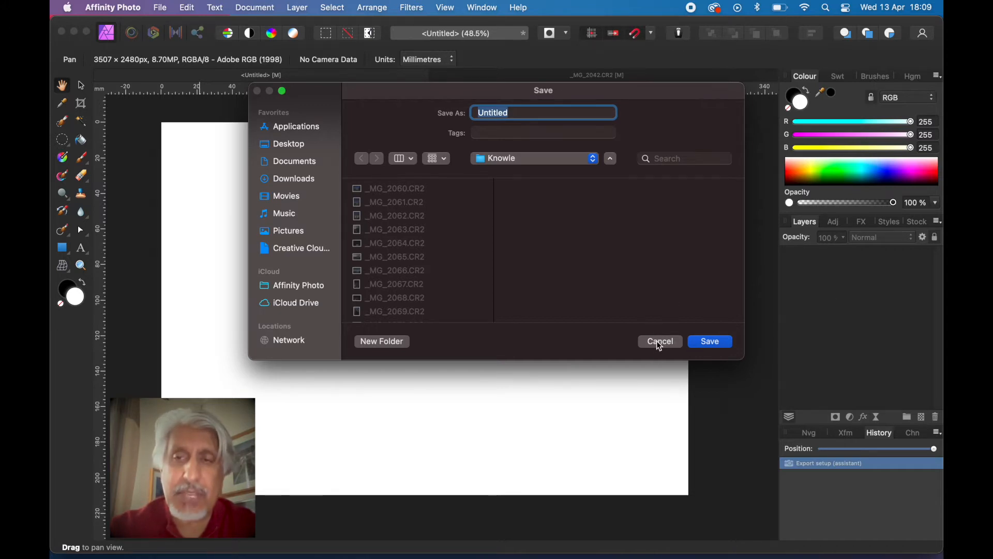
Cancel the Save dialog and open the recent raw photo _MG_2060.CR2 into the Develop workspace
left_click(659, 341)
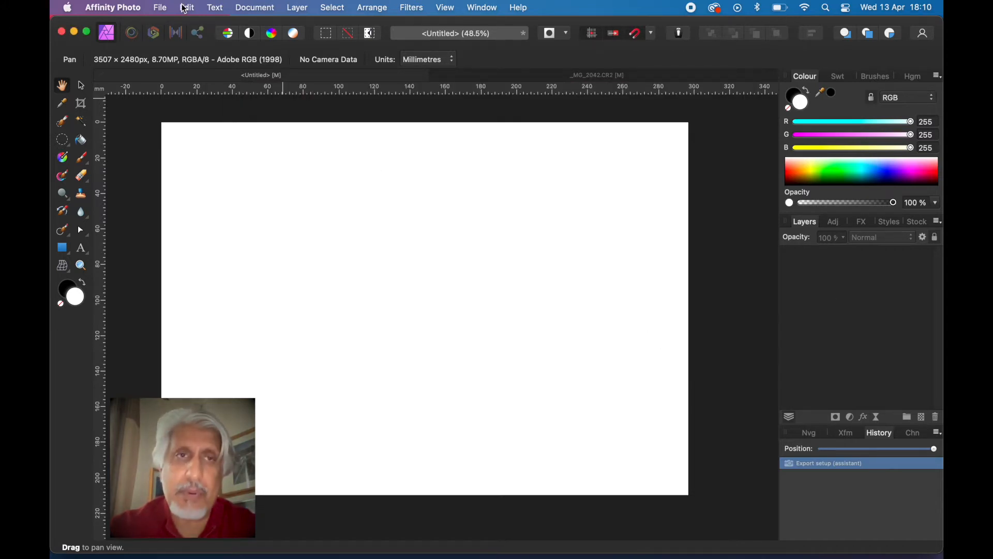
left_click(159, 7)
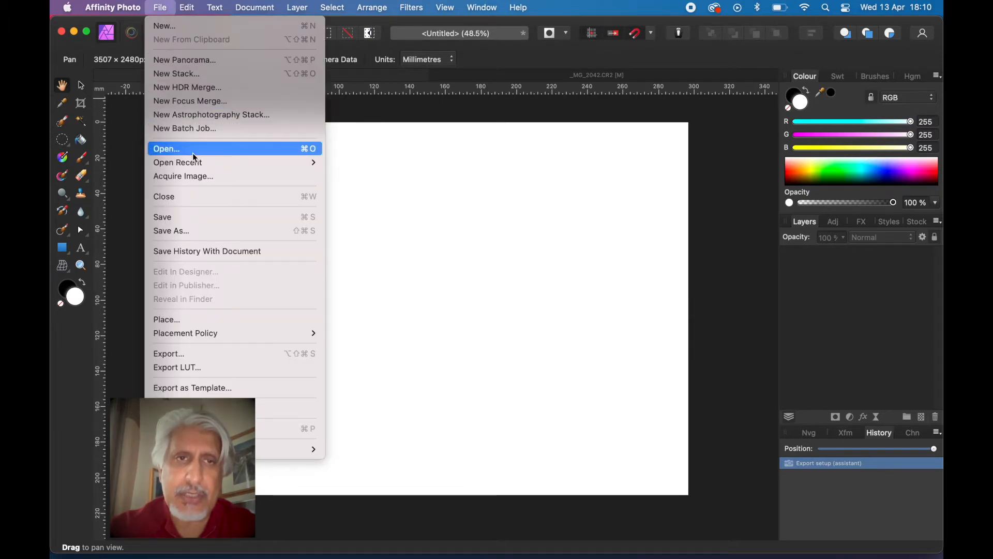
mouse_move(177, 162)
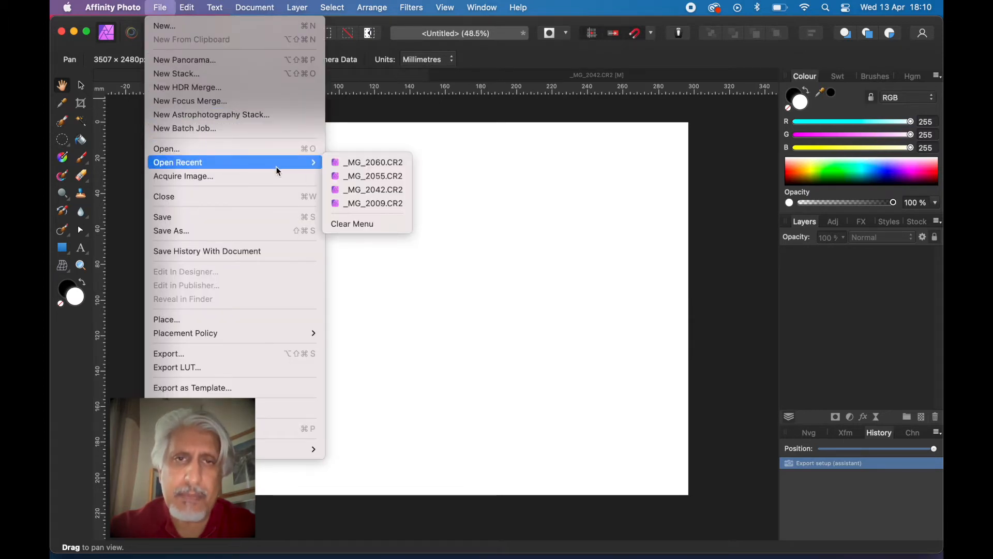
left_click(373, 188)
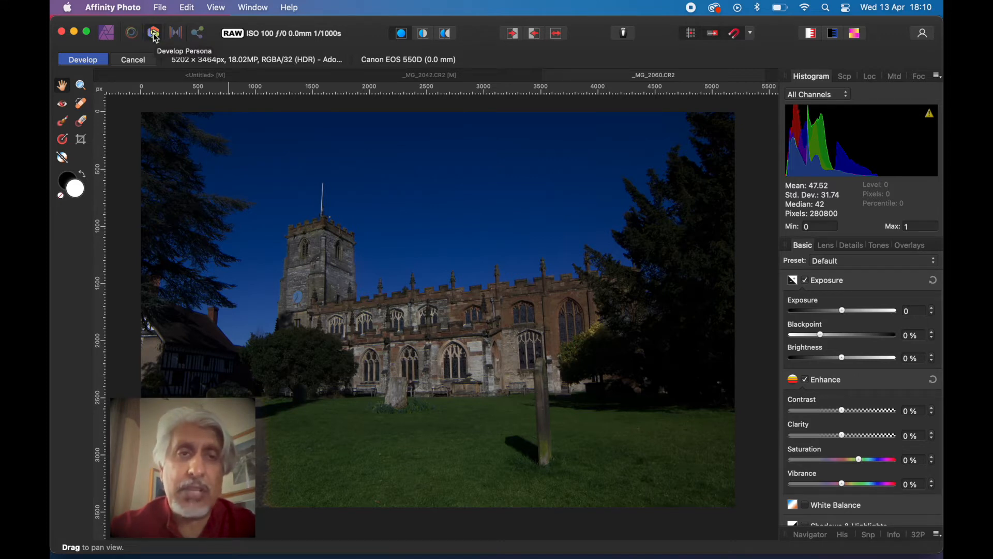
mouse_move(107, 33)
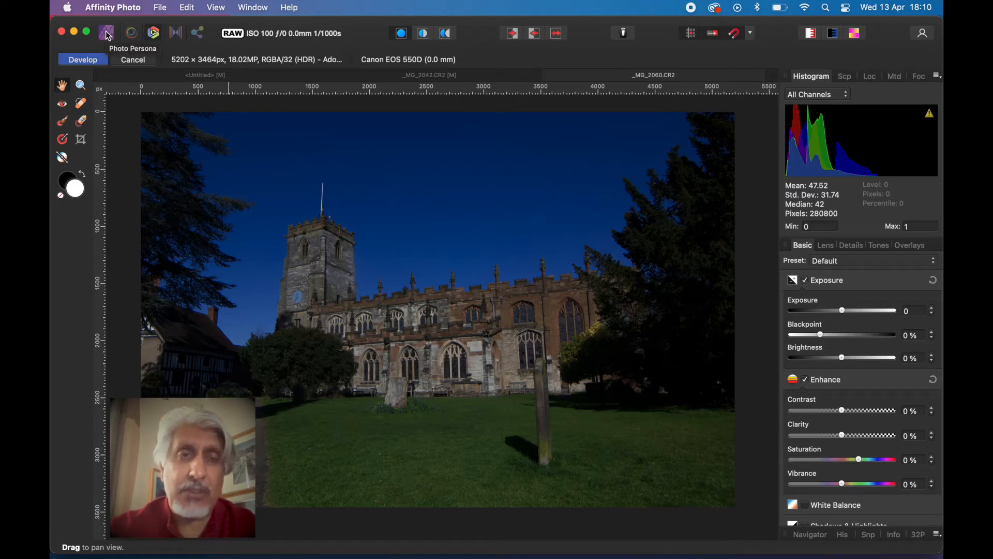
mouse_move(153, 34)
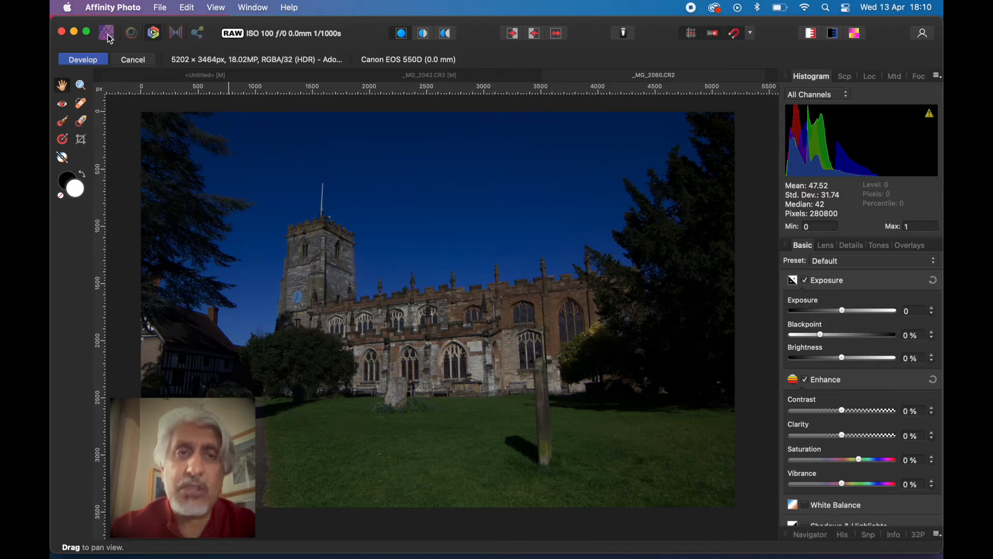
mouse_move(131, 33)
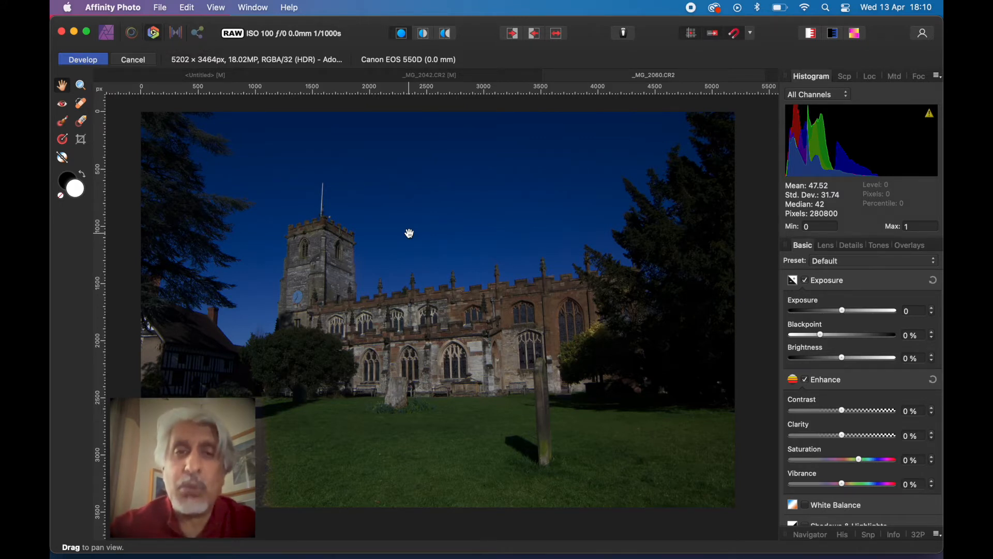
mouse_move(472, 283)
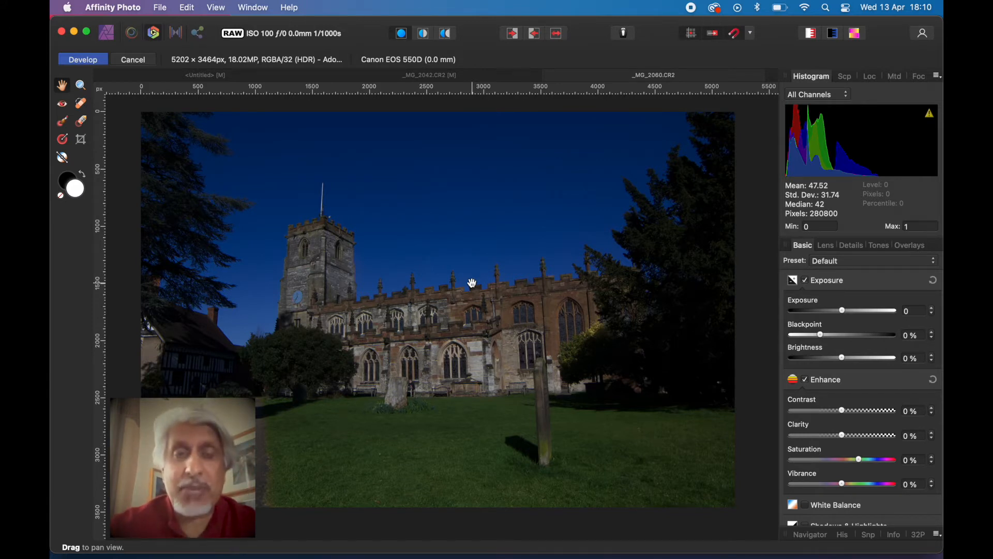
mouse_move(199, 117)
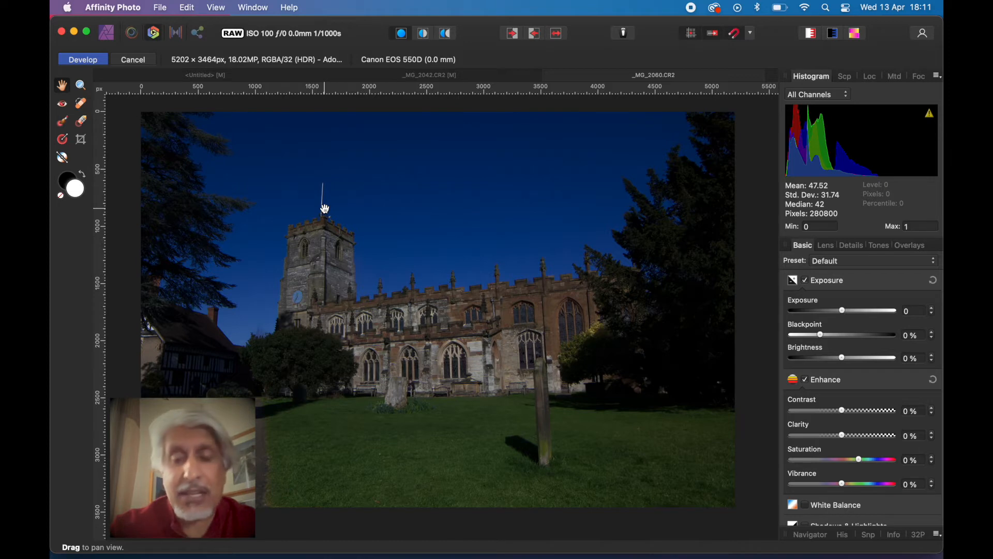
mouse_move(367, 219)
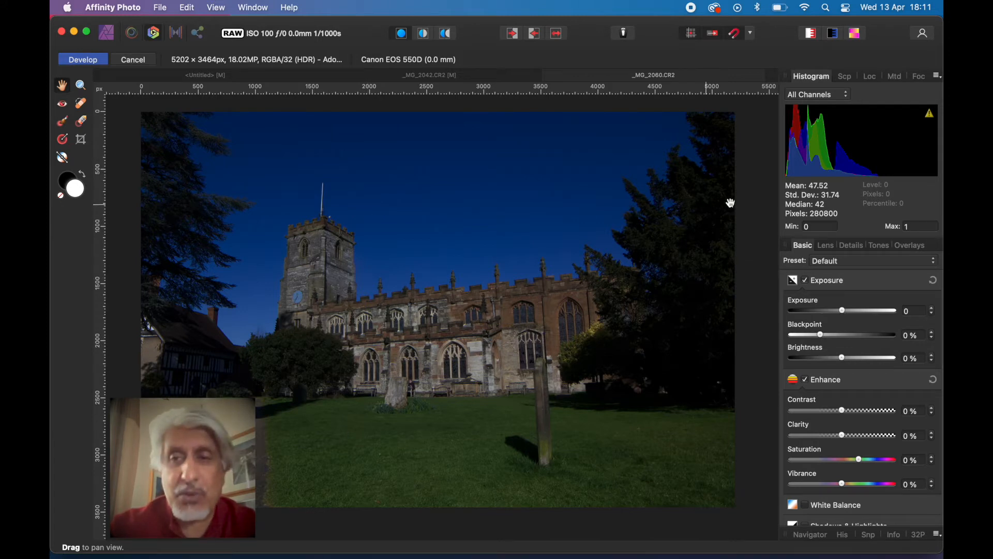
mouse_move(390, 259)
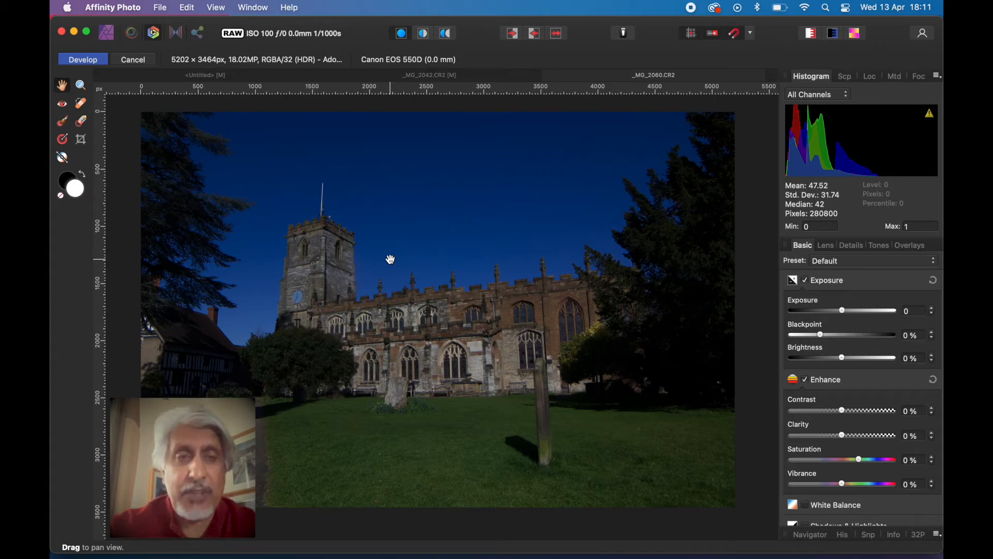
mouse_move(411, 239)
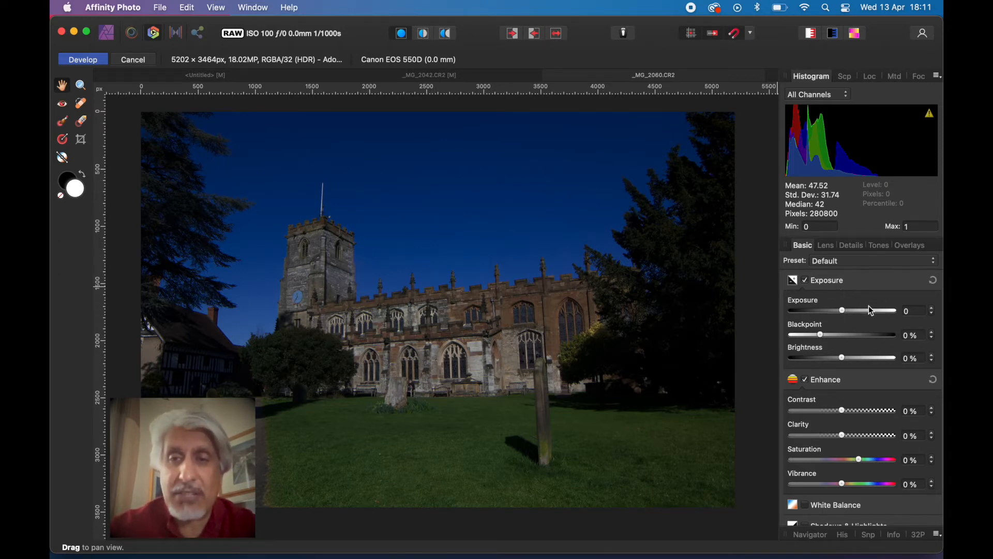
mouse_move(843, 311)
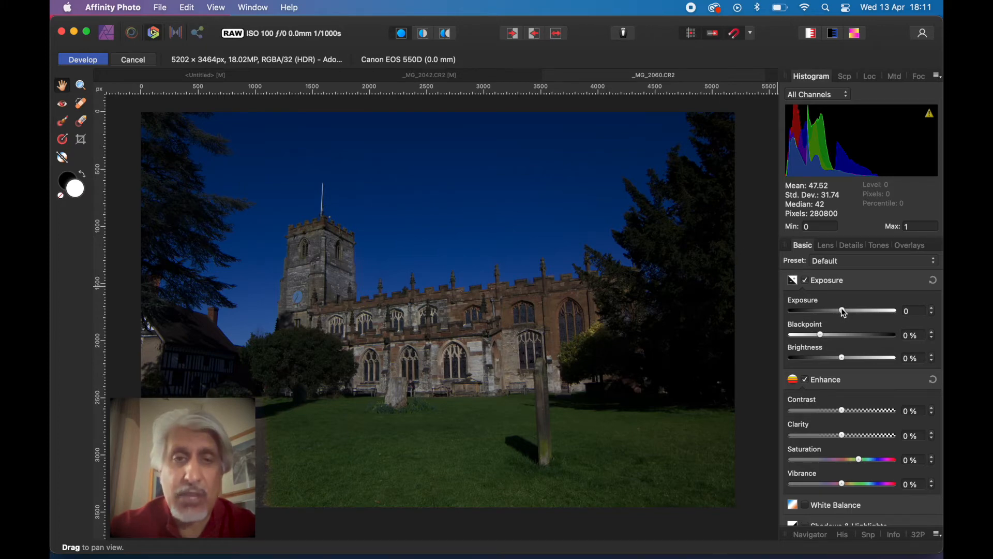
Raise Exposure to about 1.067, nudge the black point and set Brightness to 3%
left_click_drag(842, 311, 859, 310)
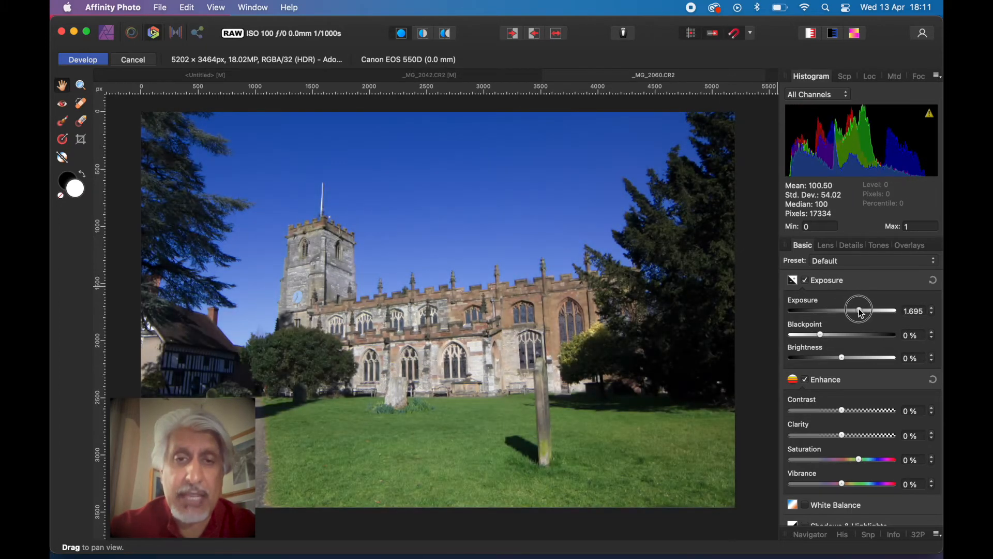
left_click_drag(859, 310, 851, 311)
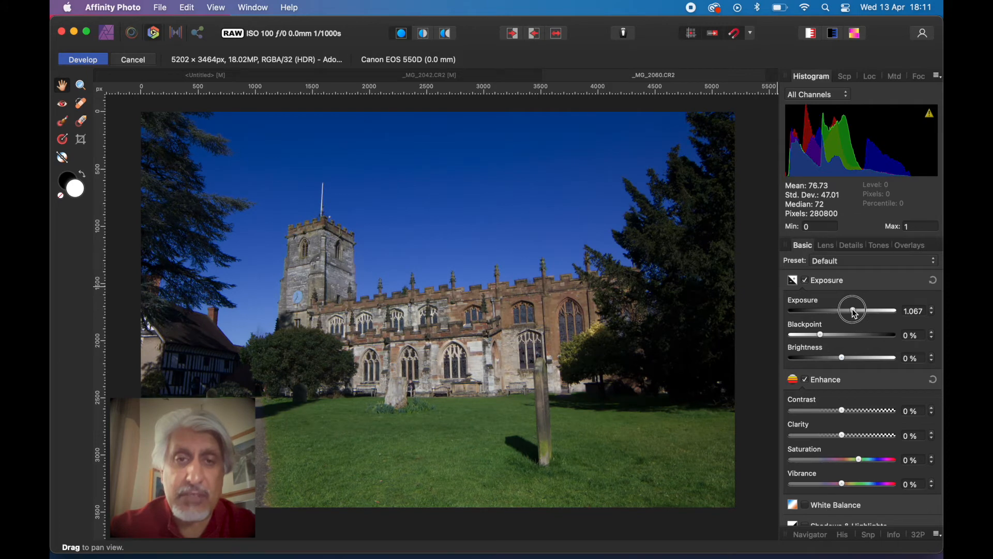
mouse_move(824, 339)
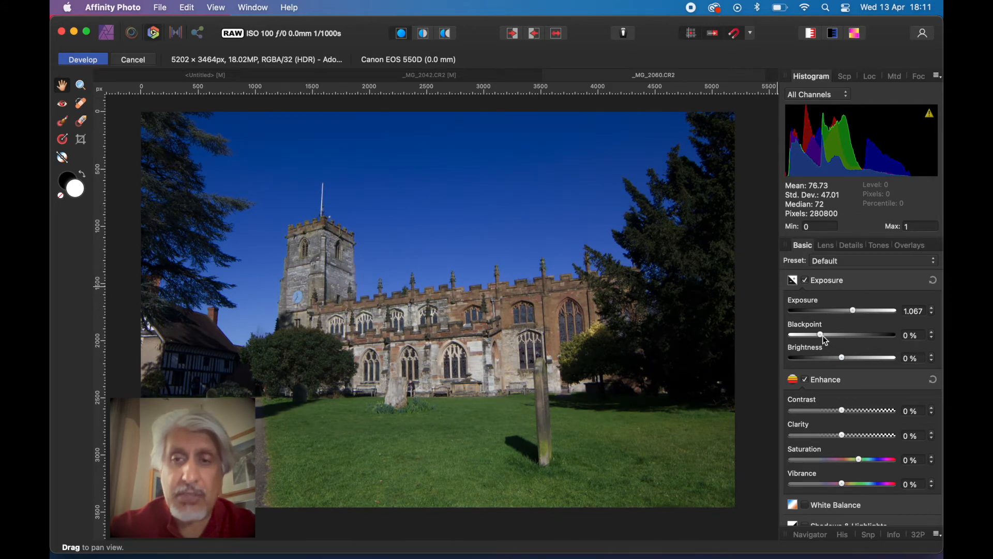
left_click_drag(821, 334, 824, 334)
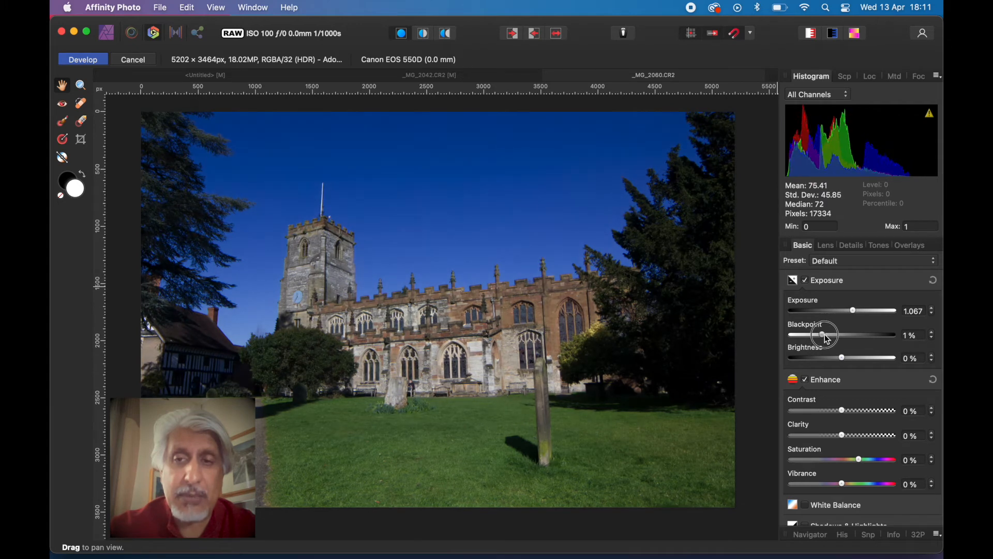
left_click_drag(823, 358, 847, 358)
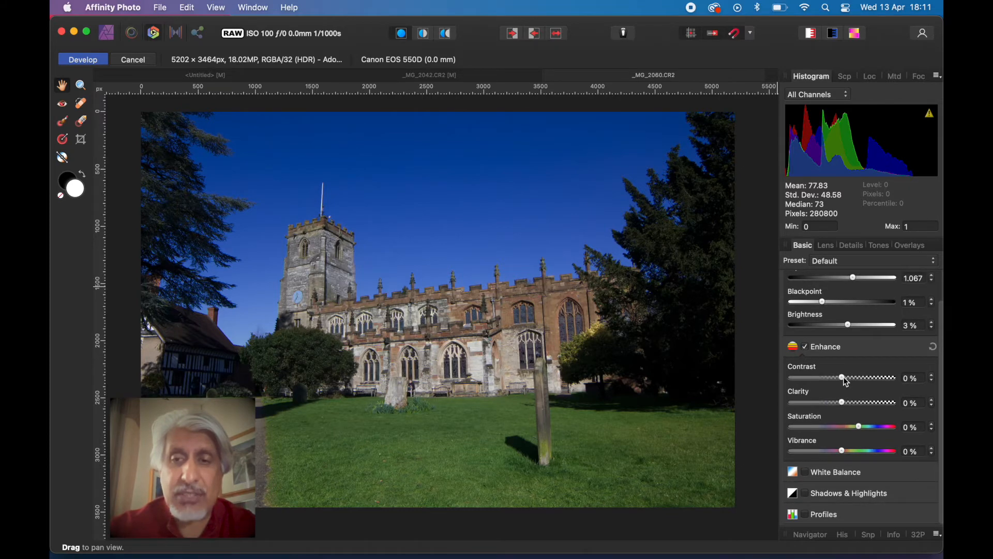
Settle Contrast at 11% and set Blackpoint just below zero at -1%
left_click_drag(842, 378, 851, 378)
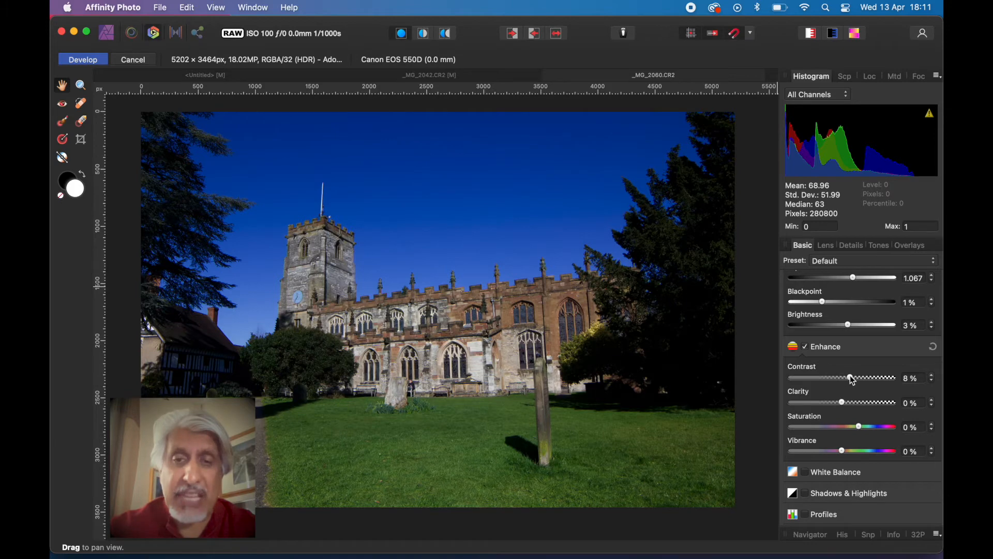
left_click_drag(852, 377, 845, 378)
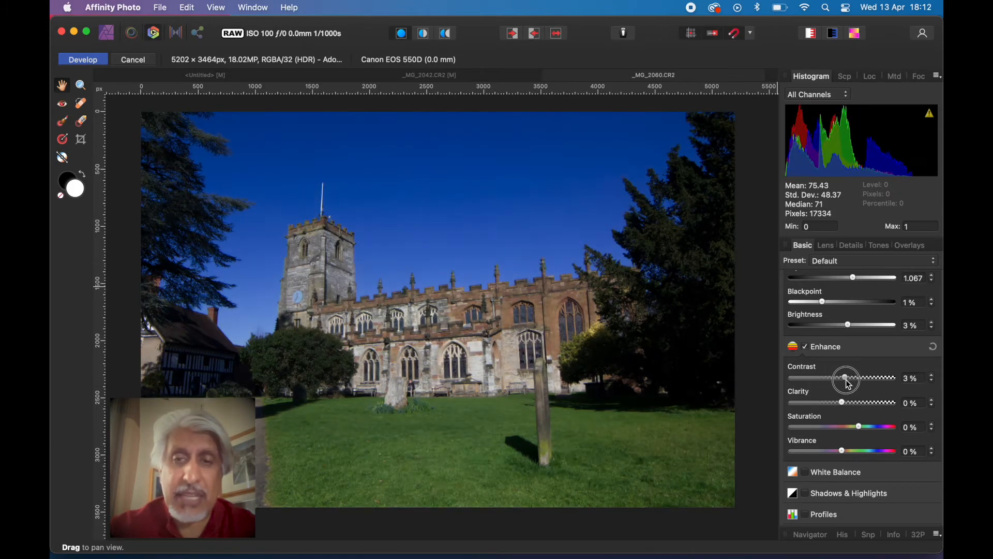
left_click_drag(845, 377, 851, 378)
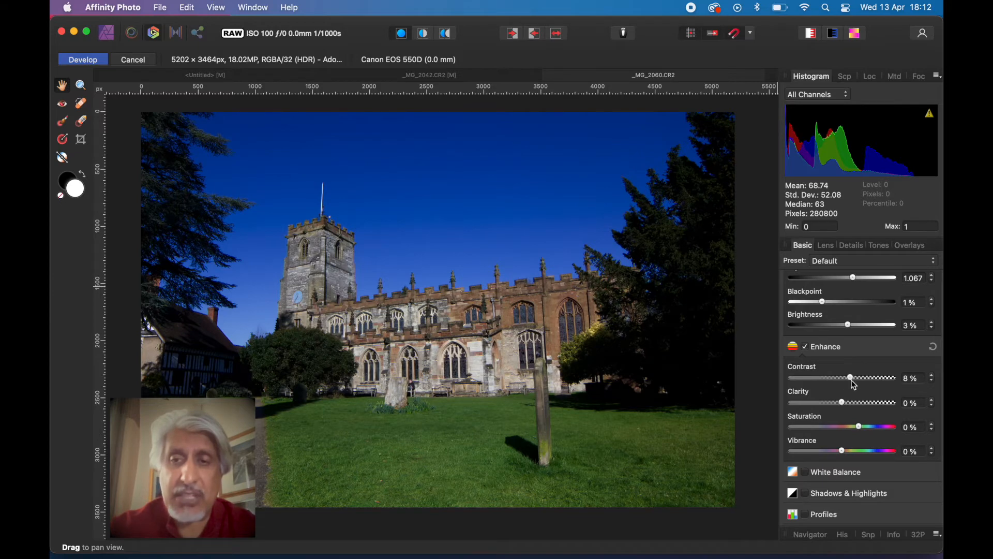
left_click_drag(850, 378, 852, 378)
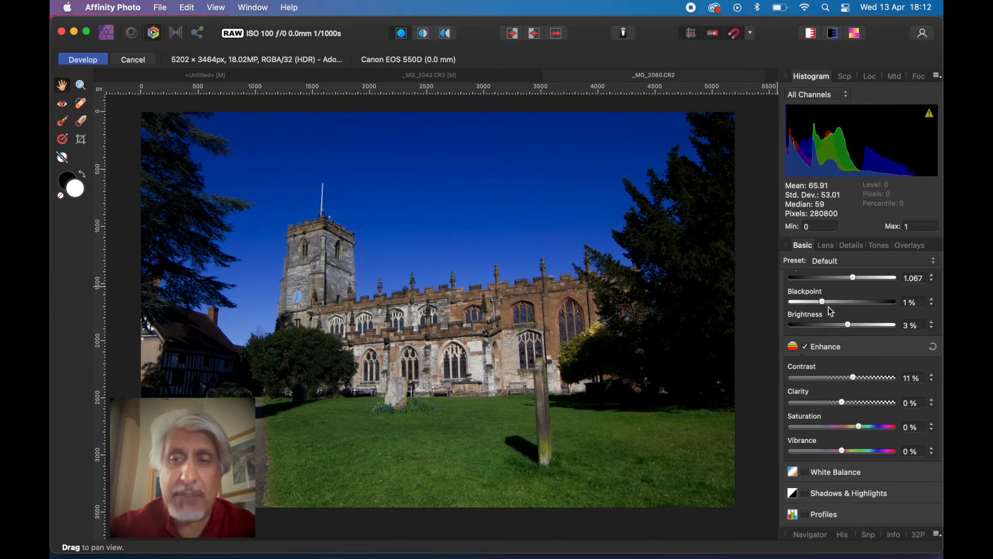
left_click_drag(824, 301, 814, 301)
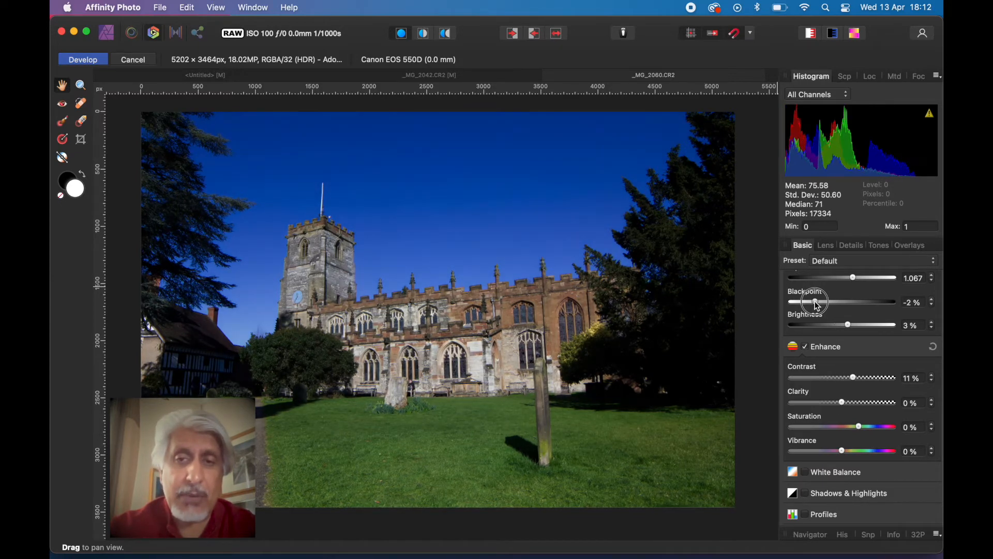
left_click_drag(809, 301, 820, 301)
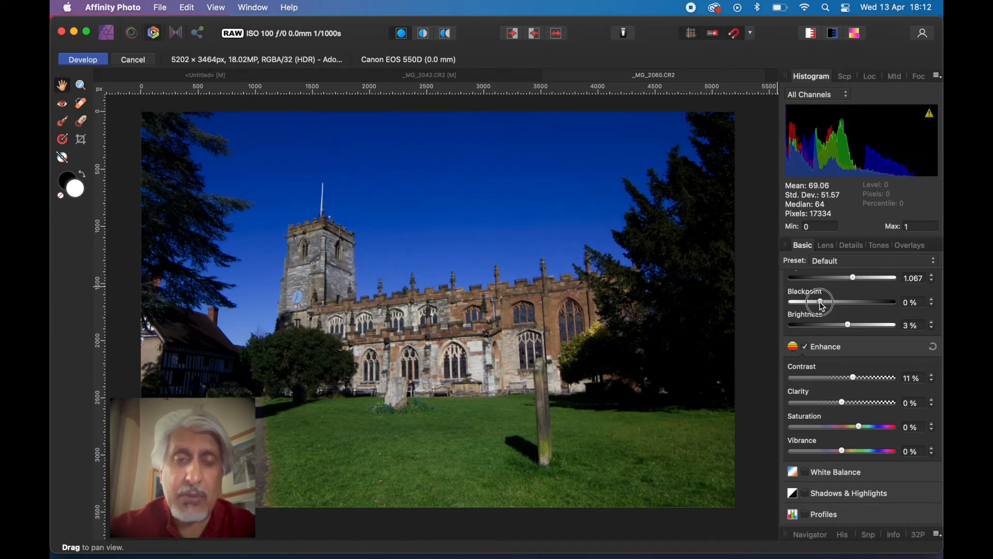
left_click_drag(822, 301, 817, 301)
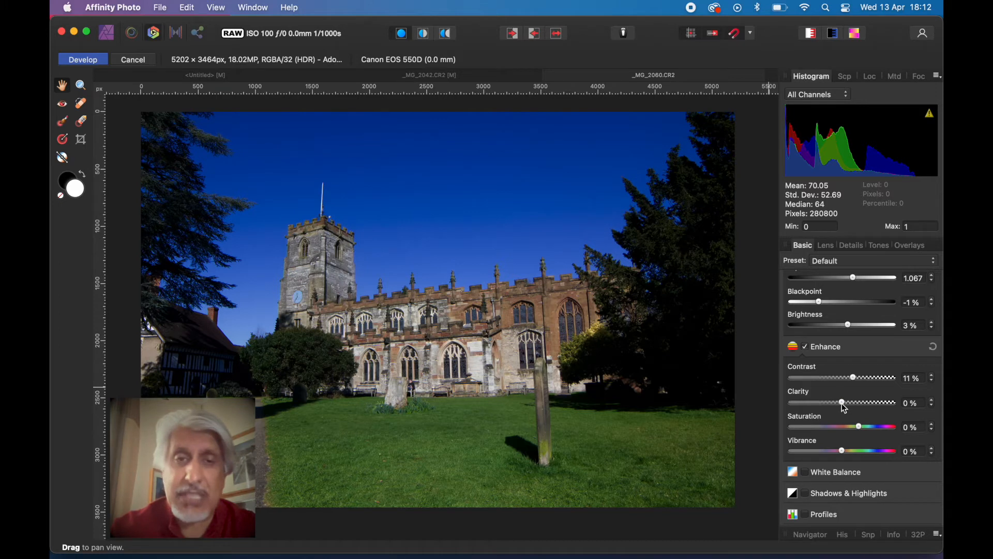
Compare clarity levels on the magnified spire stonework and settle Clarity at 21%
left_click_drag(840, 402, 854, 402)
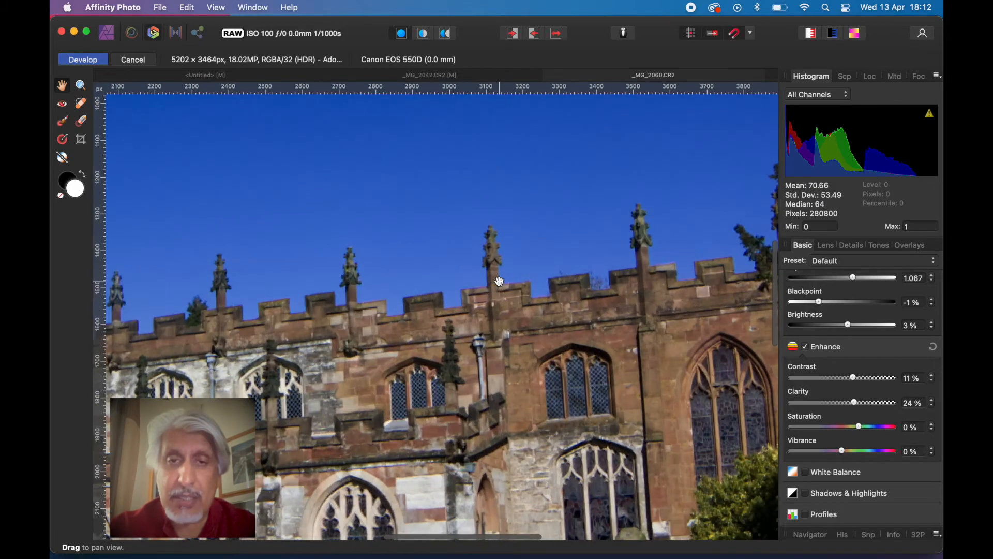
left_click_drag(498, 281, 486, 257)
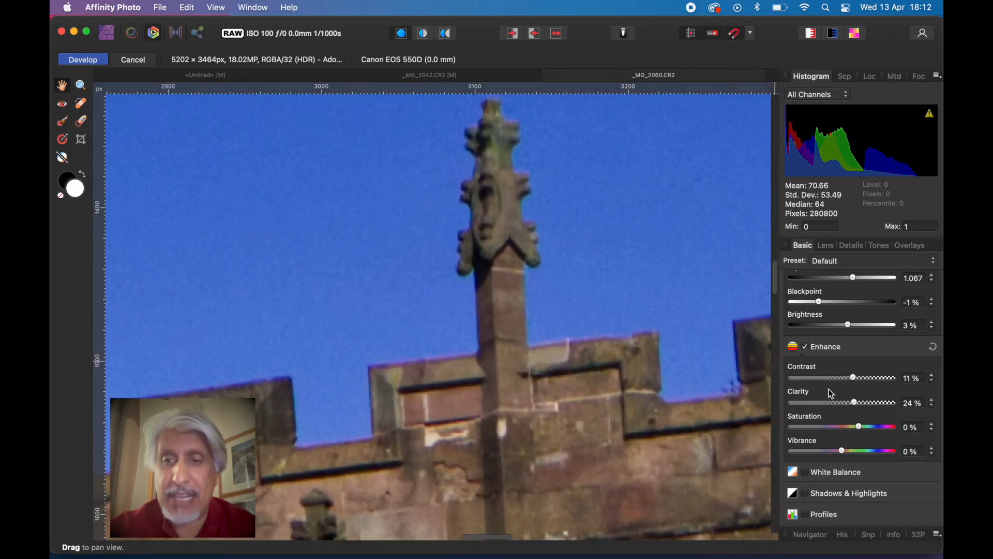
left_click_drag(854, 403, 837, 402)
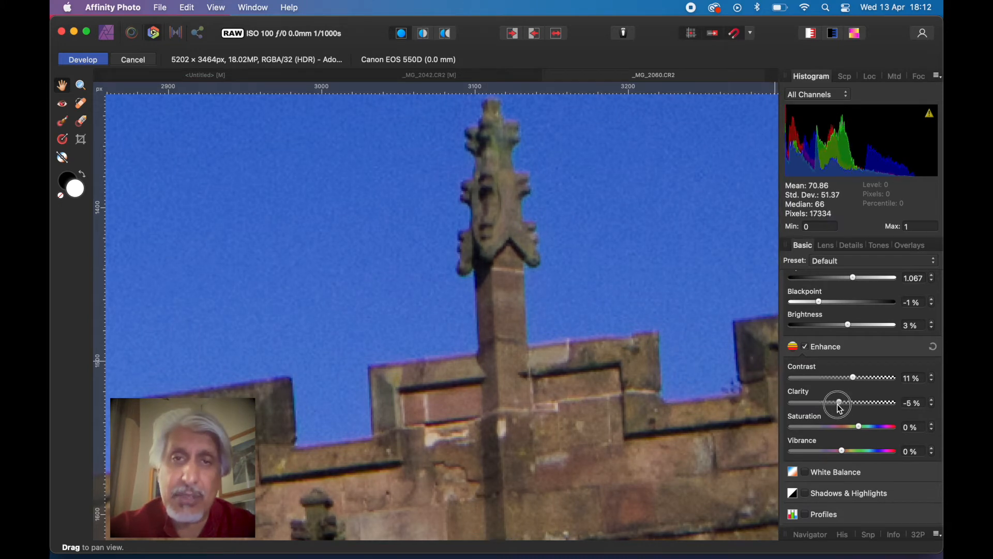
left_click_drag(838, 403, 853, 403)
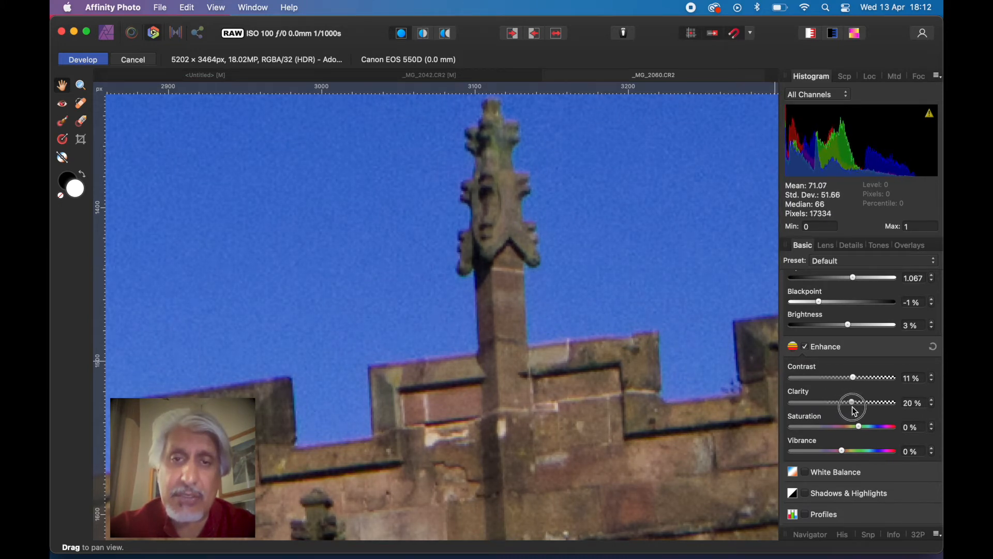
left_click_drag(851, 403, 861, 402)
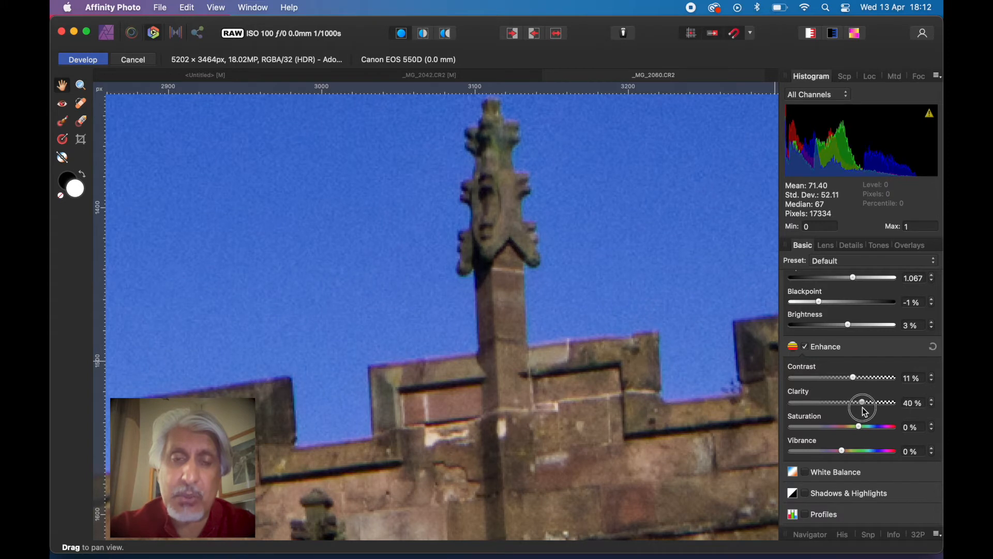
left_click_drag(863, 403, 855, 403)
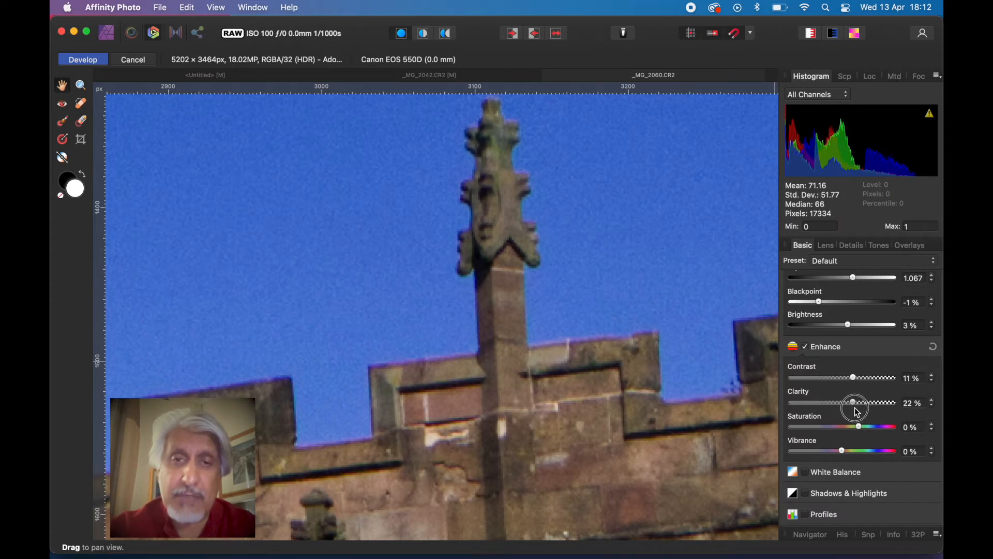
left_click_drag(856, 403, 841, 402)
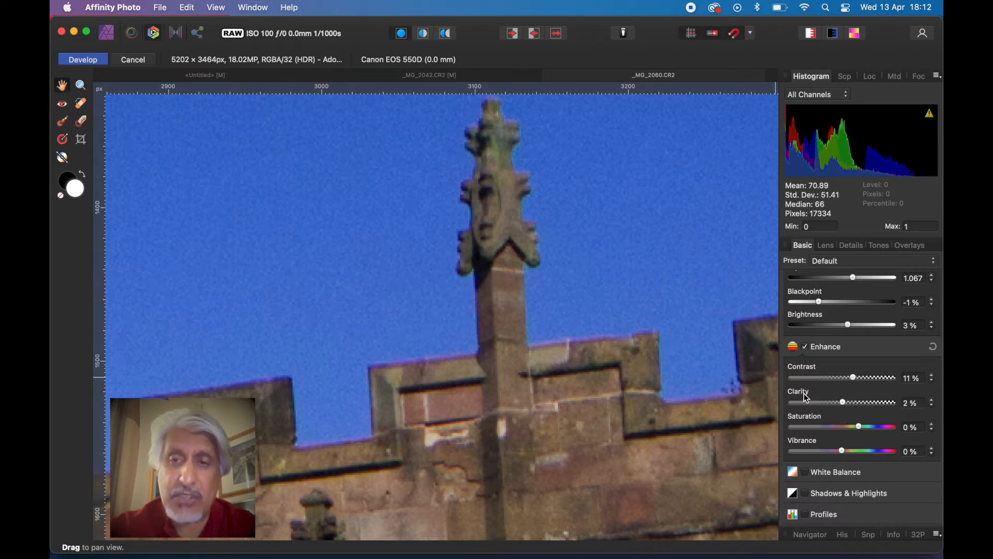
left_click_drag(842, 402, 854, 402)
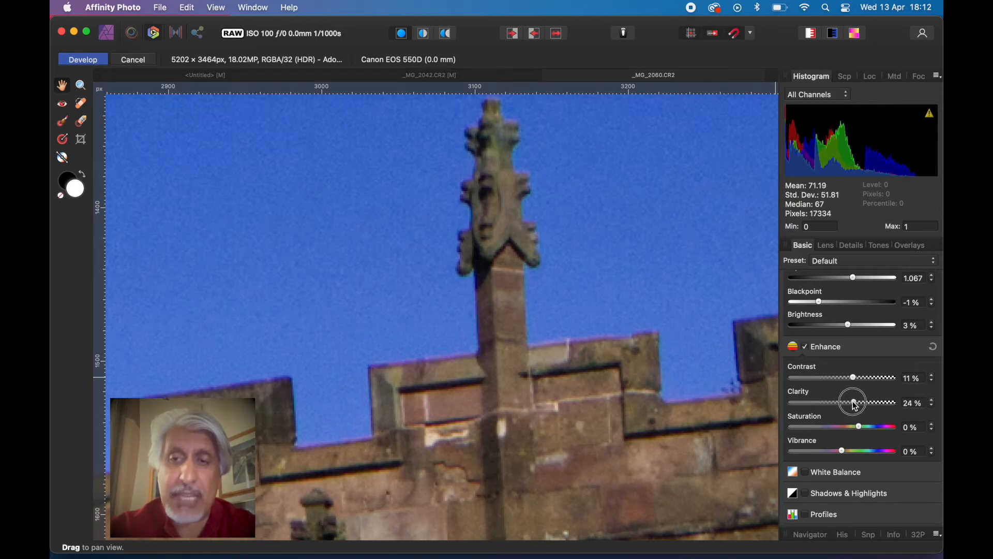
left_click_drag(859, 402, 851, 403)
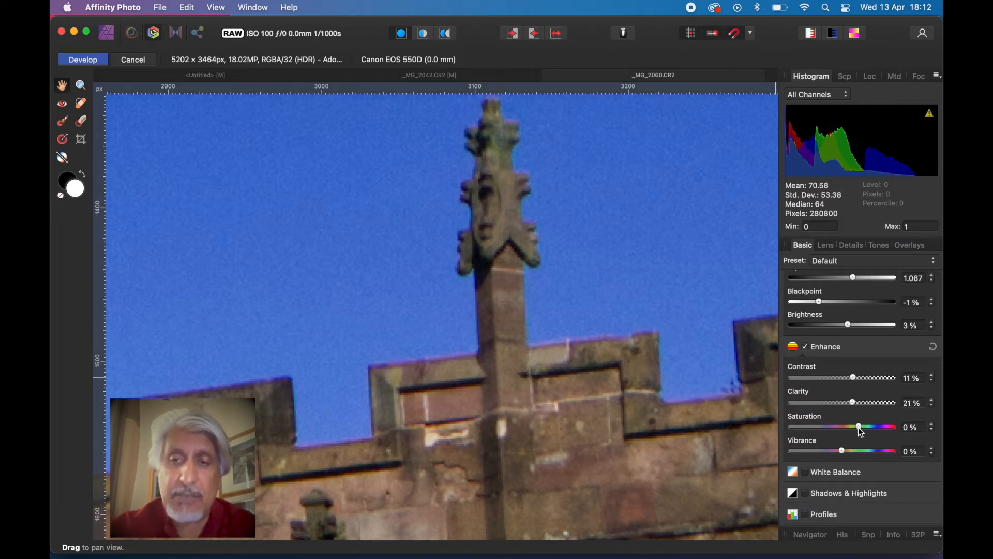
Boost Vibrance to 13% to enrich the colours
left_click_drag(841, 450, 851, 450)
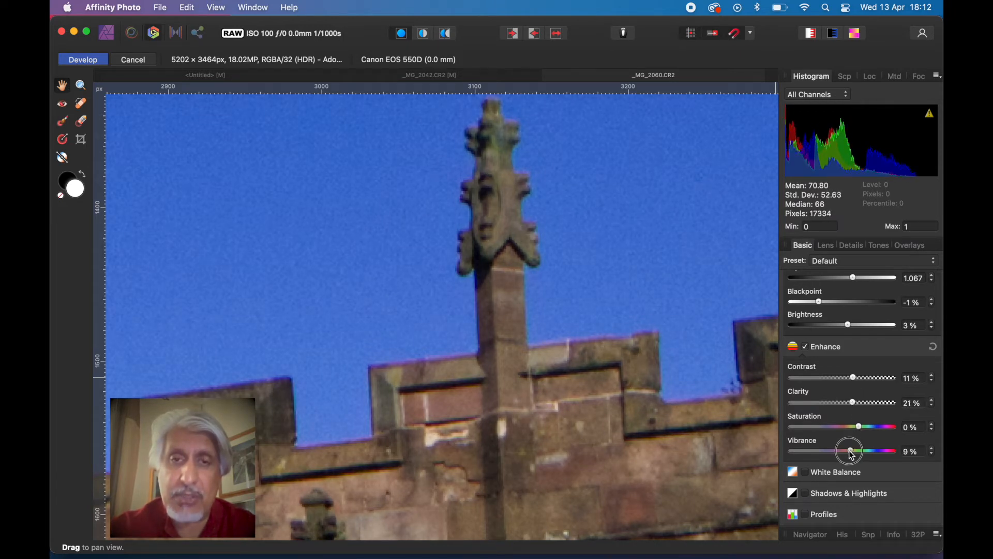
left_click_drag(851, 450, 855, 450)
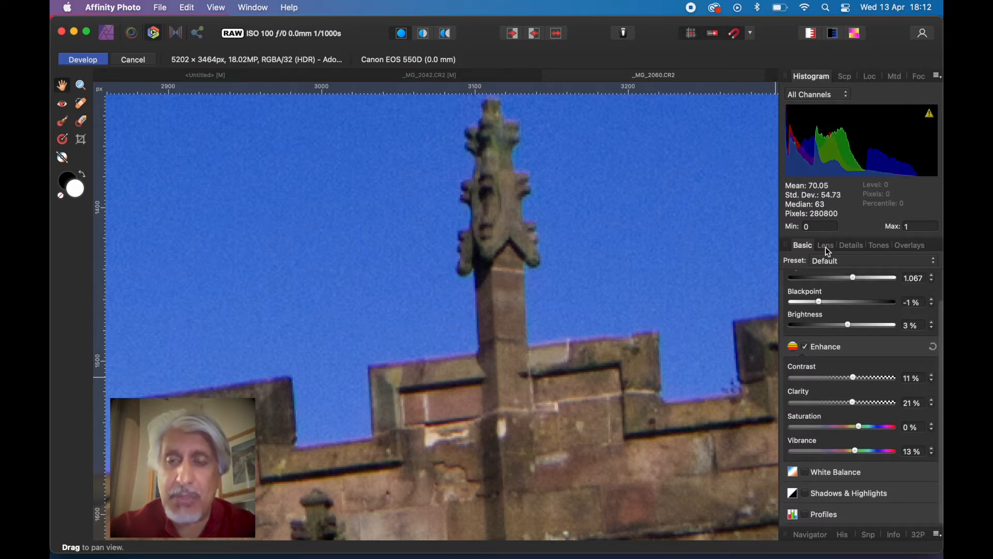
Apply the SAMYANG AF 14mm F2.8 lens profile from the Favourites list on the Lens tab
left_click(826, 246)
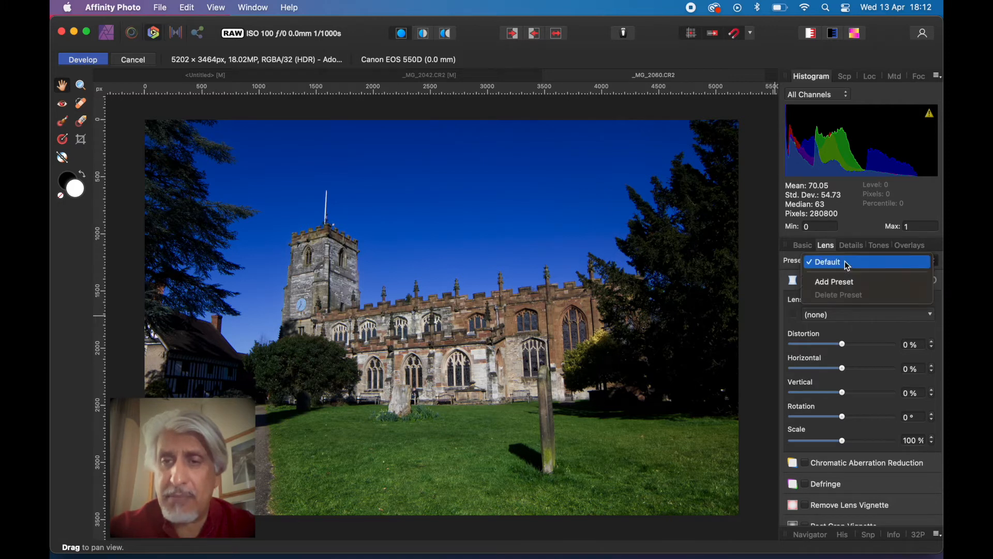
left_click(825, 262)
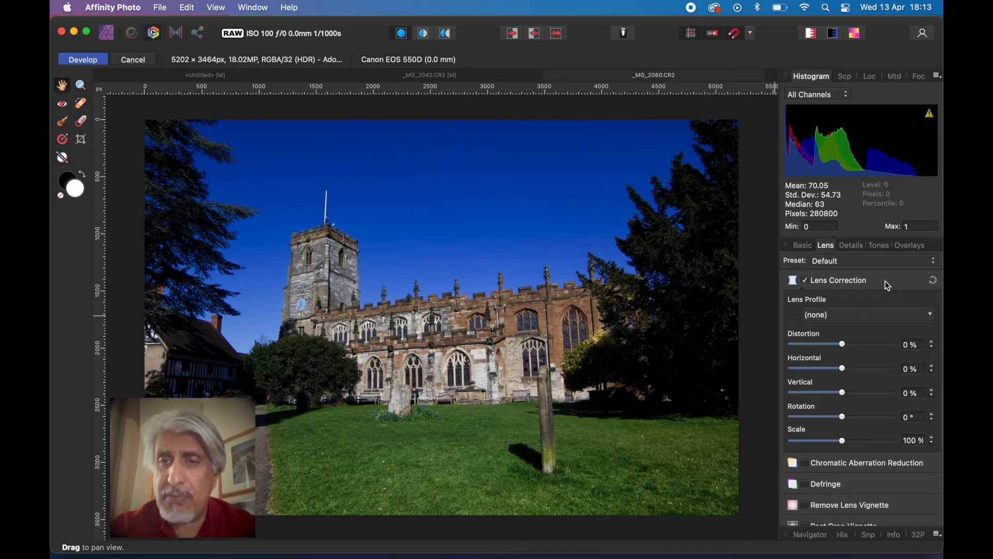
left_click(862, 315)
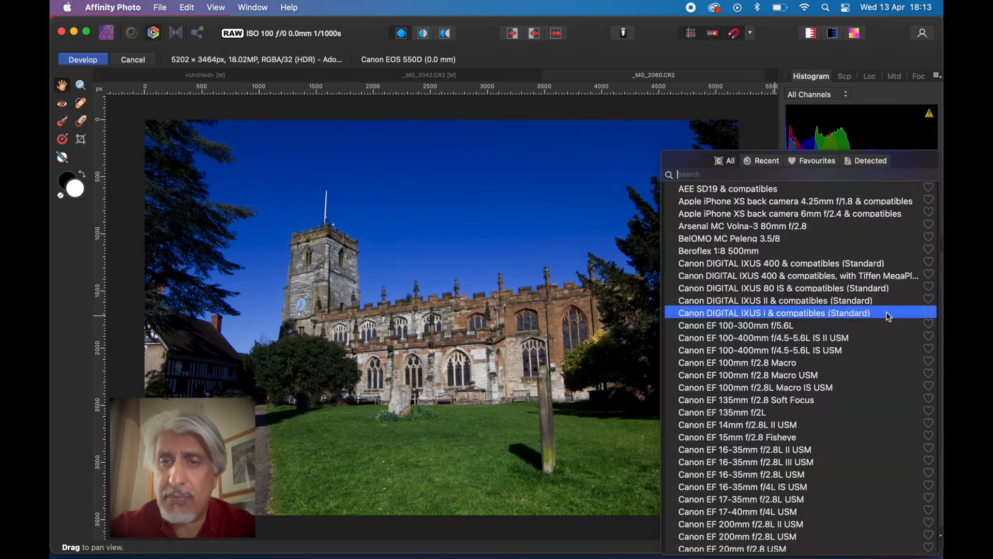
mouse_move(773, 300)
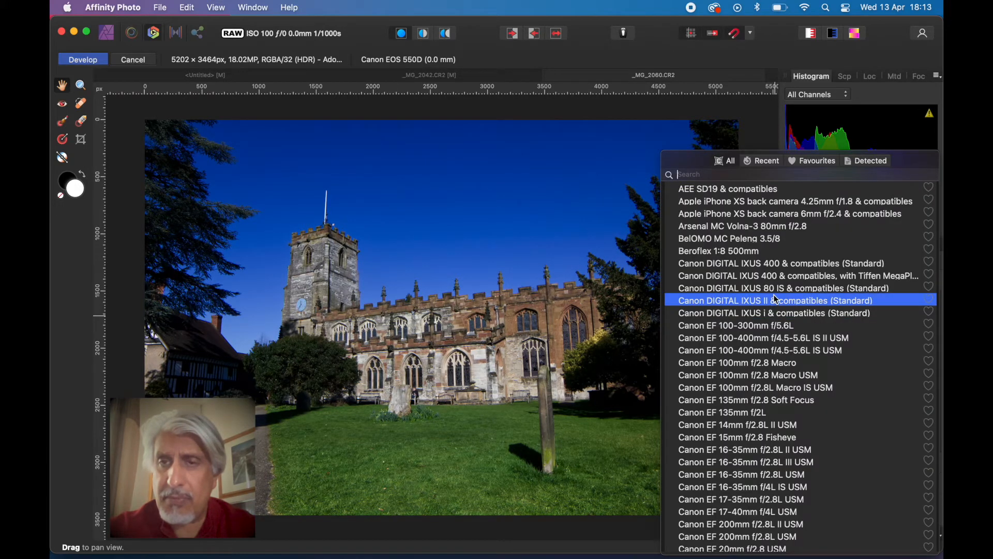
left_click(816, 160)
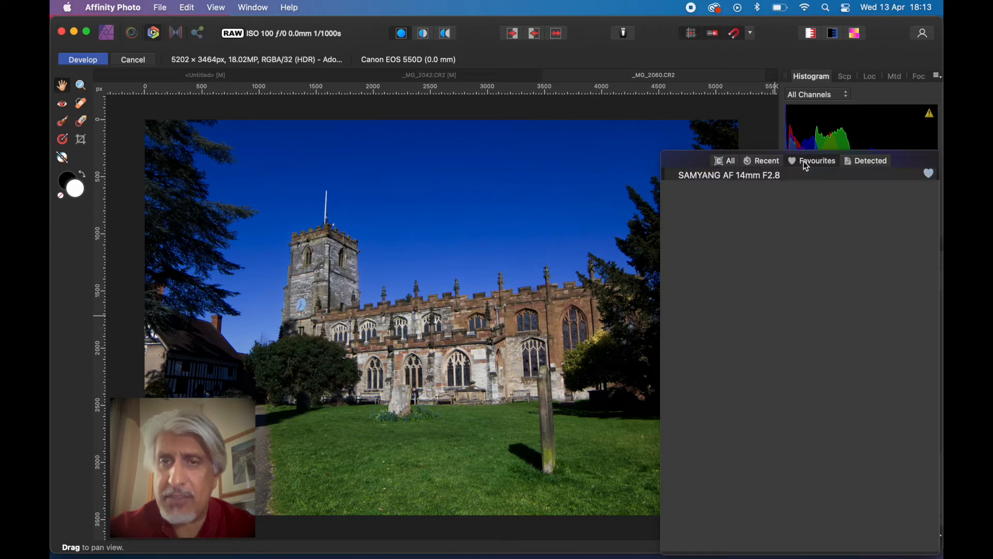
left_click(728, 174)
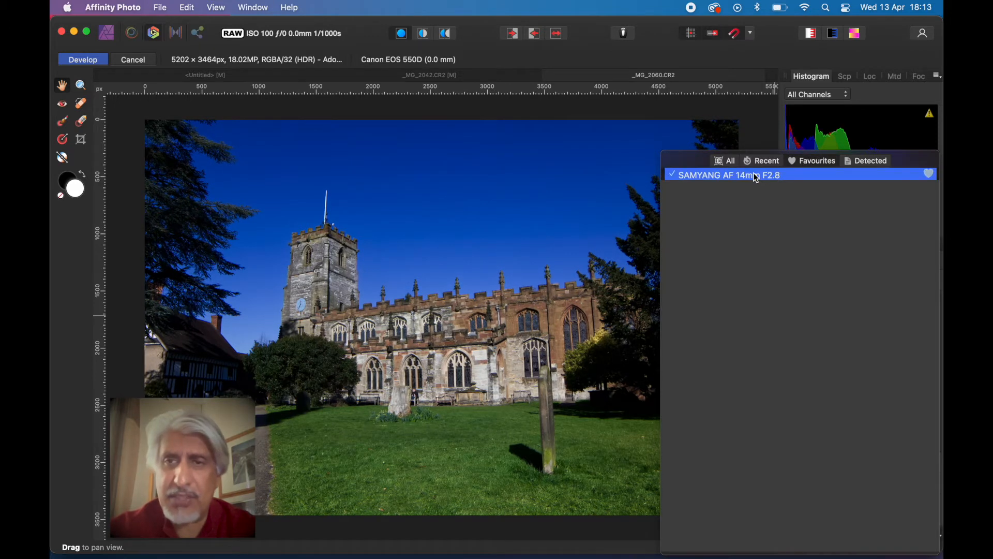
left_click(728, 174)
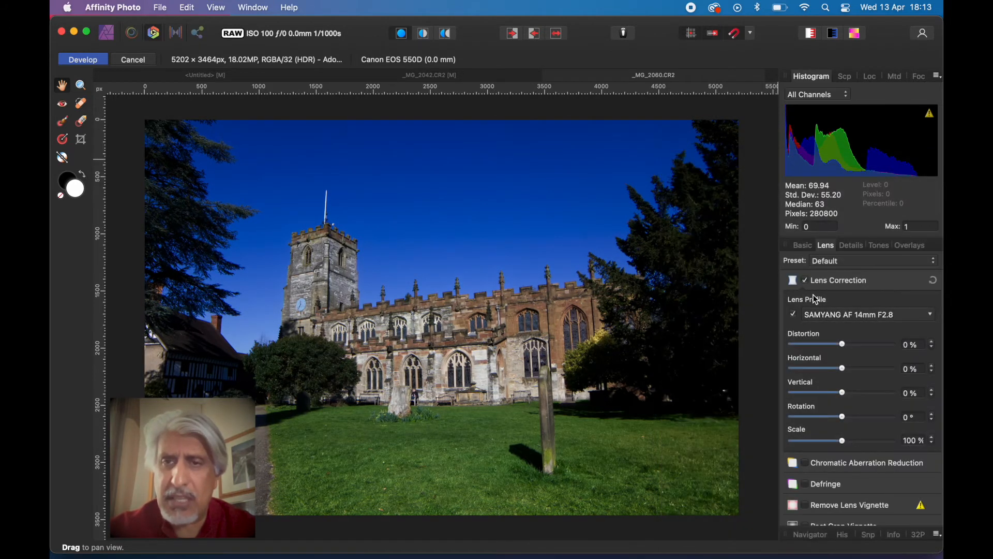
Set the lens distortion correction to 3%
left_click(804, 280)
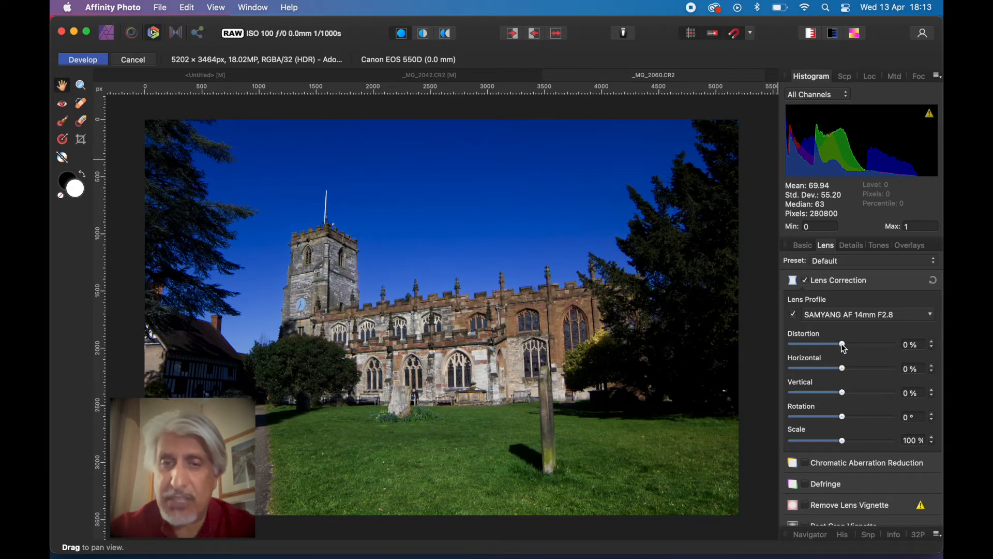
left_click_drag(842, 344, 845, 343)
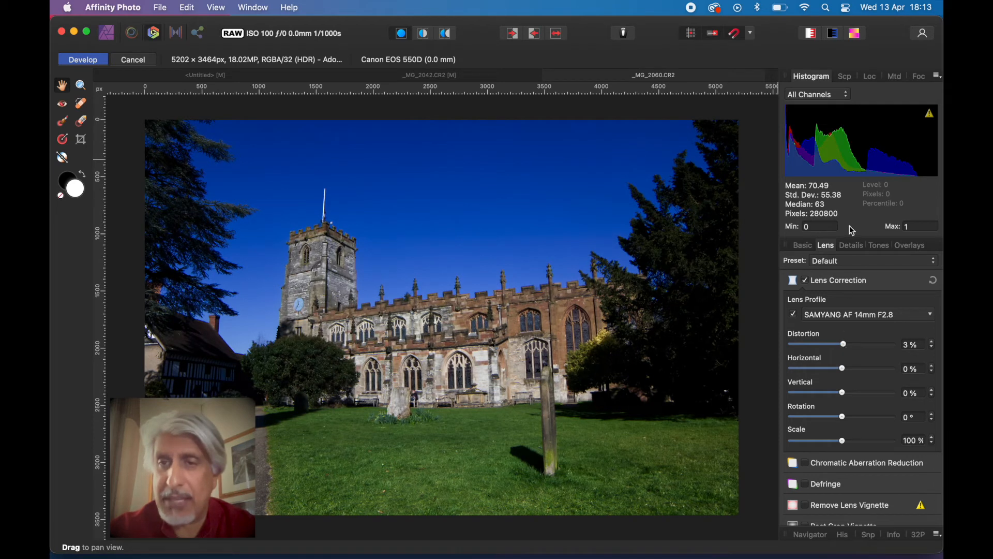
Enable Detail Refinement on the Details tab with Radius 7% and Amount 15%
left_click(850, 245)
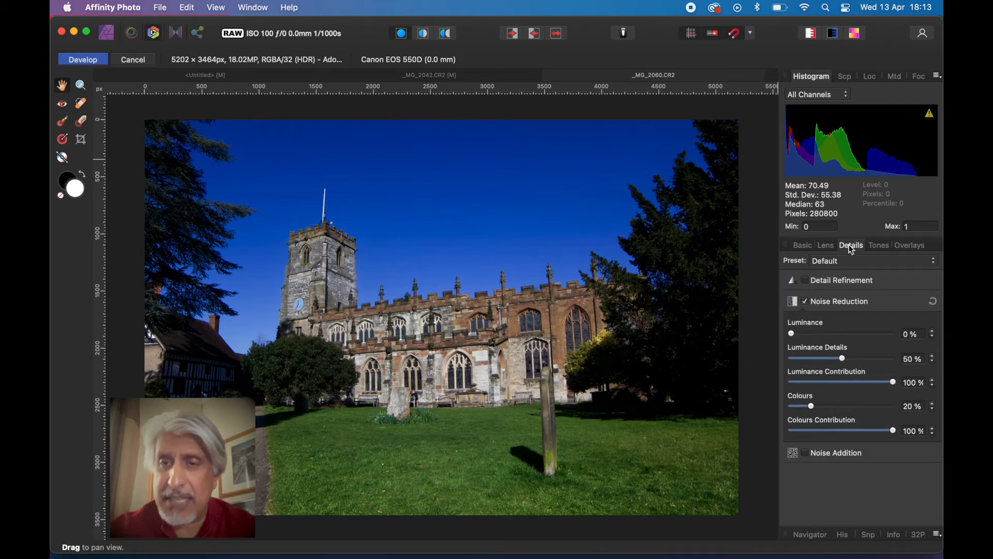
mouse_move(808, 288)
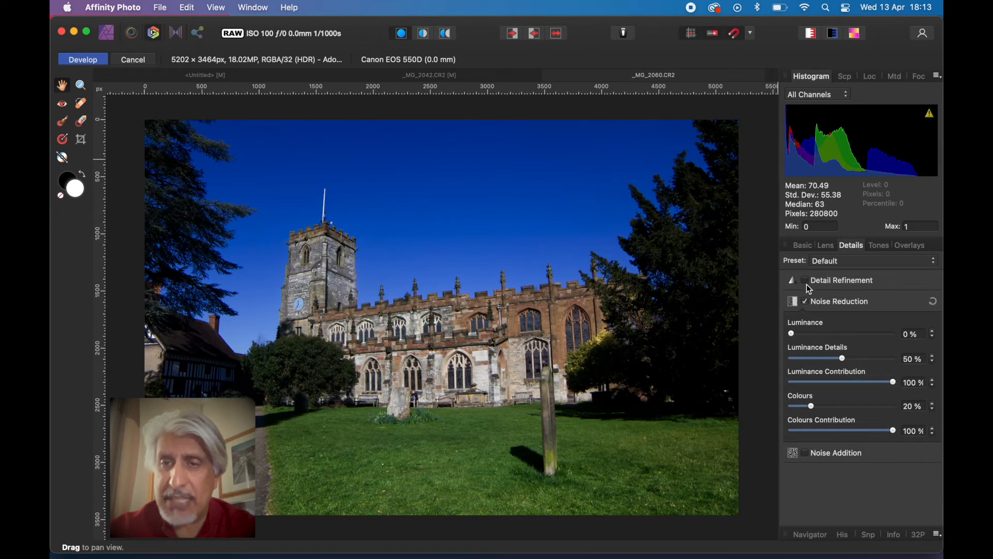
left_click(805, 279)
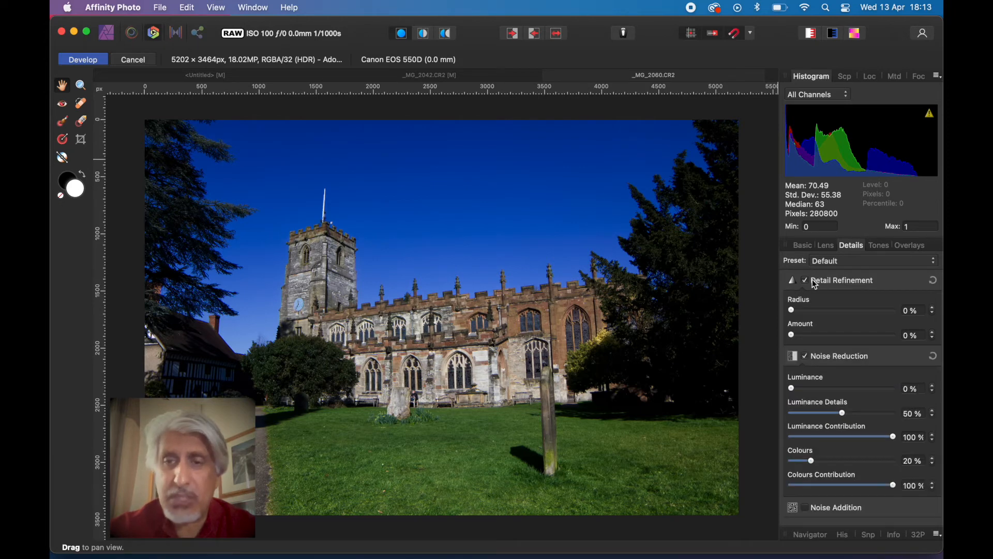
left_click_drag(790, 309, 797, 309)
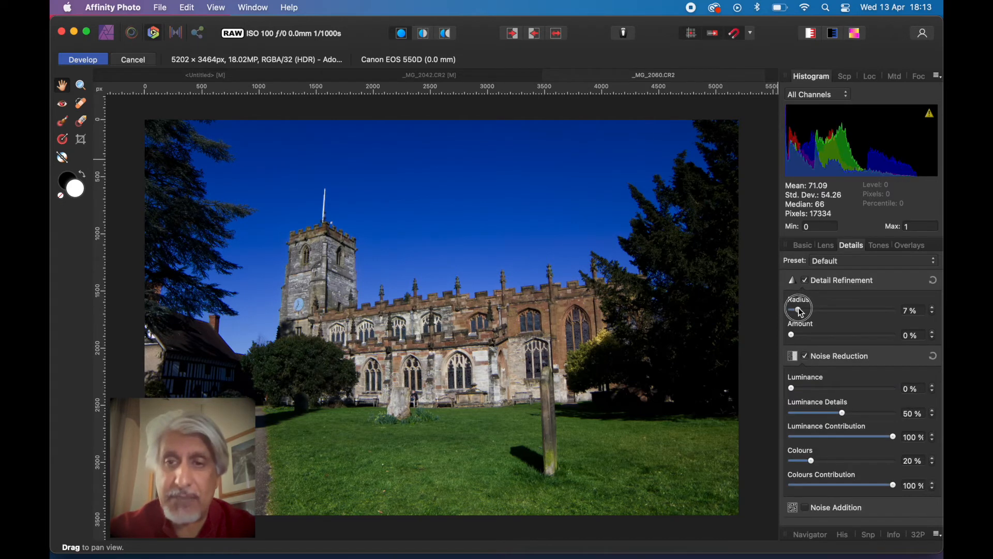
left_click_drag(792, 334, 806, 334)
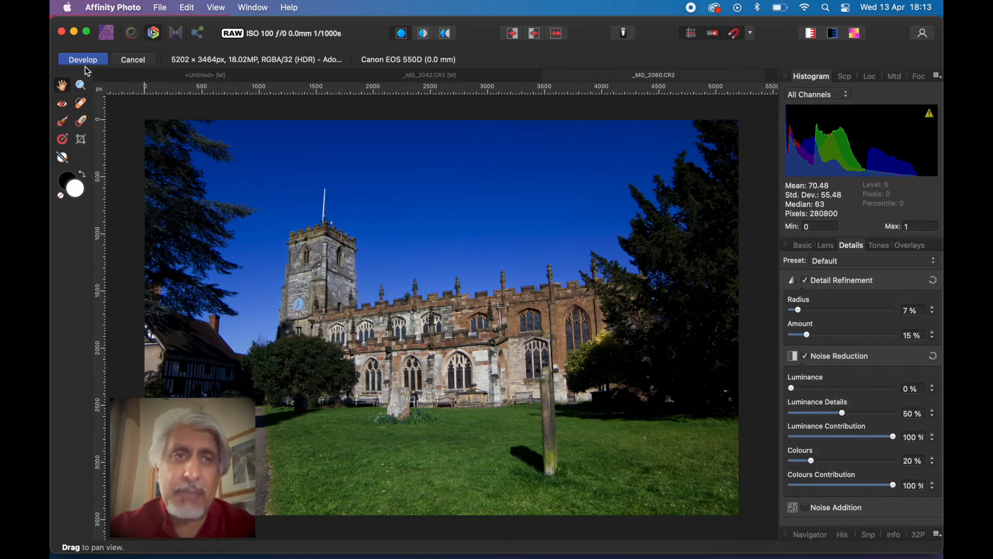
mouse_move(106, 33)
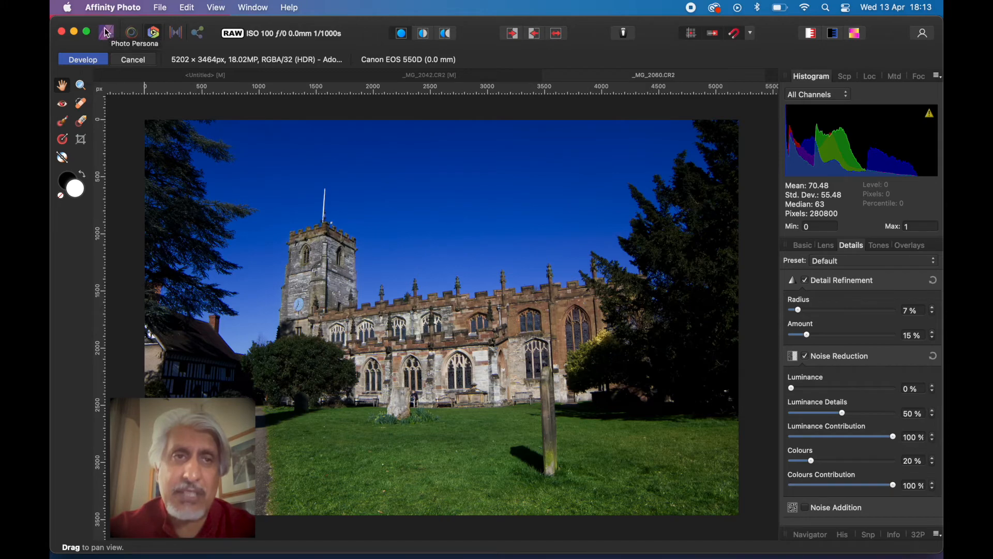
Commit the Develop settings and bring the church photo into the Photo Persona as a pixel layer
left_click(83, 59)
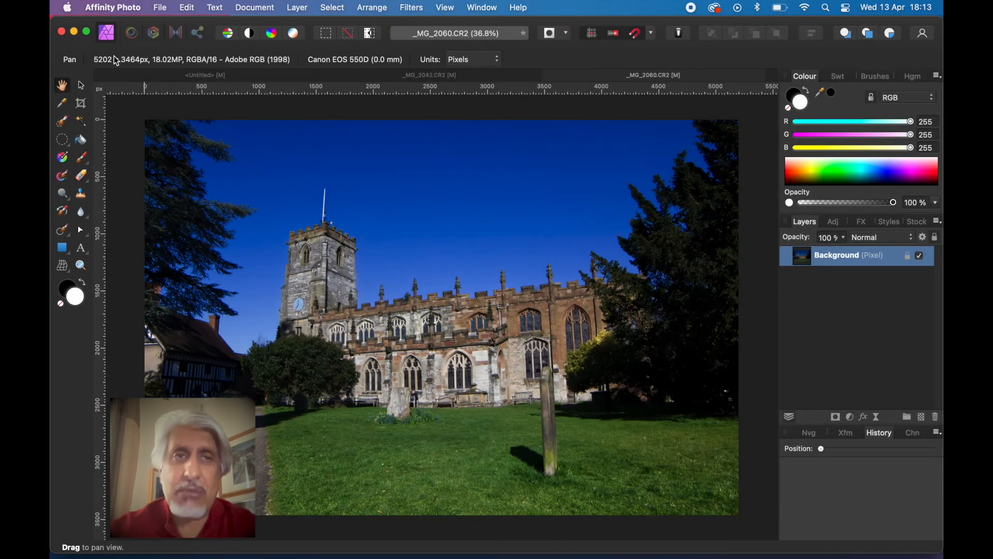
mouse_move(106, 33)
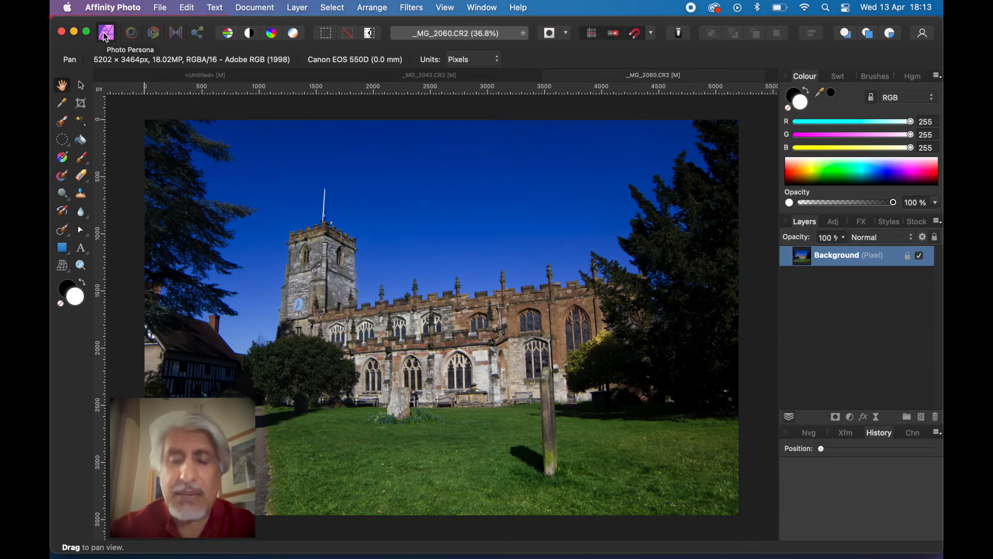
mouse_move(364, 270)
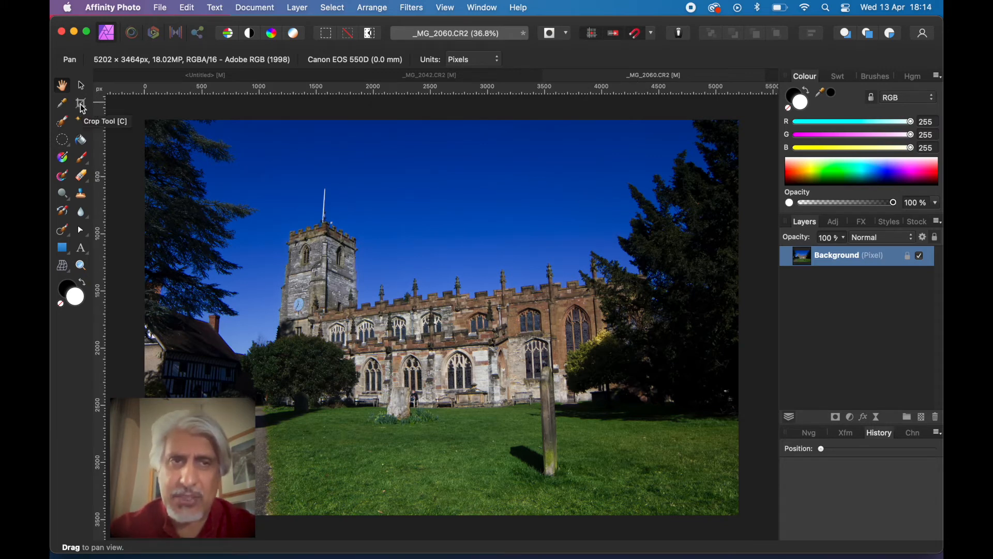
Crop the photo to a 1:1 square (3464 × 3464) and rasterise the Background layer
left_click(81, 102)
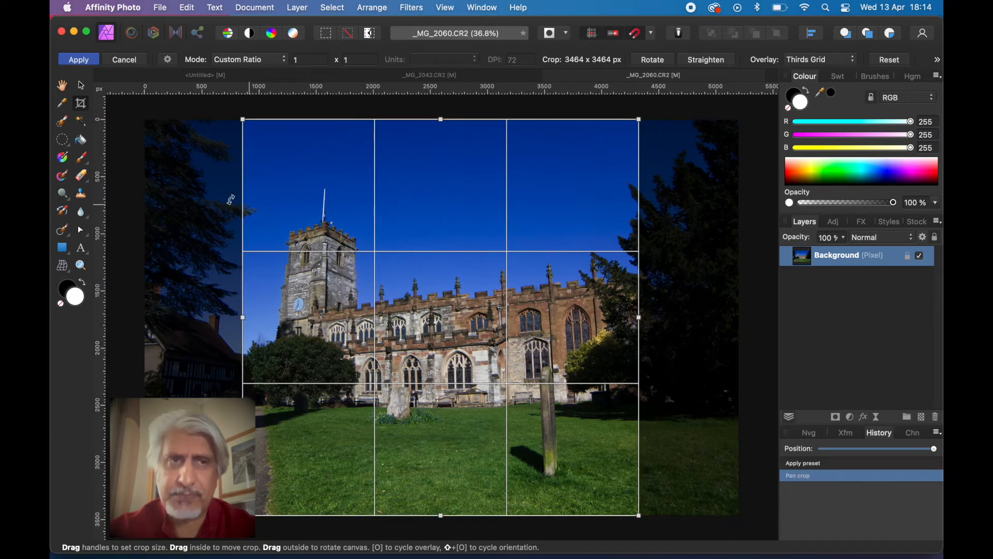
left_click(78, 59)
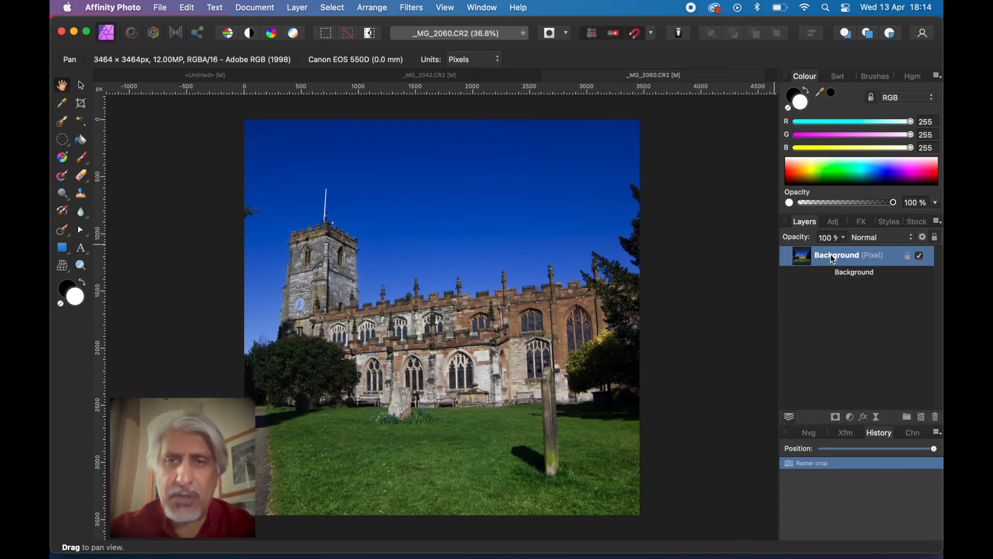
right_click(835, 255)
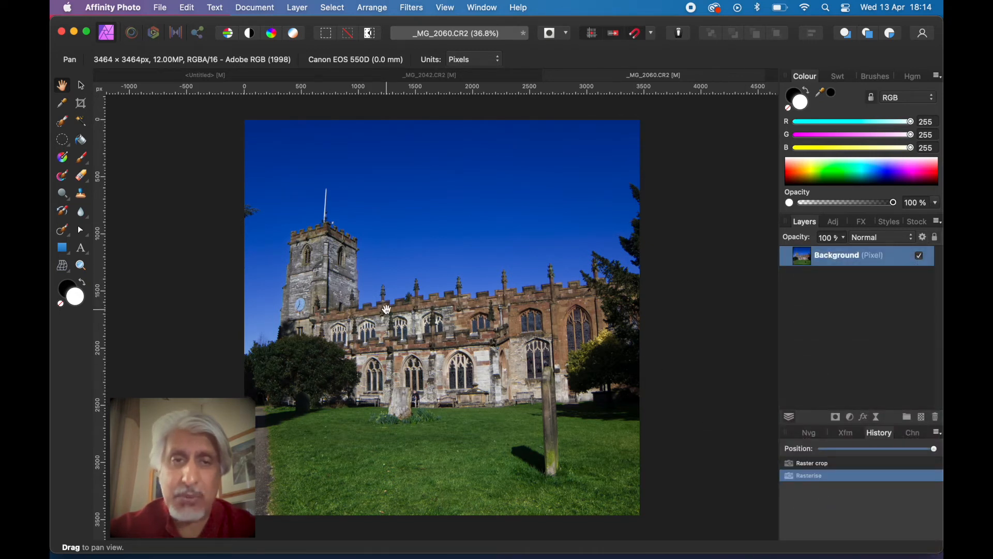
mouse_move(585, 318)
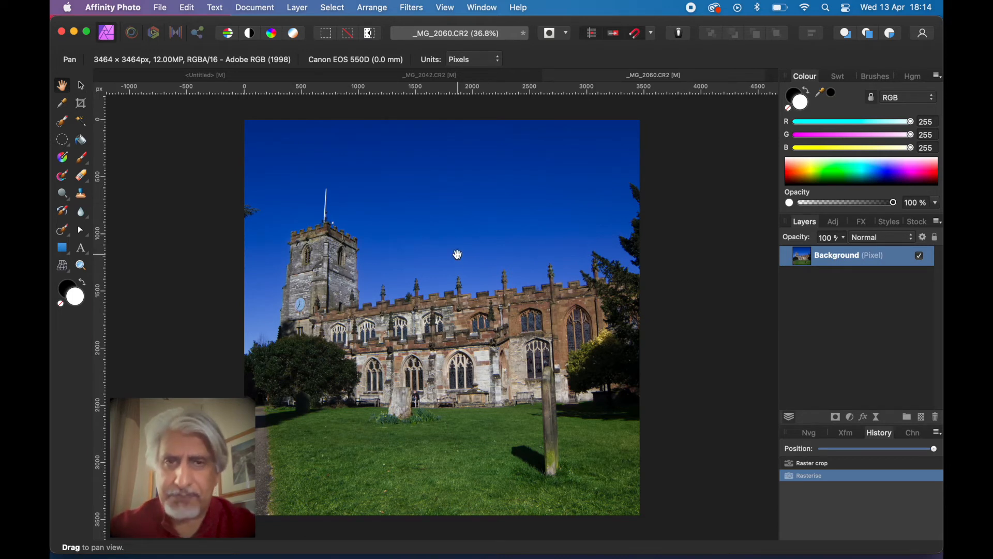
mouse_move(322, 213)
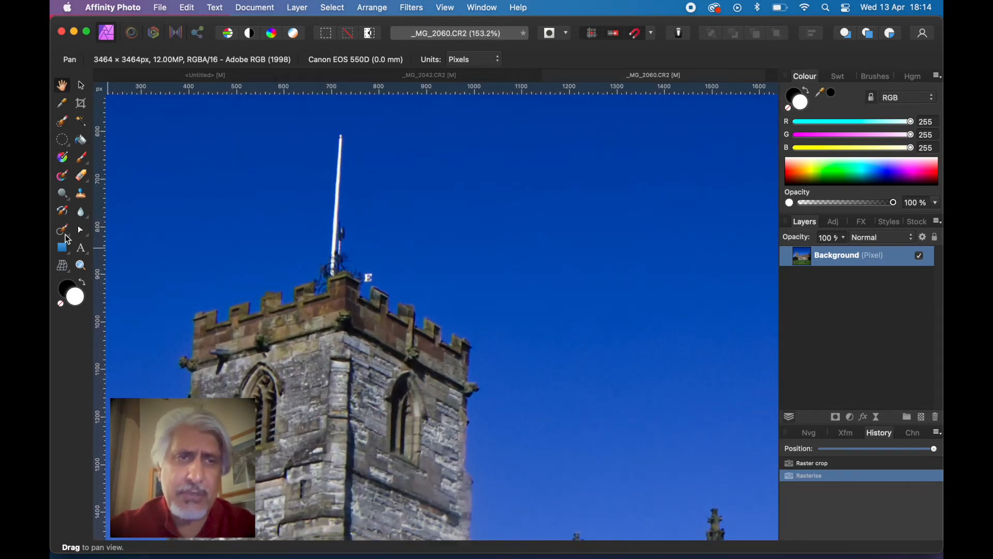
Inpaint away the tall rod, weathervane letter and leftover marks in the sky above the tower
left_click(61, 230)
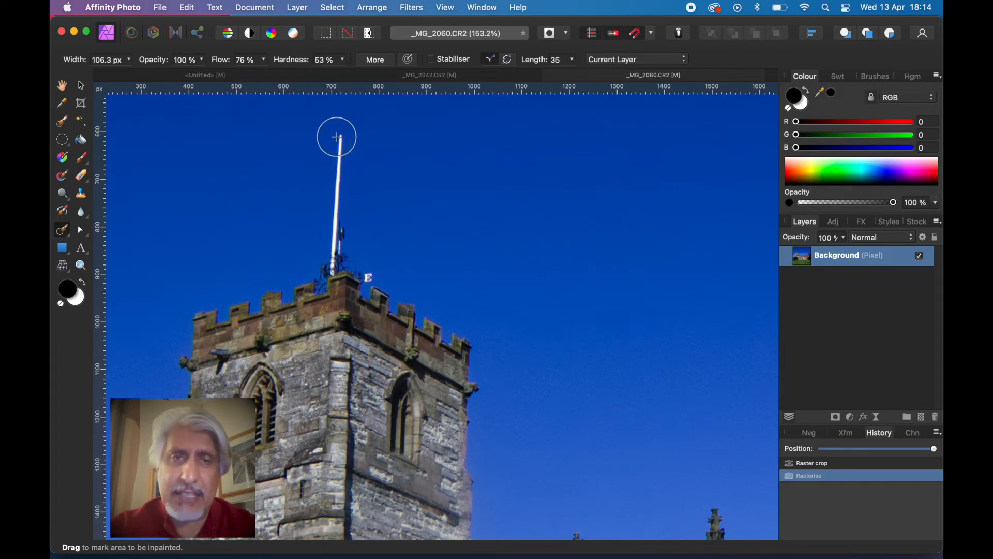
left_click_drag(336, 137, 332, 244)
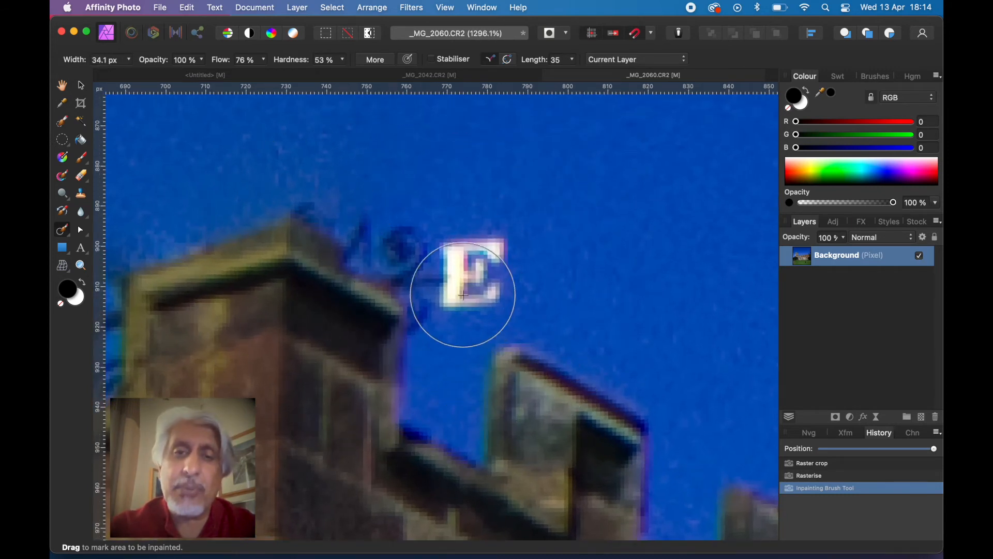
left_click_drag(461, 295, 478, 266)
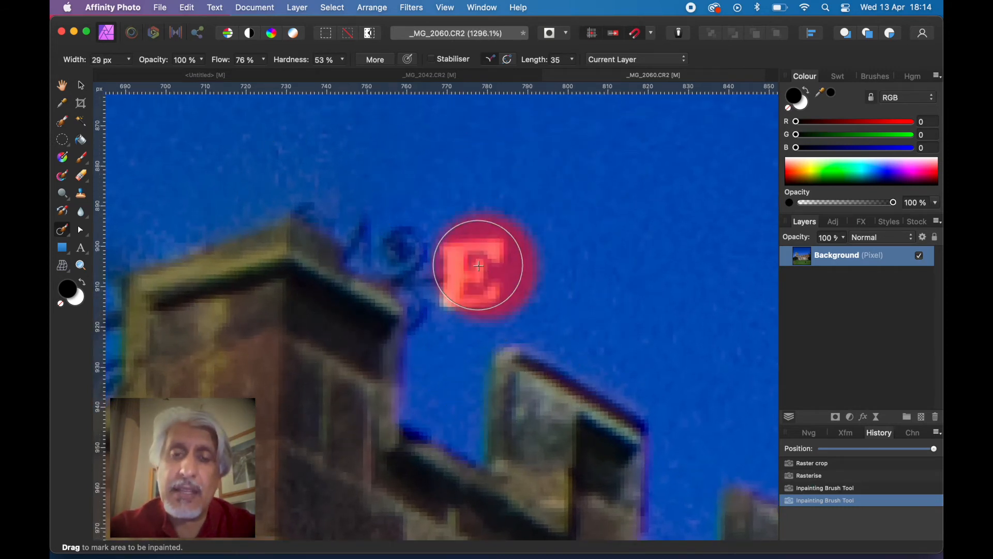
left_click_drag(478, 266, 436, 242)
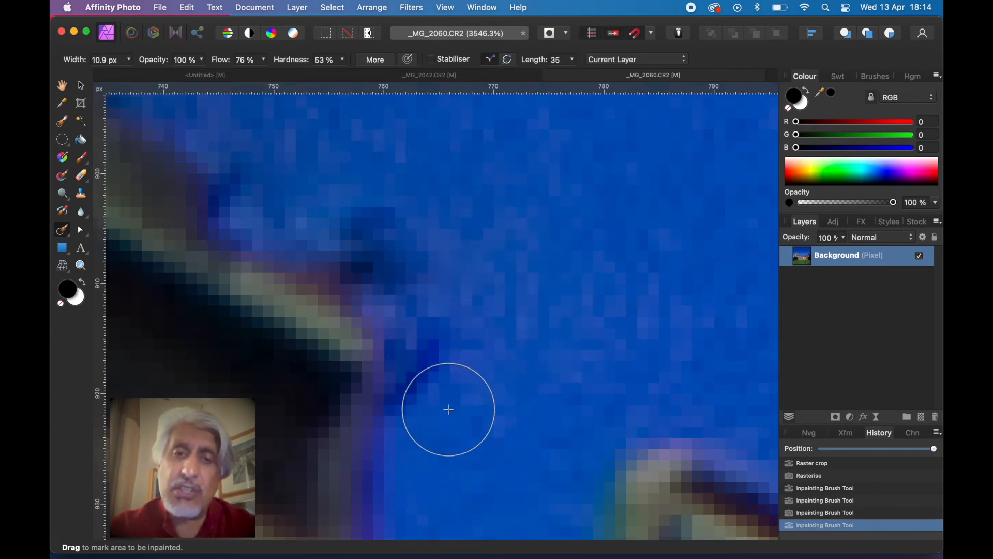
left_click_drag(448, 410, 317, 188)
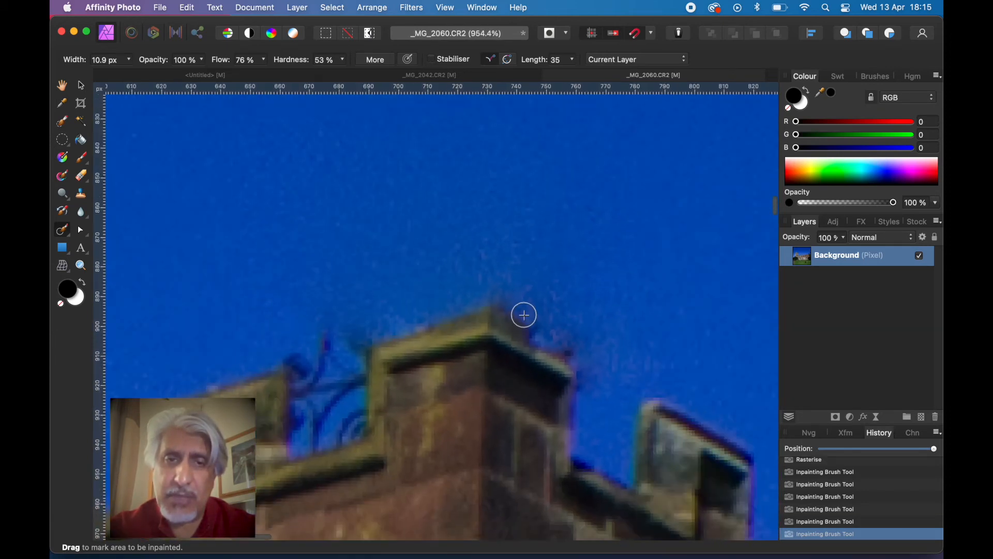
Inpaint the dark blemish along the building edge against the sky with several strokes
scroll("down", 3)
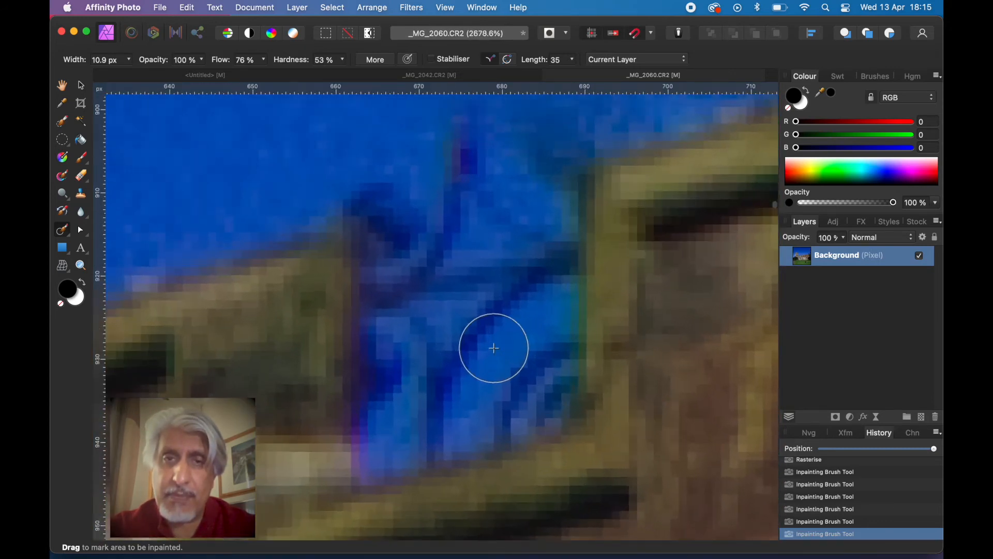
left_click_drag(493, 348, 463, 243)
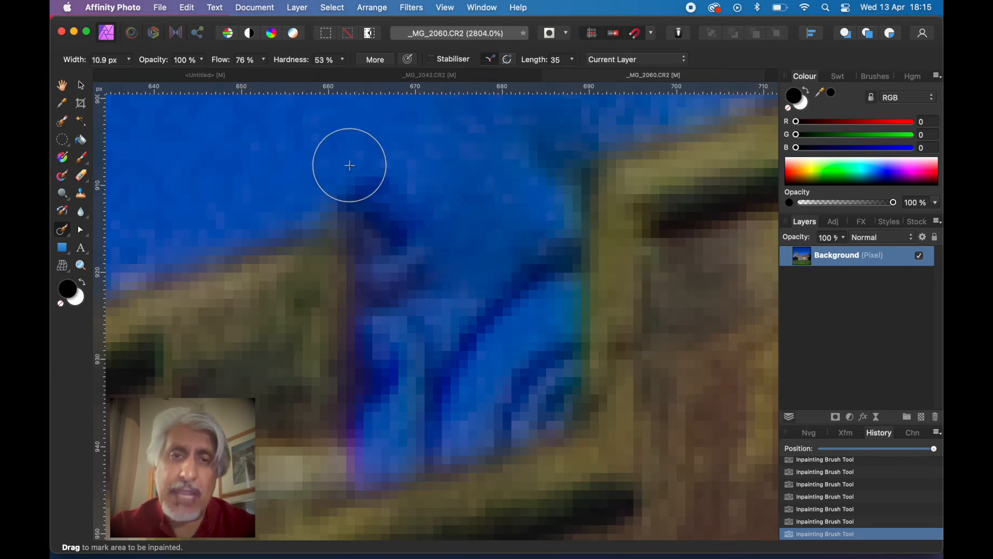
left_click_drag(349, 166, 520, 162)
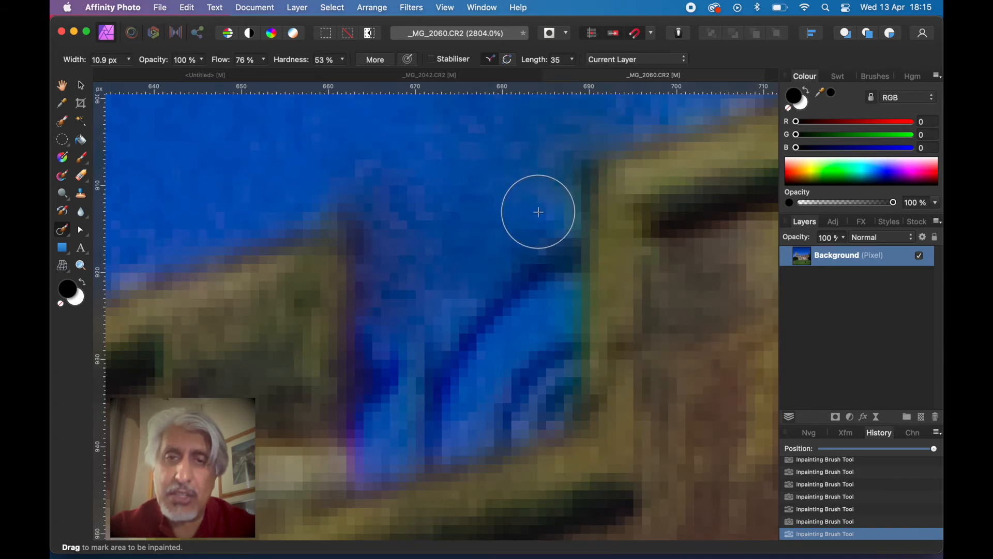
left_click_drag(538, 211, 540, 393)
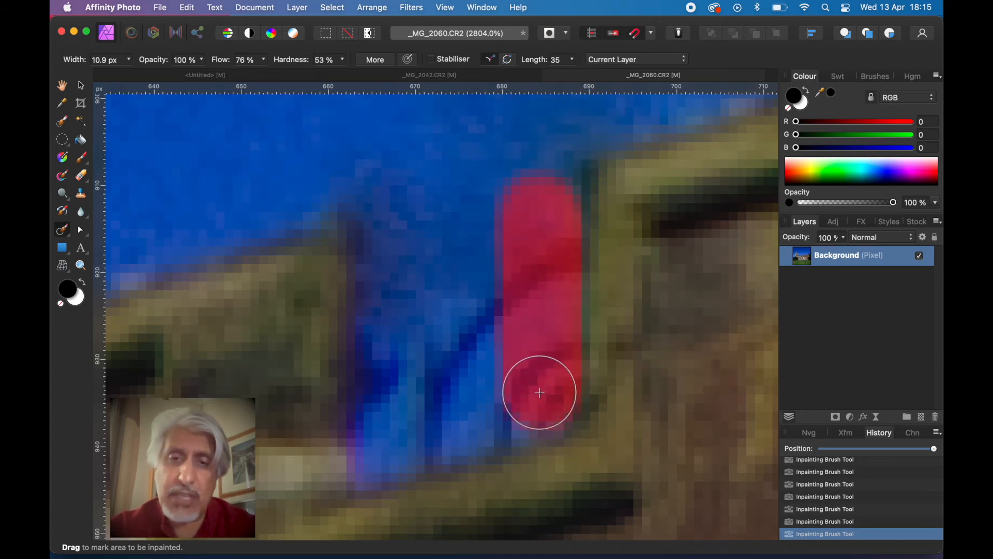
left_click_drag(540, 393, 386, 361)
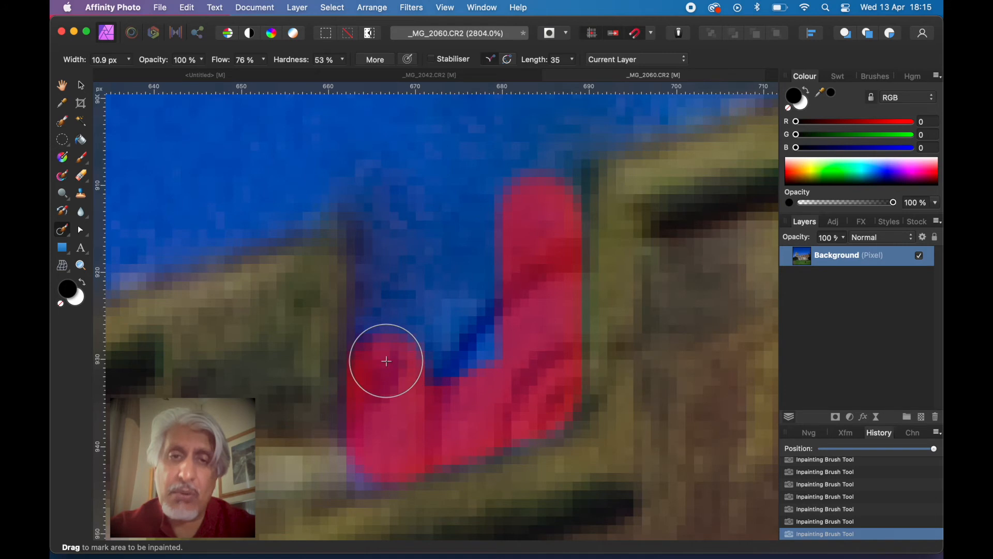
left_click_drag(386, 361, 460, 266)
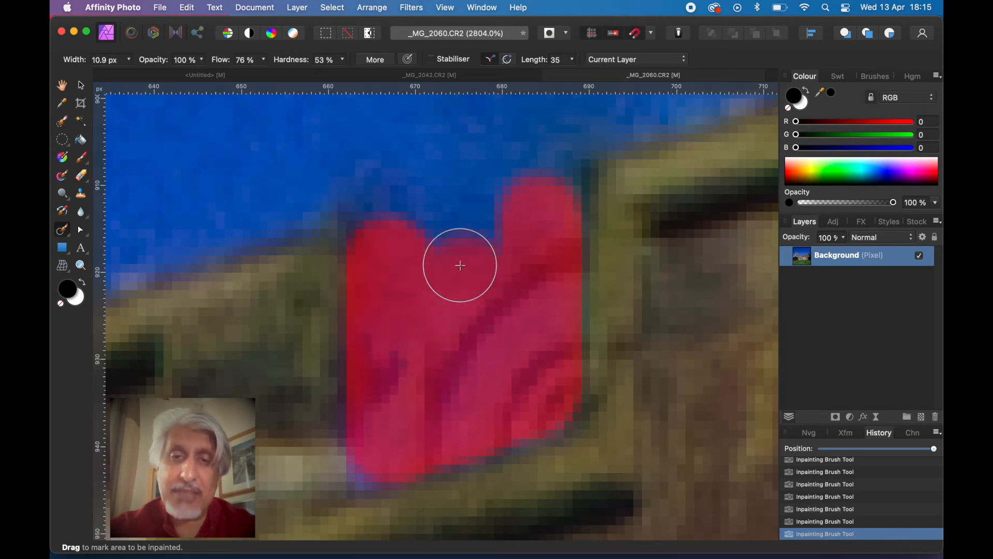
left_click_drag(459, 264, 492, 276)
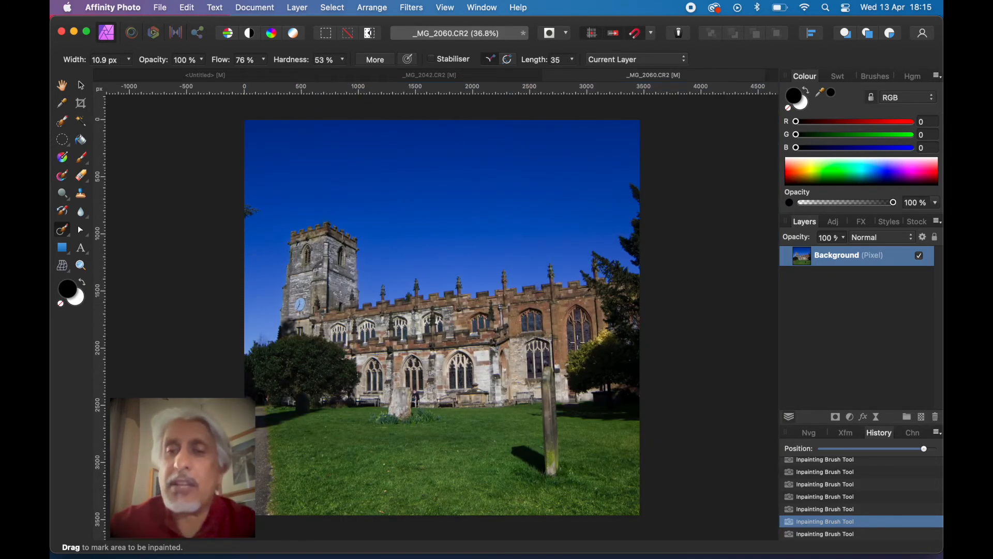
mouse_move(831, 299)
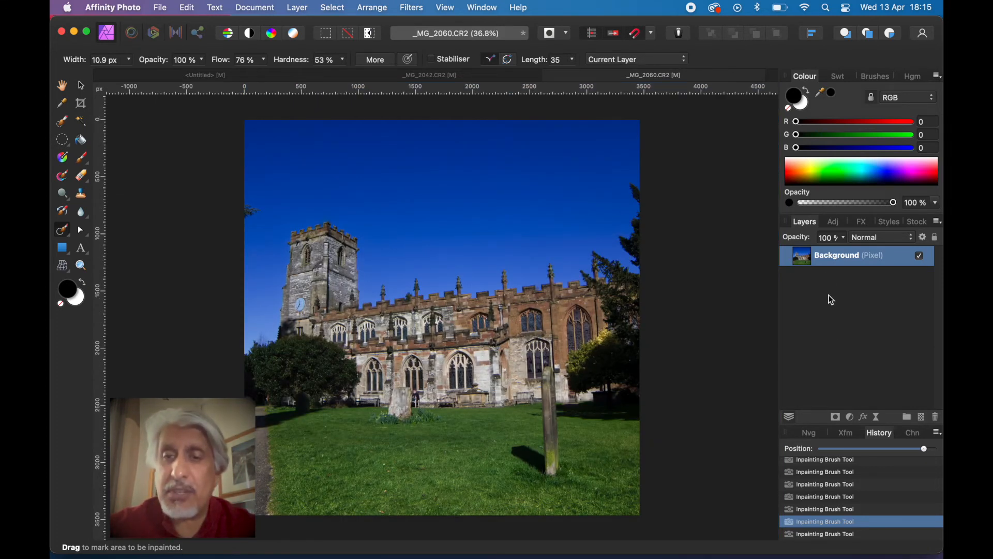
Add a Black & White adjustment with Red -50%, Yellow -58%, Green 110%, Cyan 30%, Blue 30%
left_click(850, 416)
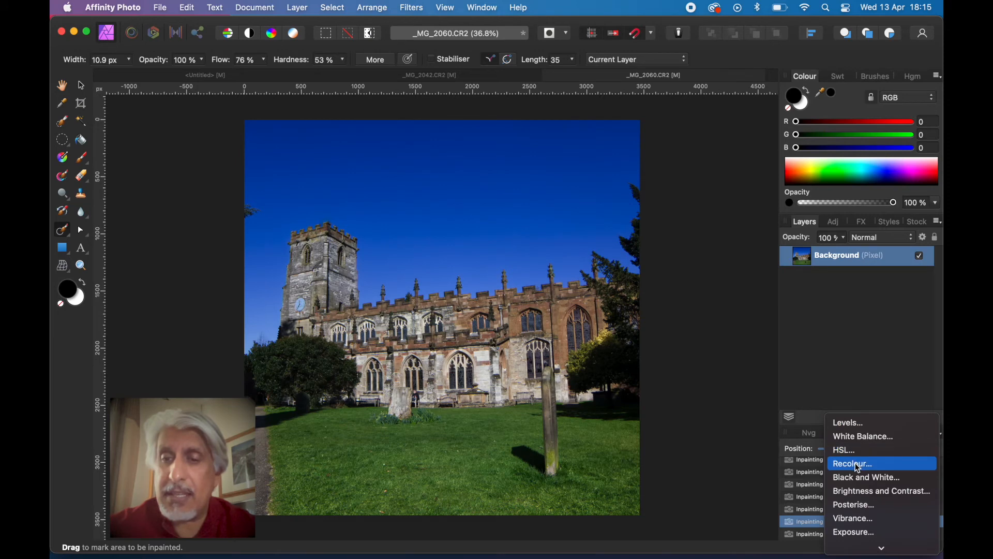
mouse_move(855, 490)
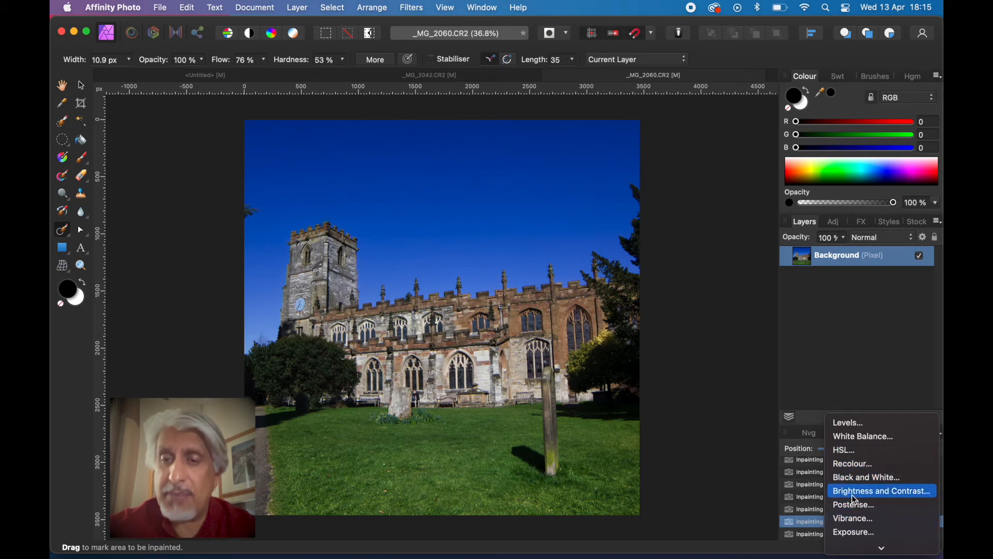
left_click(866, 477)
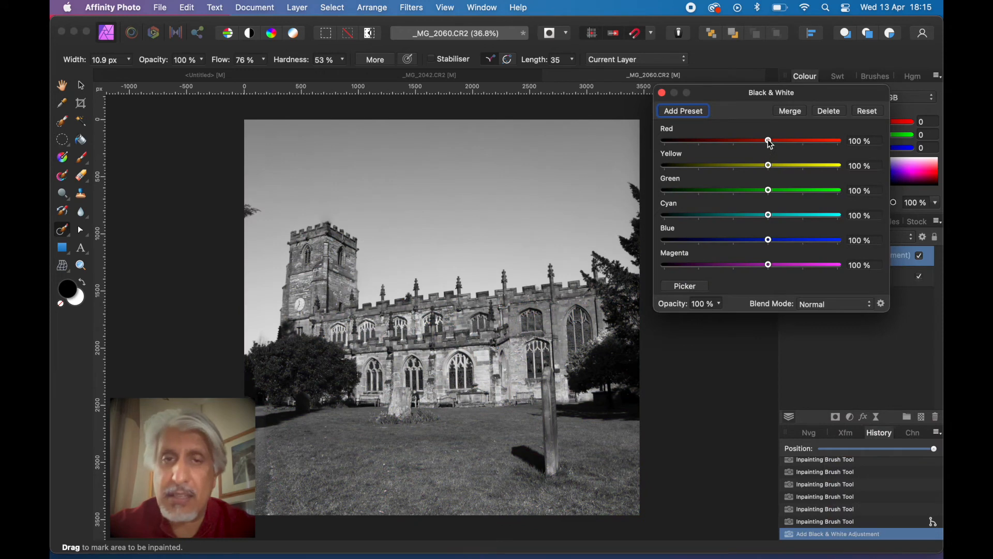
left_click_drag(768, 140, 716, 140)
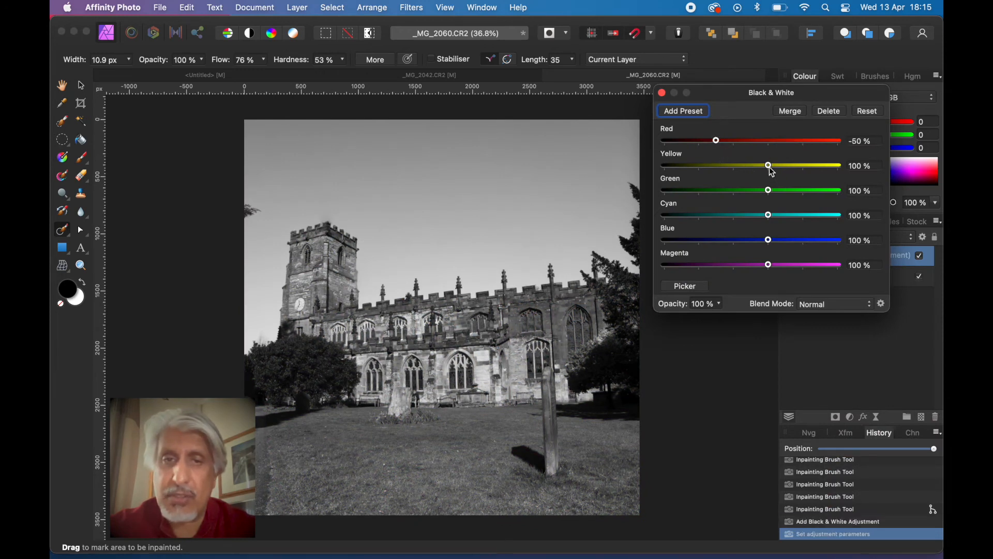
left_click_drag(769, 165, 714, 165)
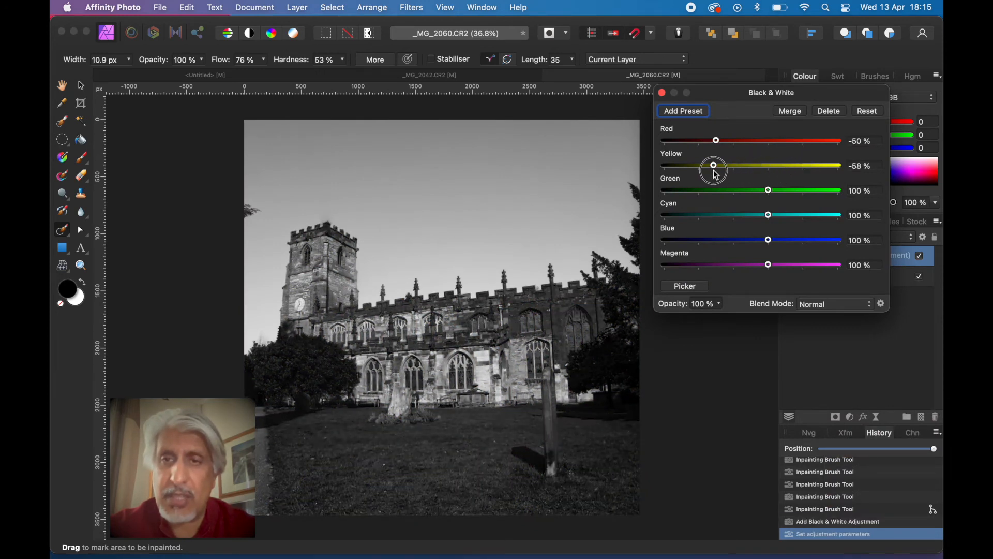
left_click_drag(768, 190, 758, 189)
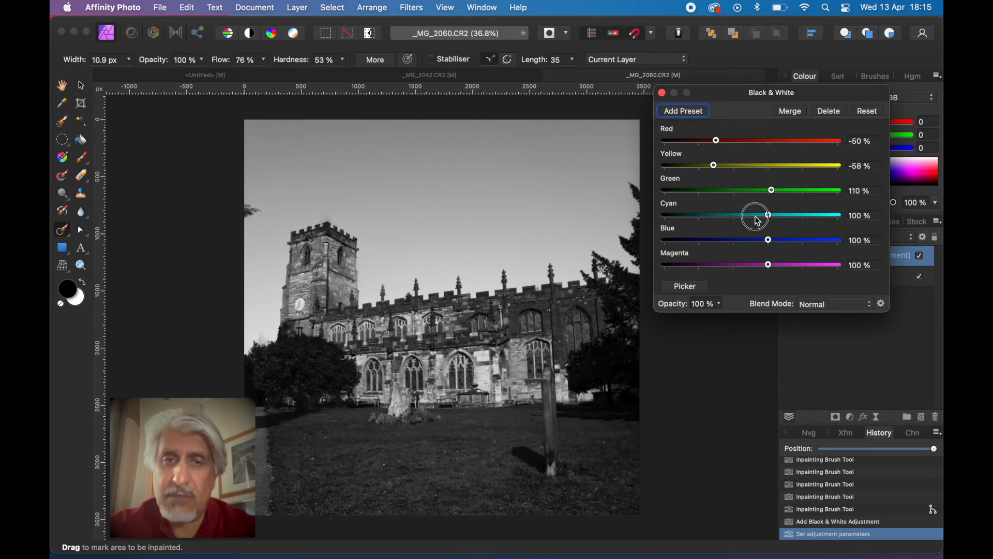
left_click_drag(766, 215, 737, 215)
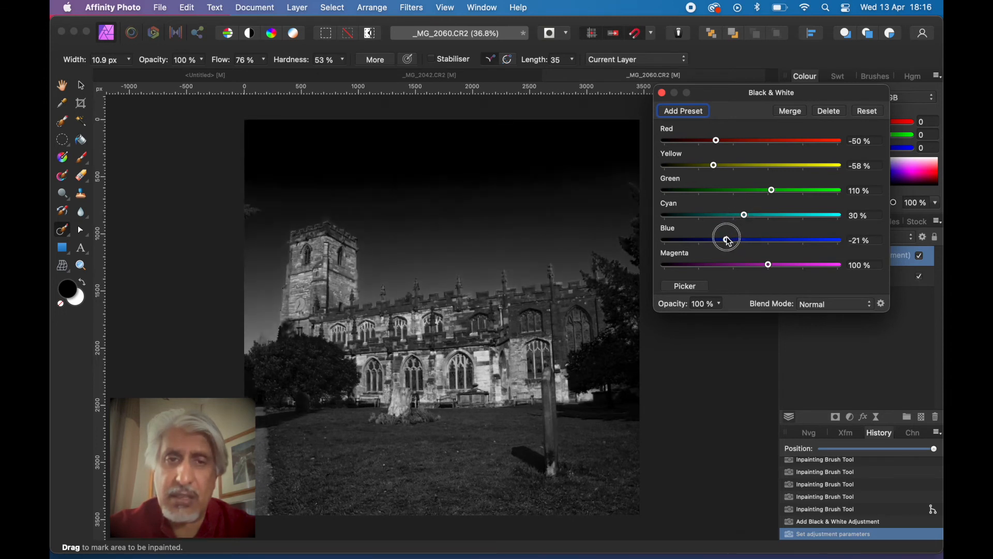
left_click_drag(726, 239, 743, 239)
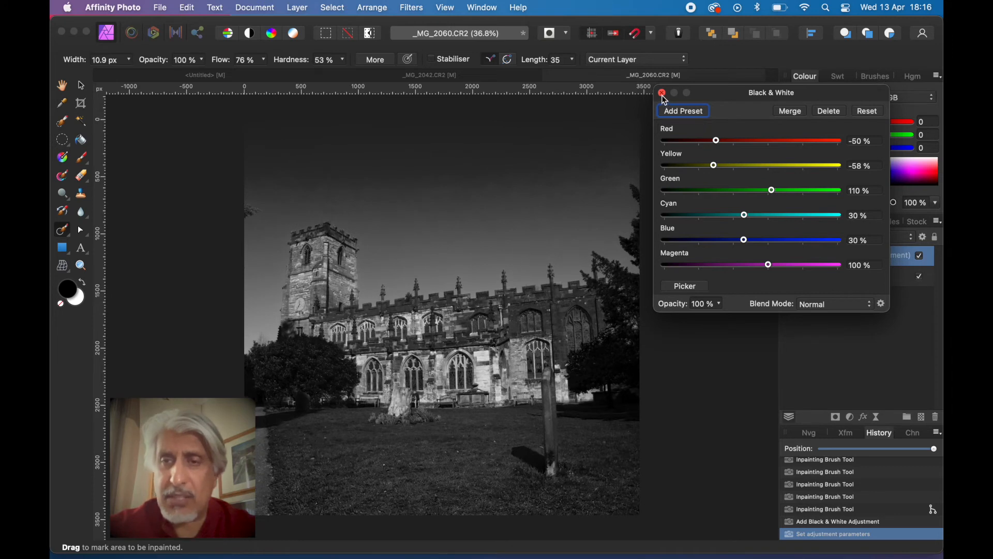
left_click(662, 92)
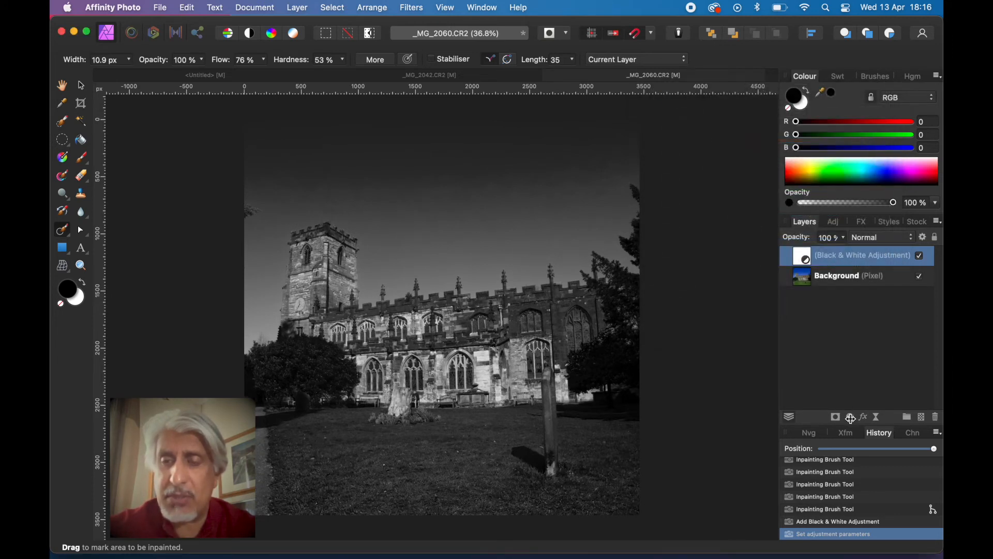
Add a Levels adjustment with black level 5%, white level 92% and gamma about 1.09
left_click(850, 416)
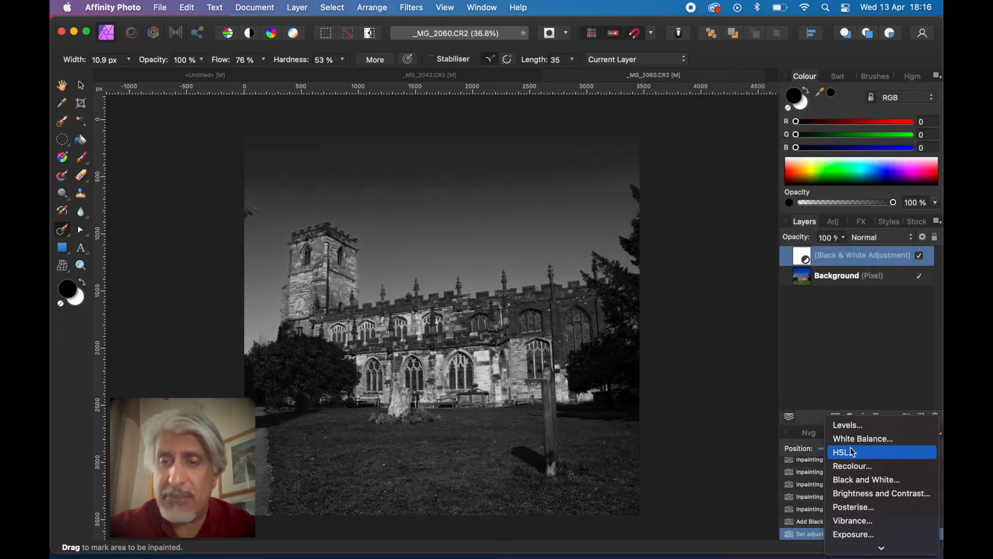
left_click(847, 424)
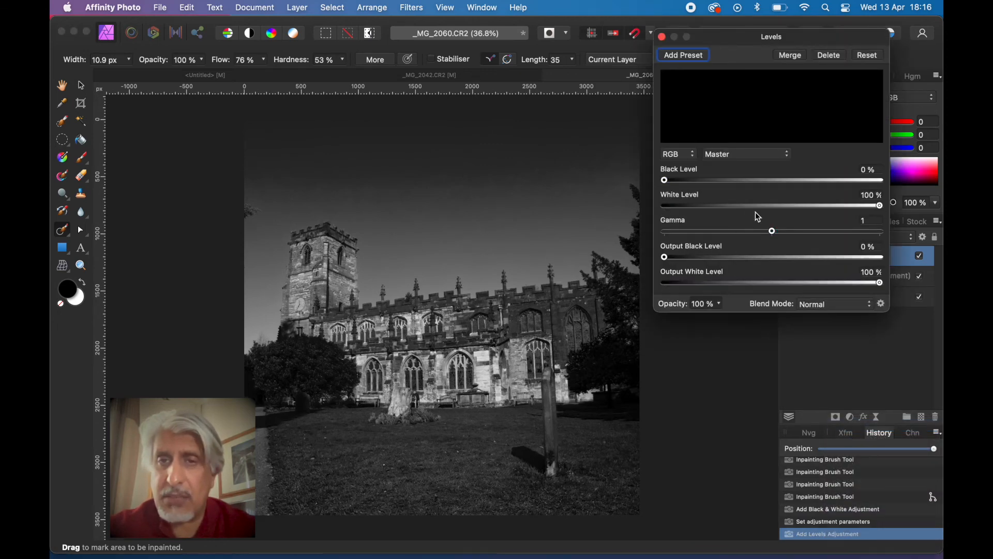
left_click_drag(665, 179, 675, 180)
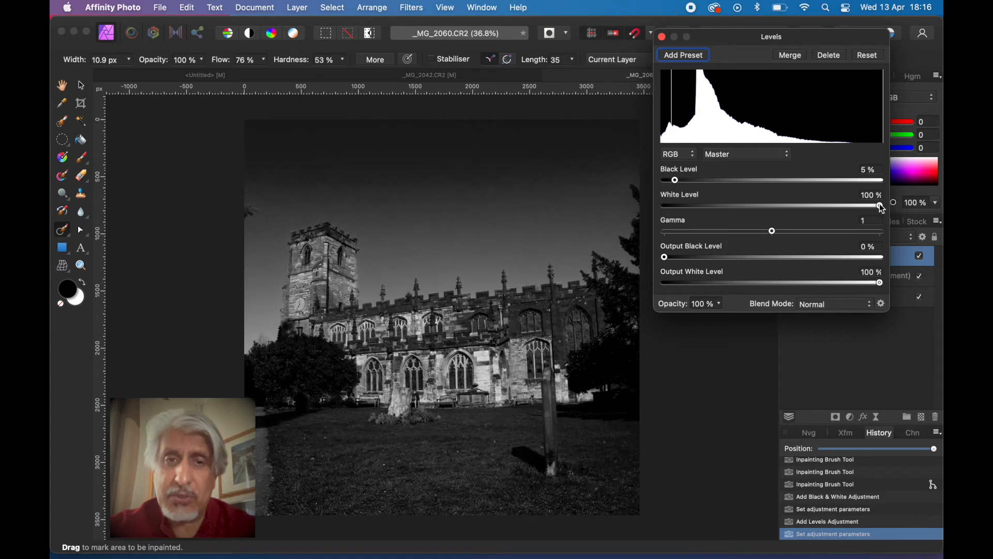
left_click_drag(878, 205, 862, 205)
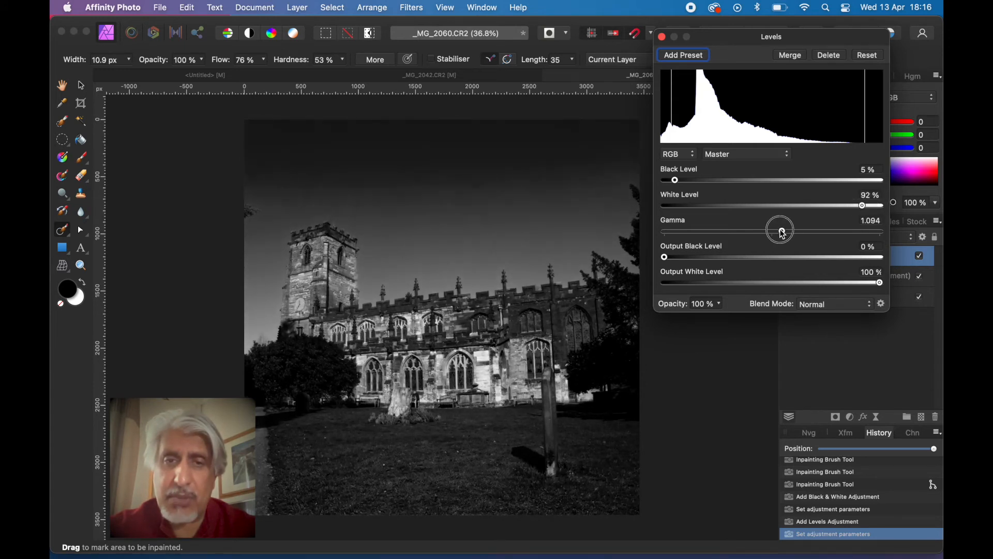
left_click_drag(780, 230, 758, 230)
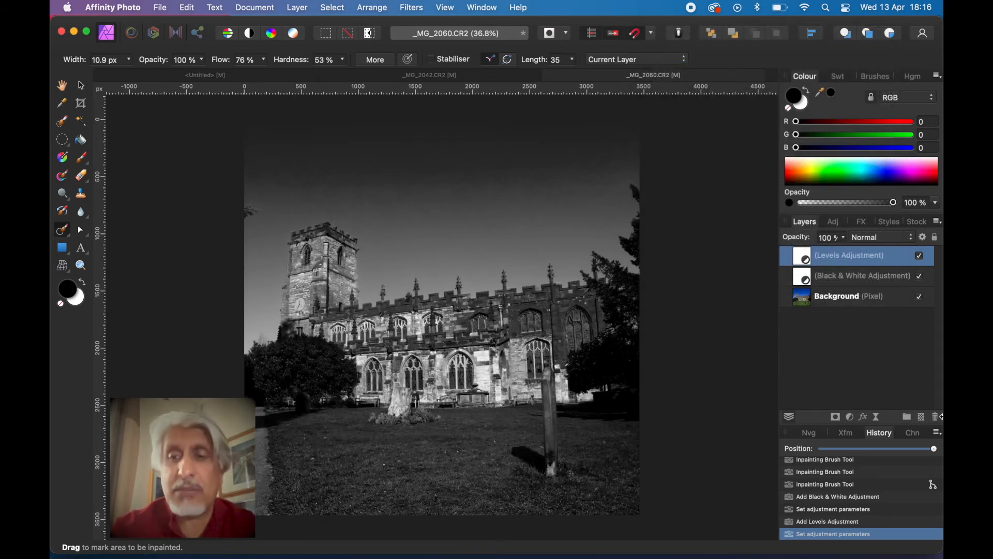
left_click_drag(932, 448, 913, 448)
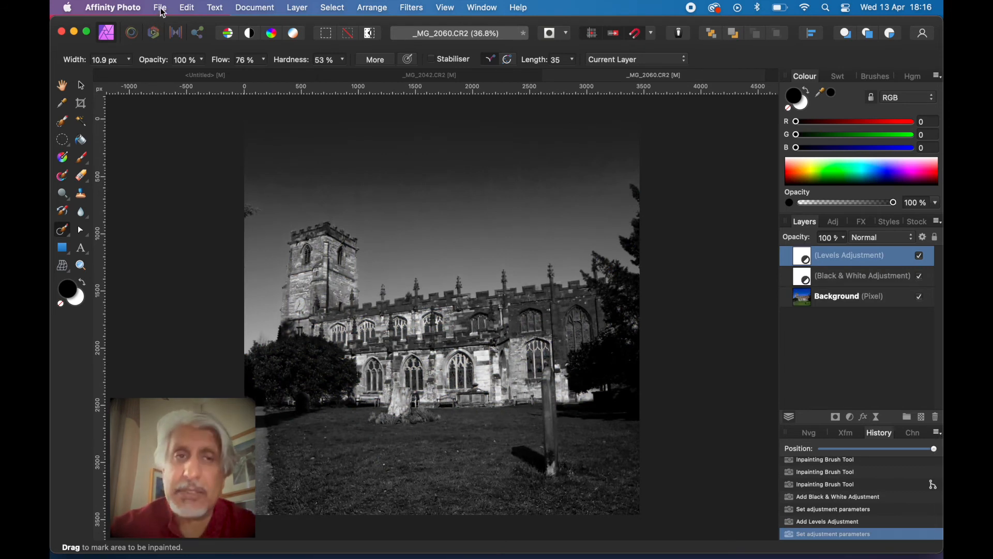
Show the File menu to reach Save History With Document
left_click(159, 7)
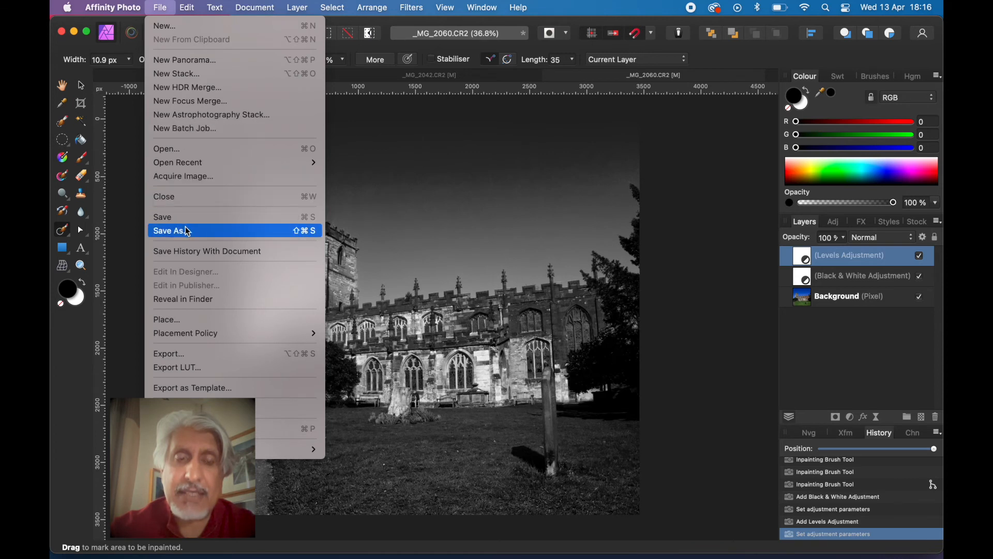
mouse_move(207, 250)
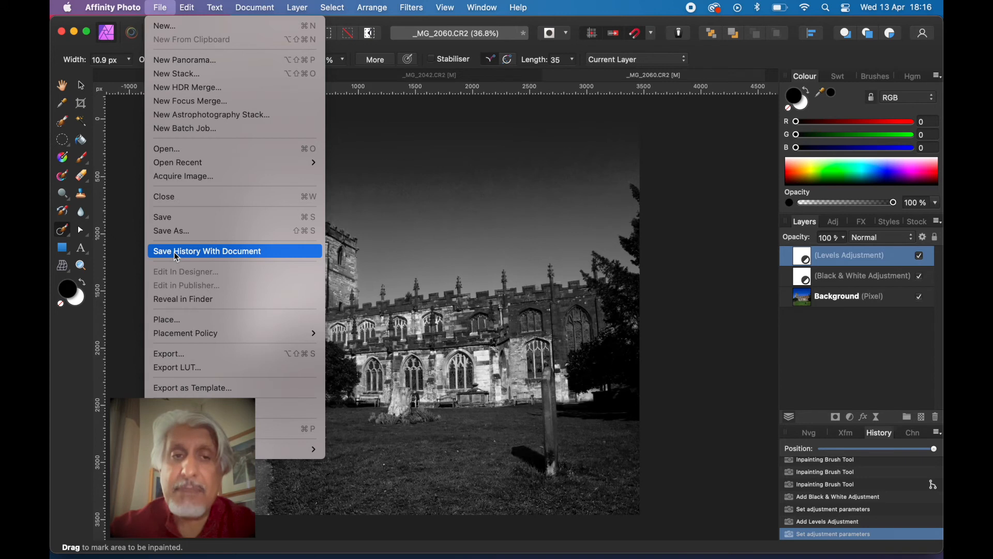
mouse_move(171, 231)
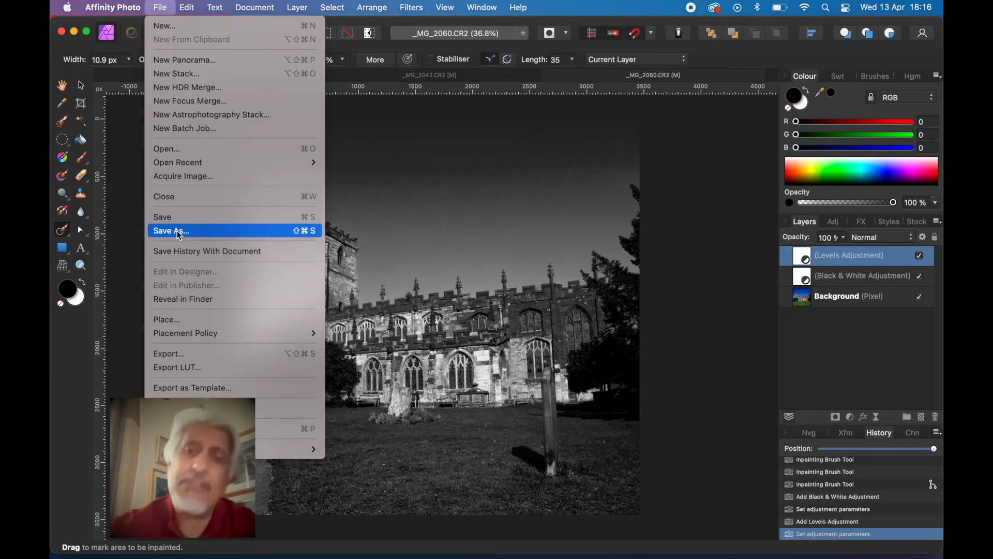
mouse_move(831, 259)
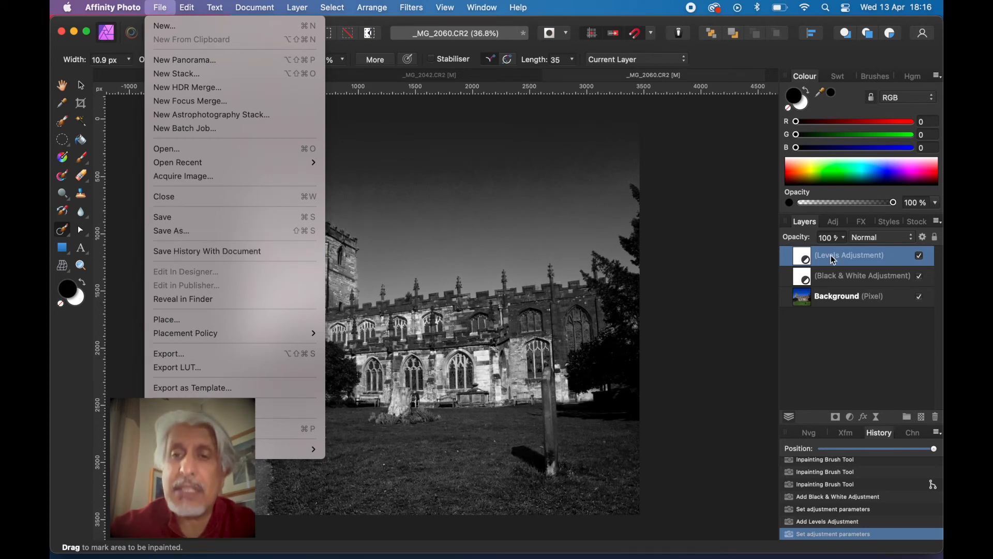
mouse_move(816, 288)
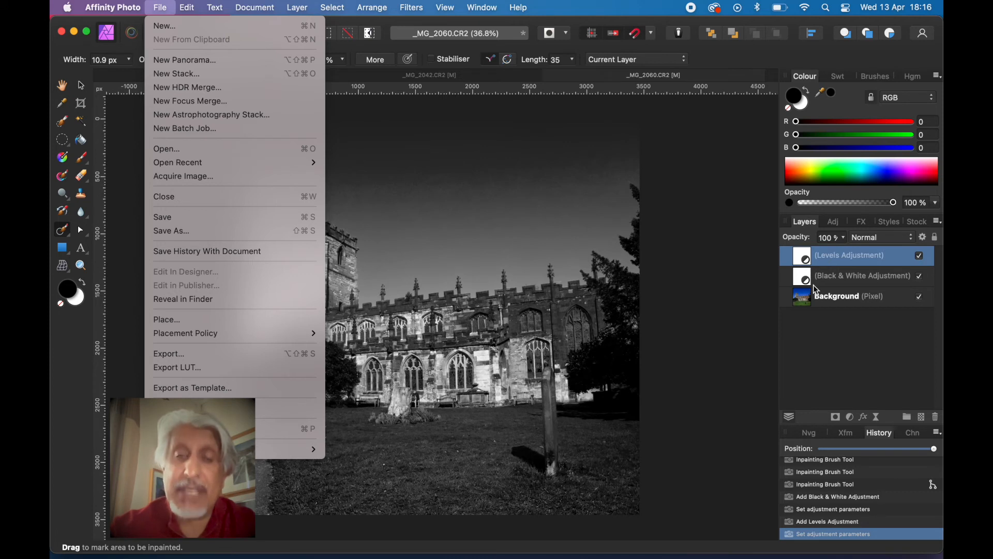
mouse_move(839, 396)
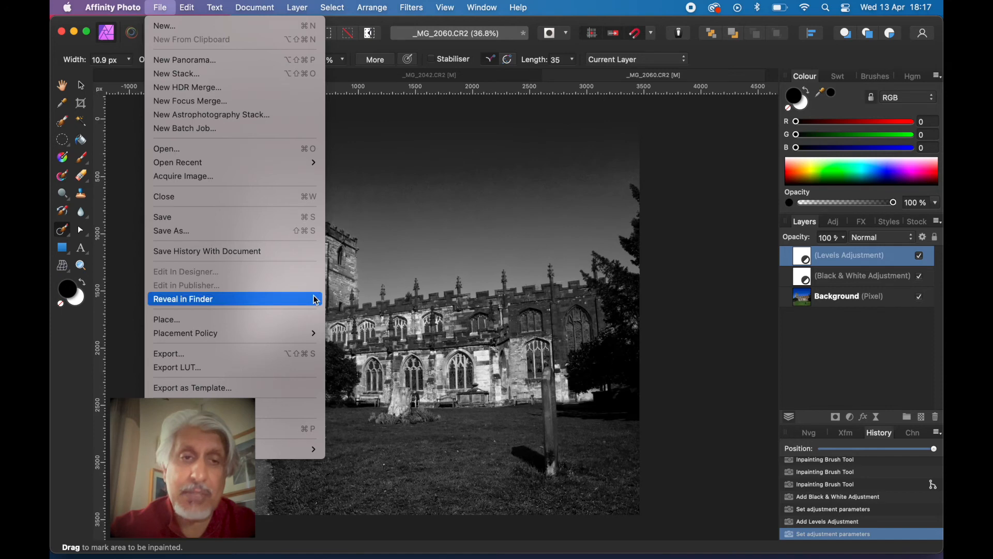
mouse_move(207, 251)
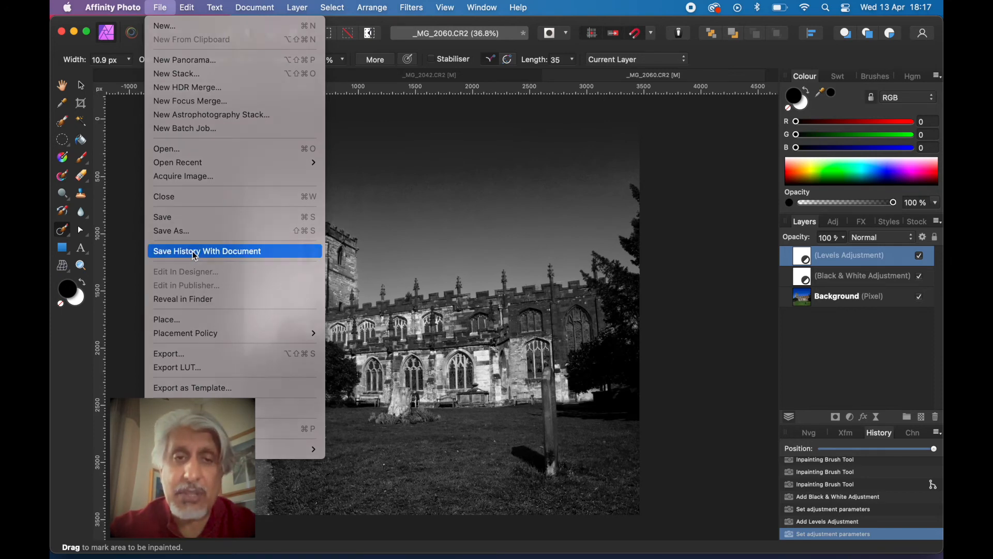
Turn on Save History With Document and confirm the Saving With History warning
left_click(206, 250)
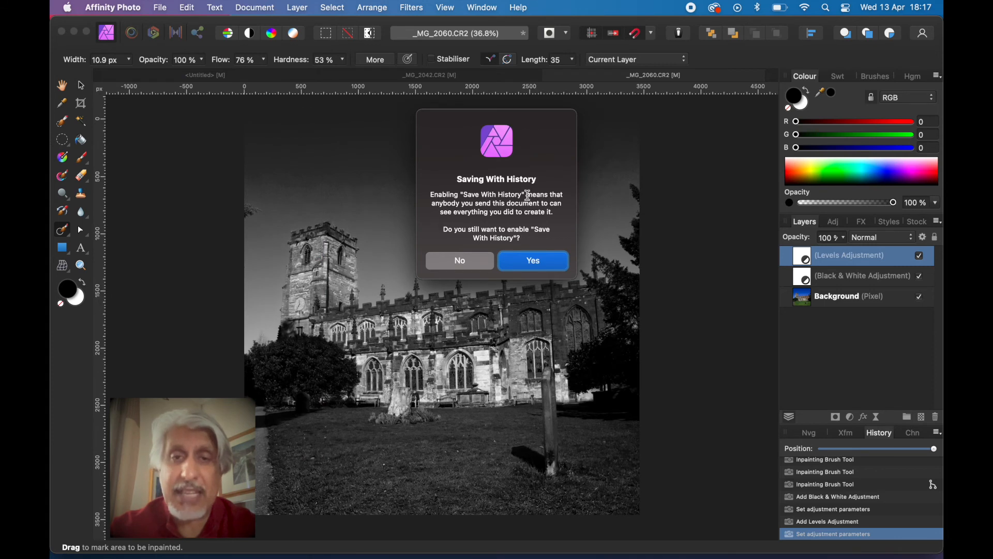
mouse_move(424, 238)
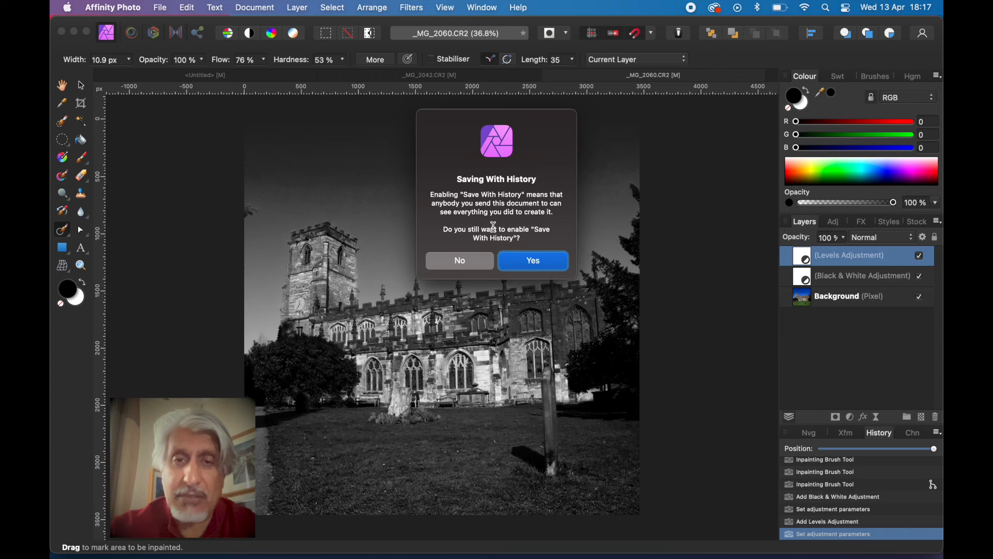
mouse_move(484, 247)
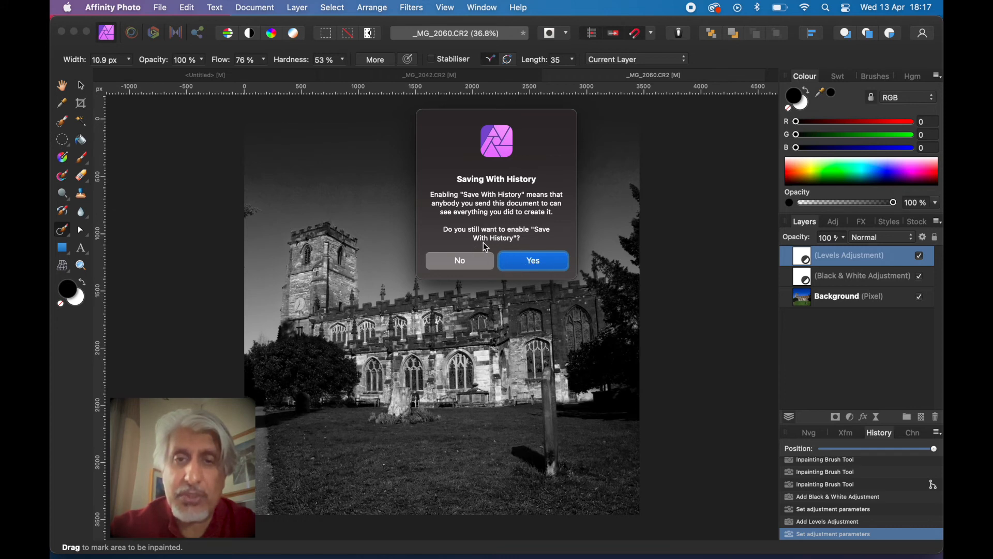
left_click(532, 261)
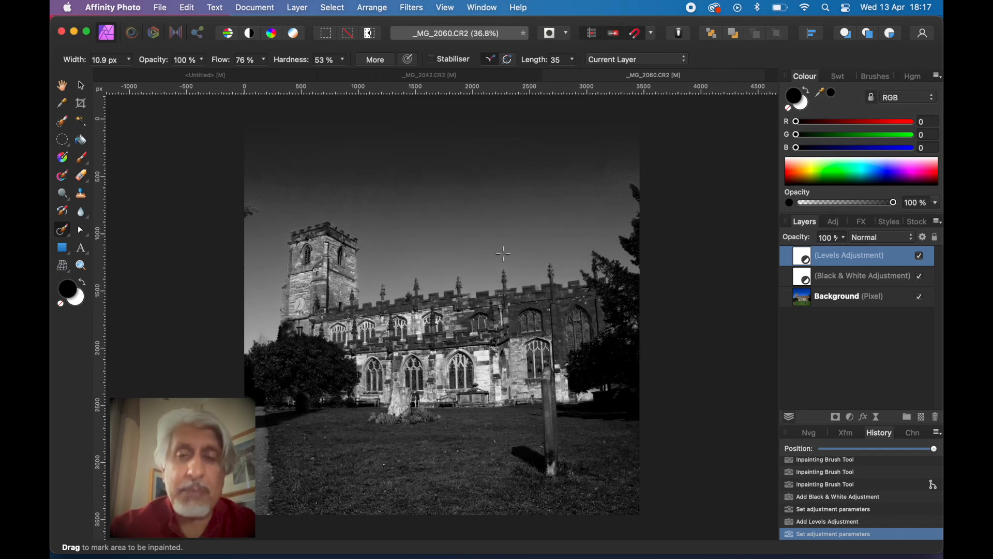
mouse_move(282, 194)
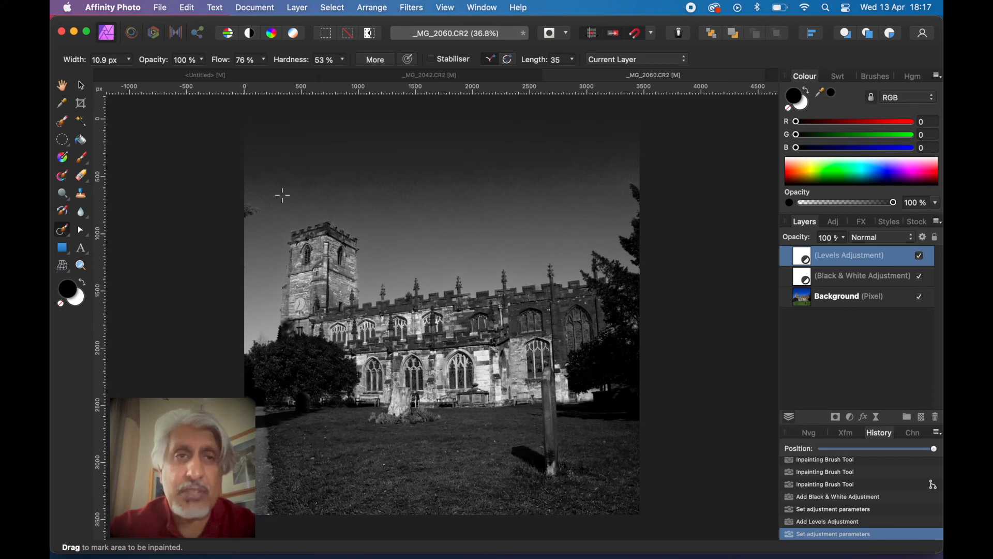
Save the document as 'History Test File' in the Knowle folder
left_click(160, 7)
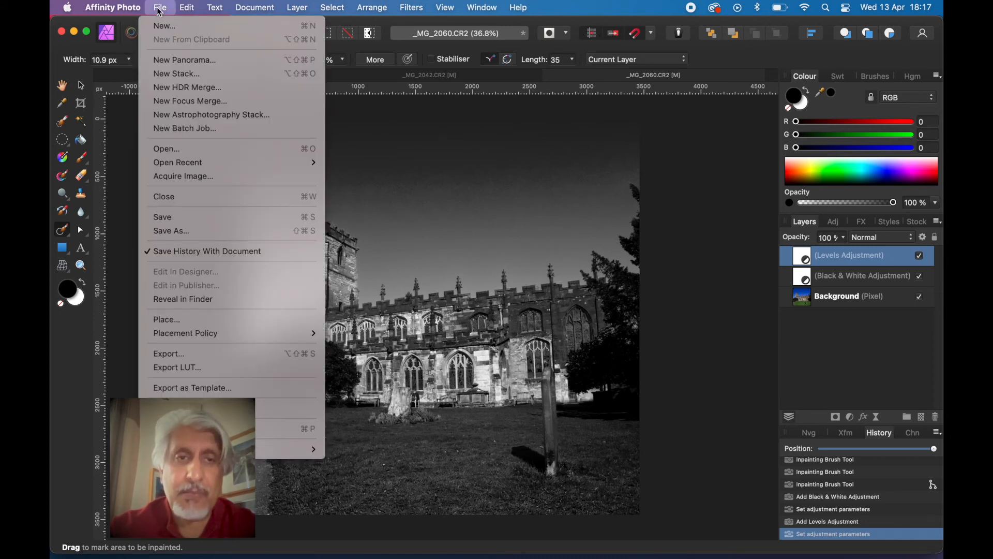
mouse_move(184, 231)
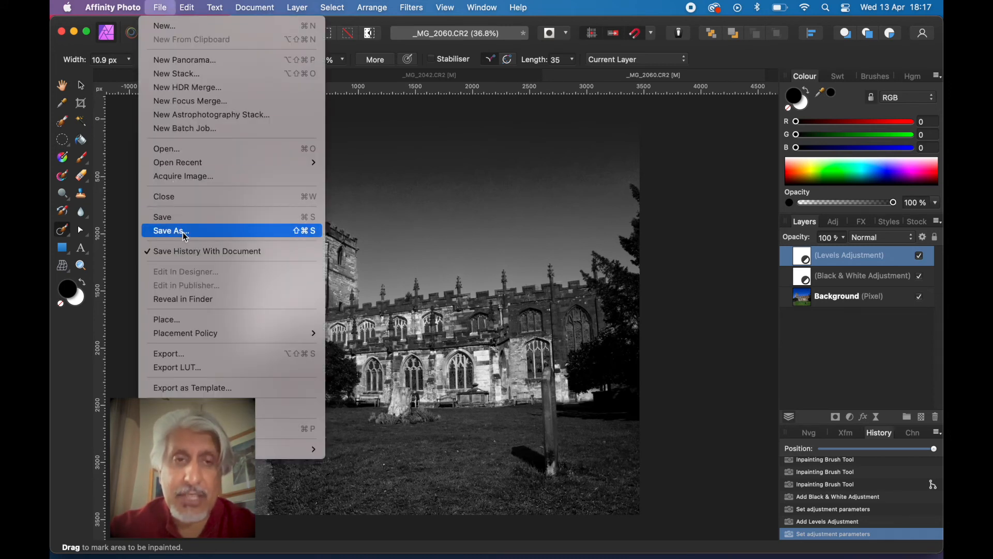
mouse_move(207, 250)
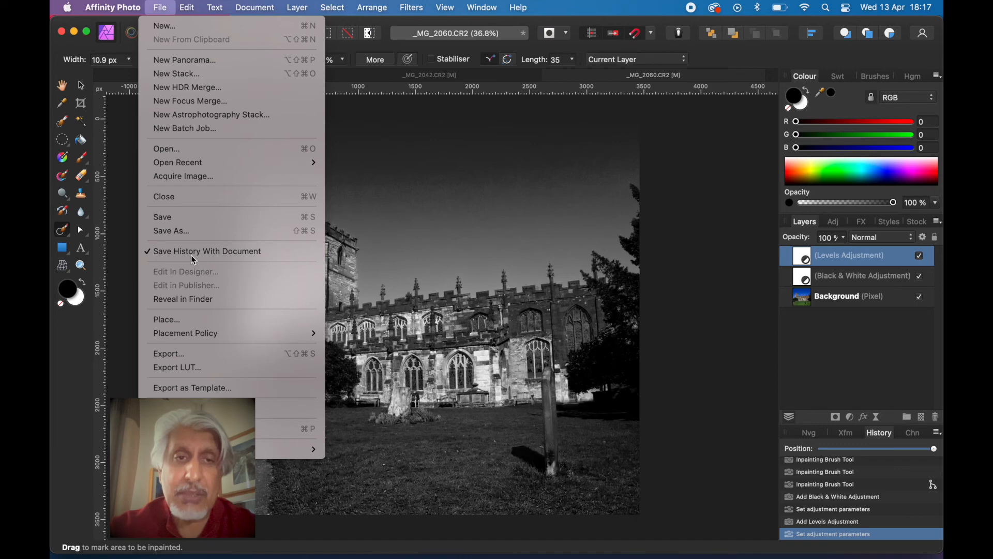
left_click(171, 229)
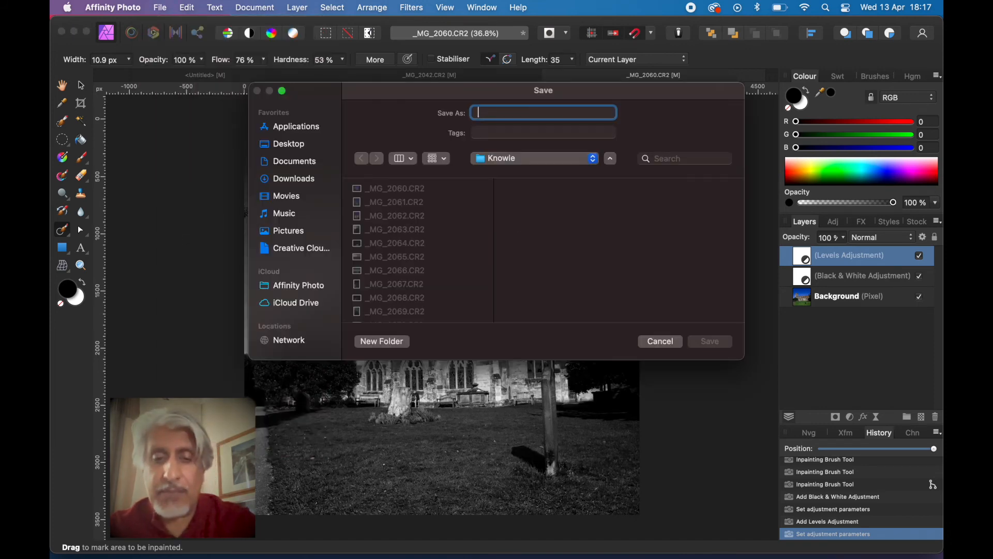
type("Hi")
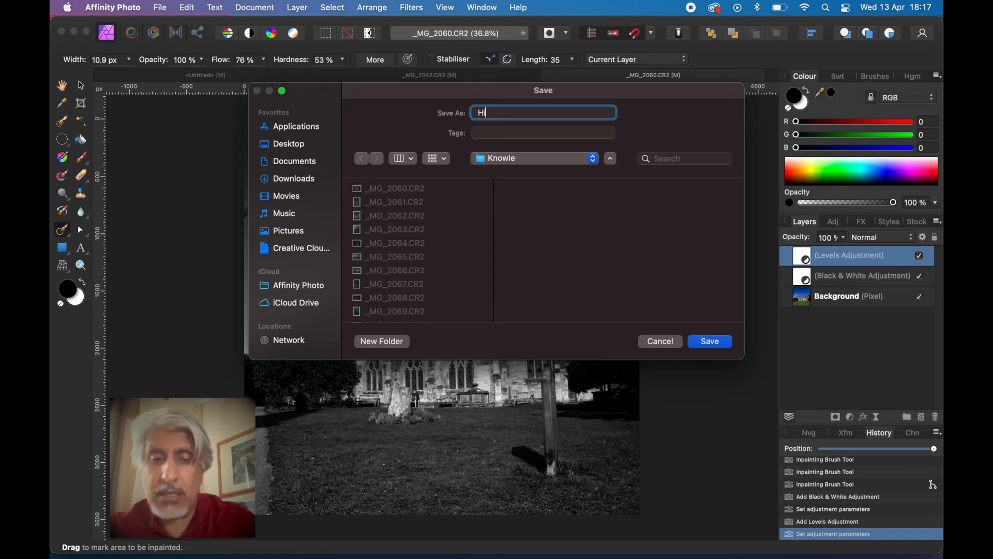
type("History")
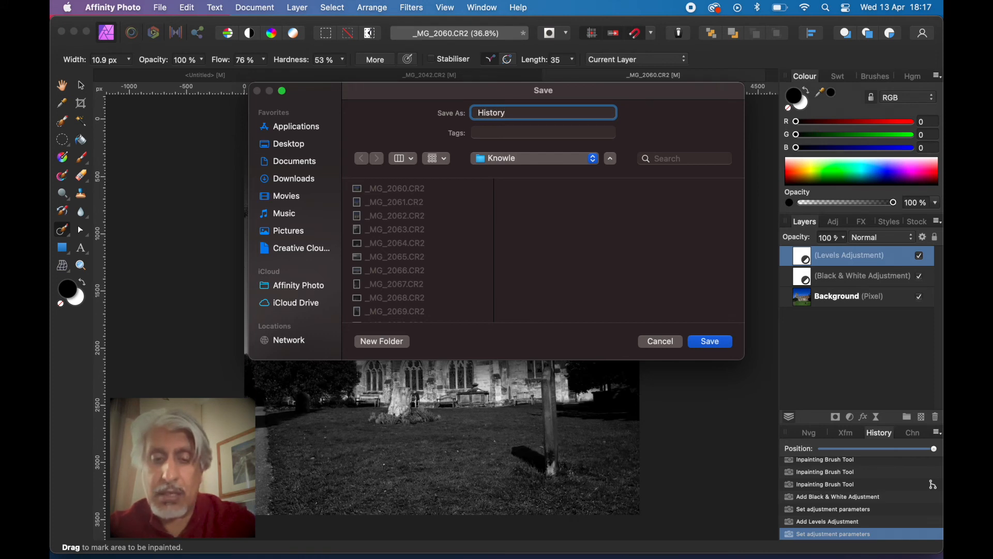
type("Test File")
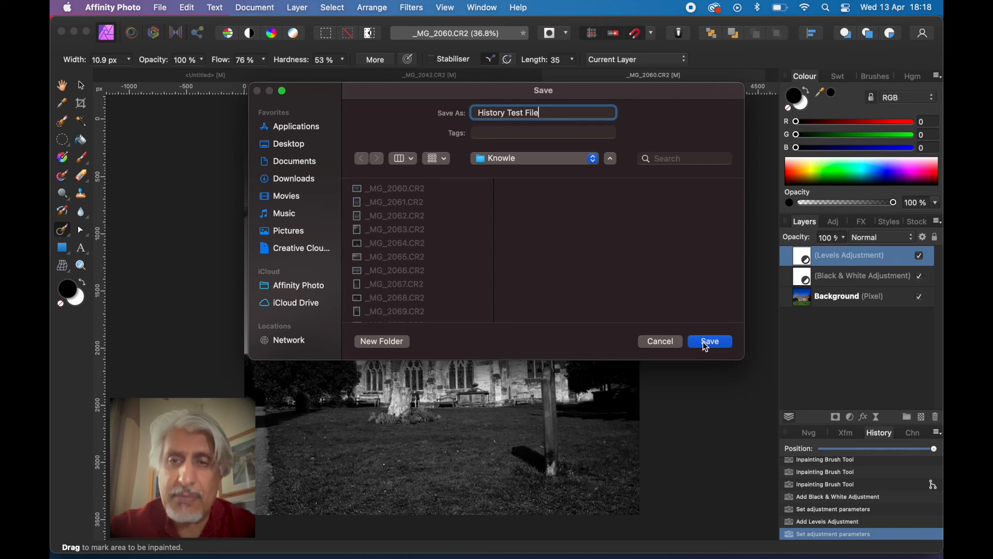
left_click(710, 340)
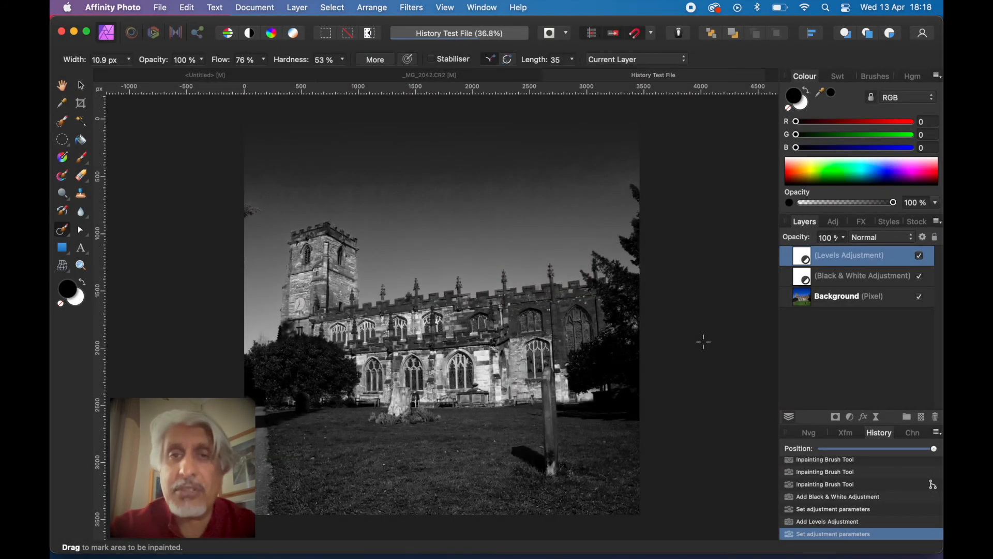
mouse_move(549, 80)
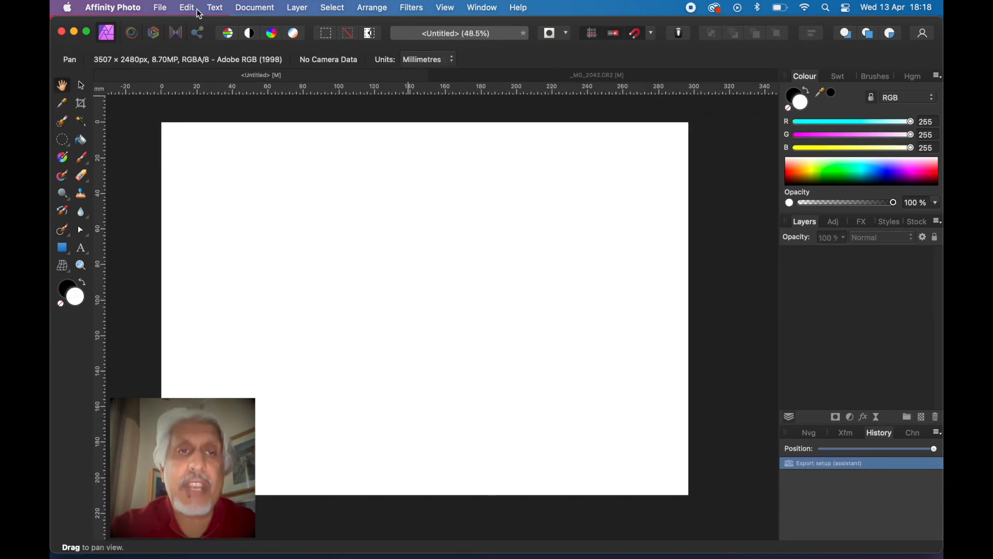
Reopen History Test File.afphoto from the Knowle folder
left_click(159, 7)
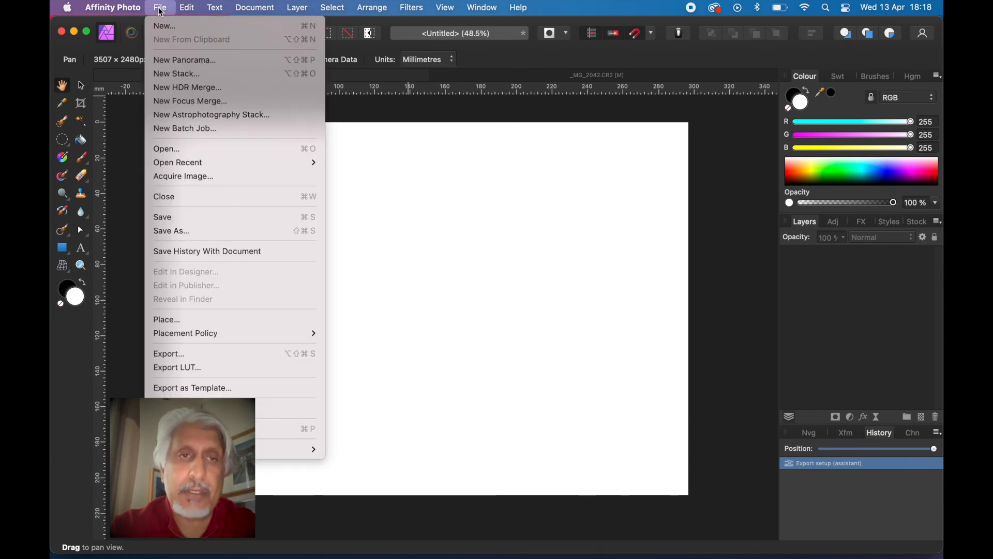
left_click(165, 148)
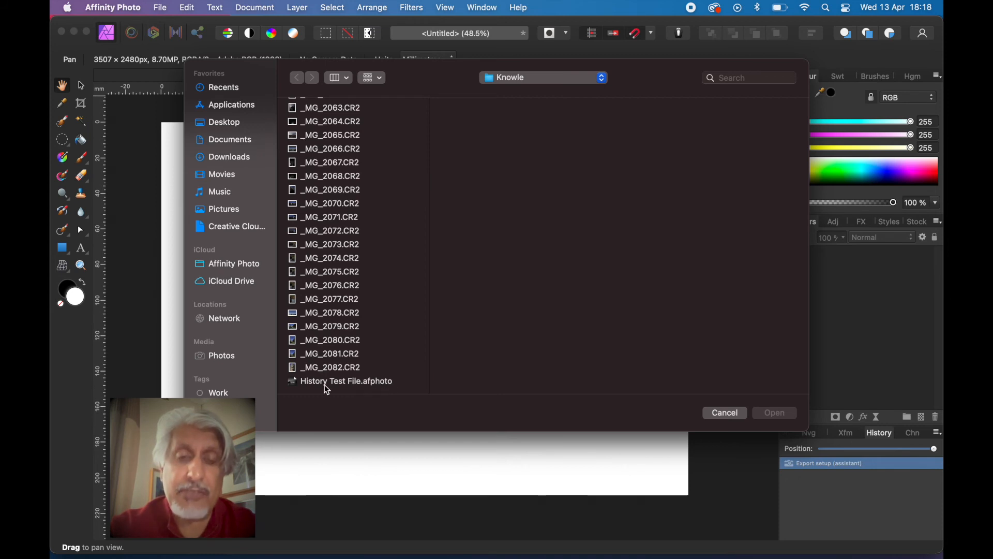
left_click(346, 380)
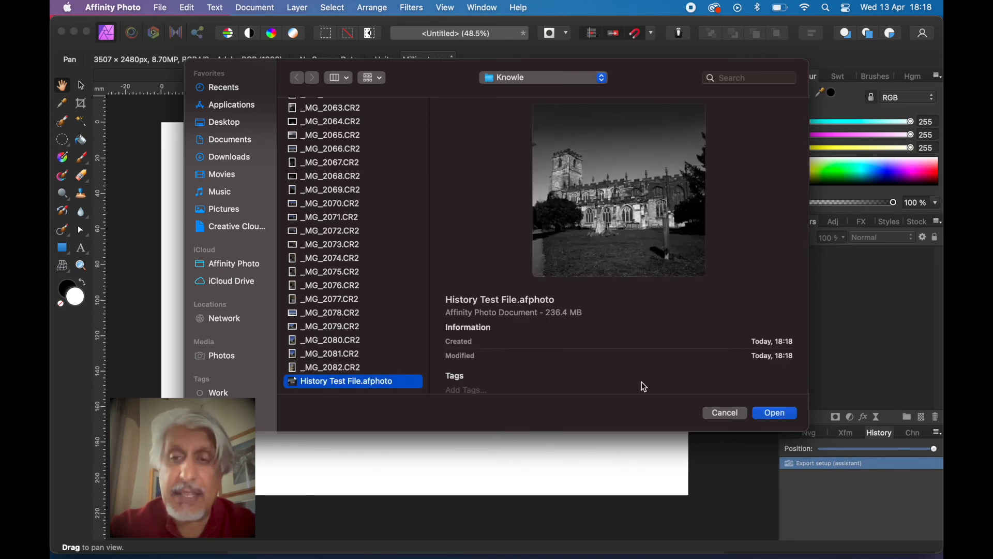
left_click(774, 413)
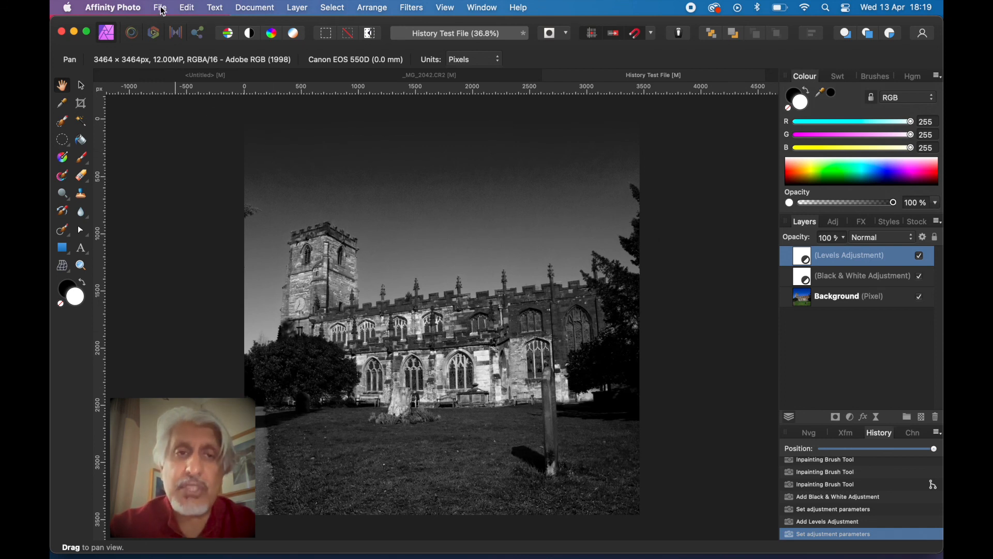
Check in the File menu that Save History With Document is still enabled
left_click(159, 7)
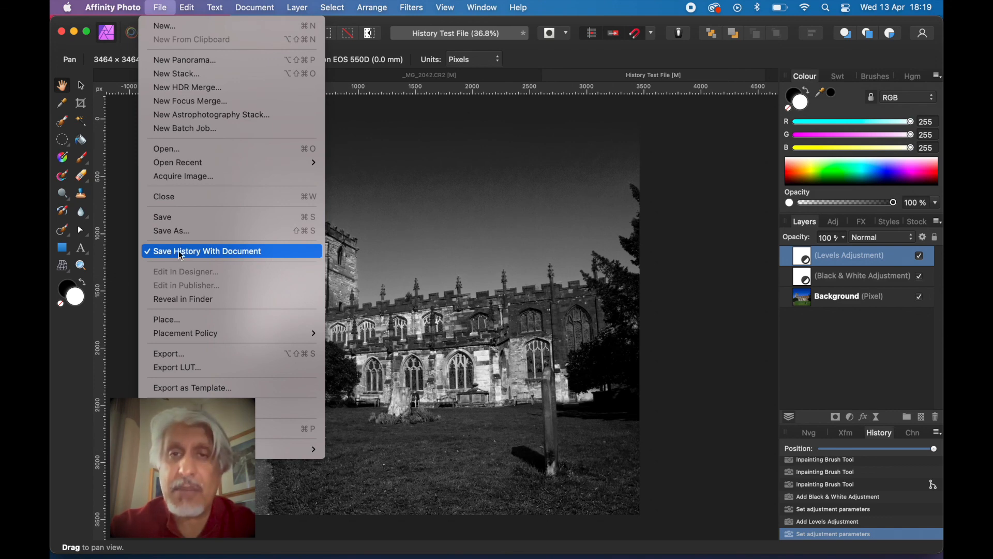
left_click(207, 251)
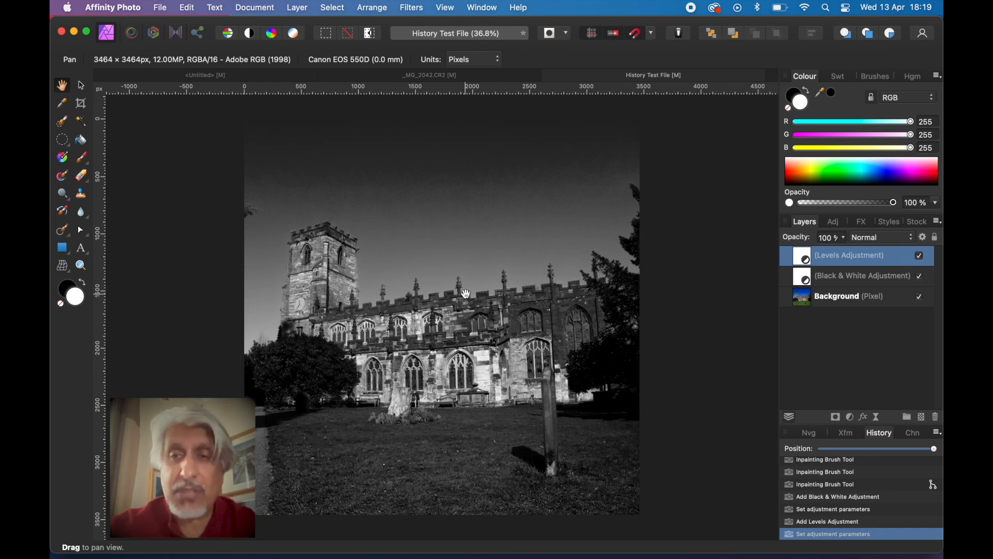
mouse_move(464, 293)
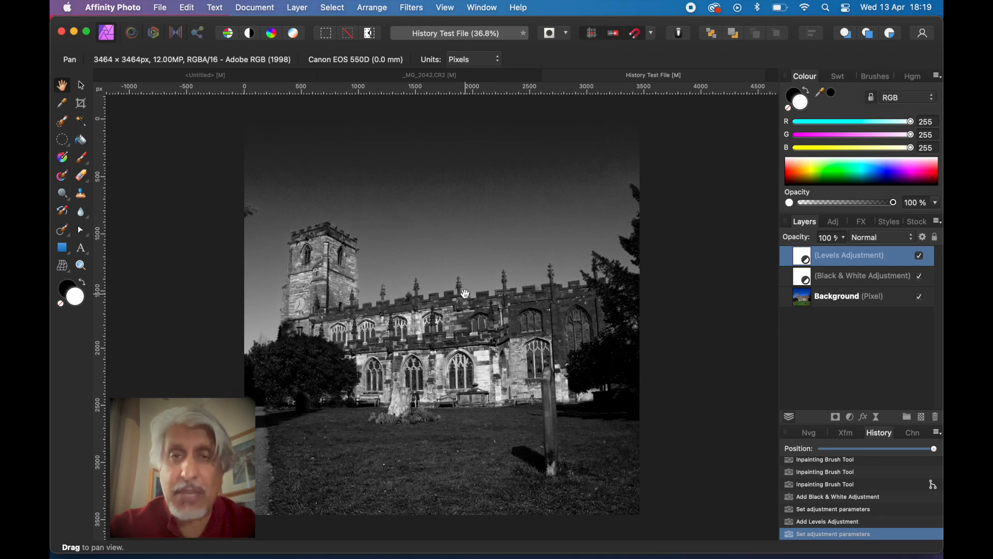